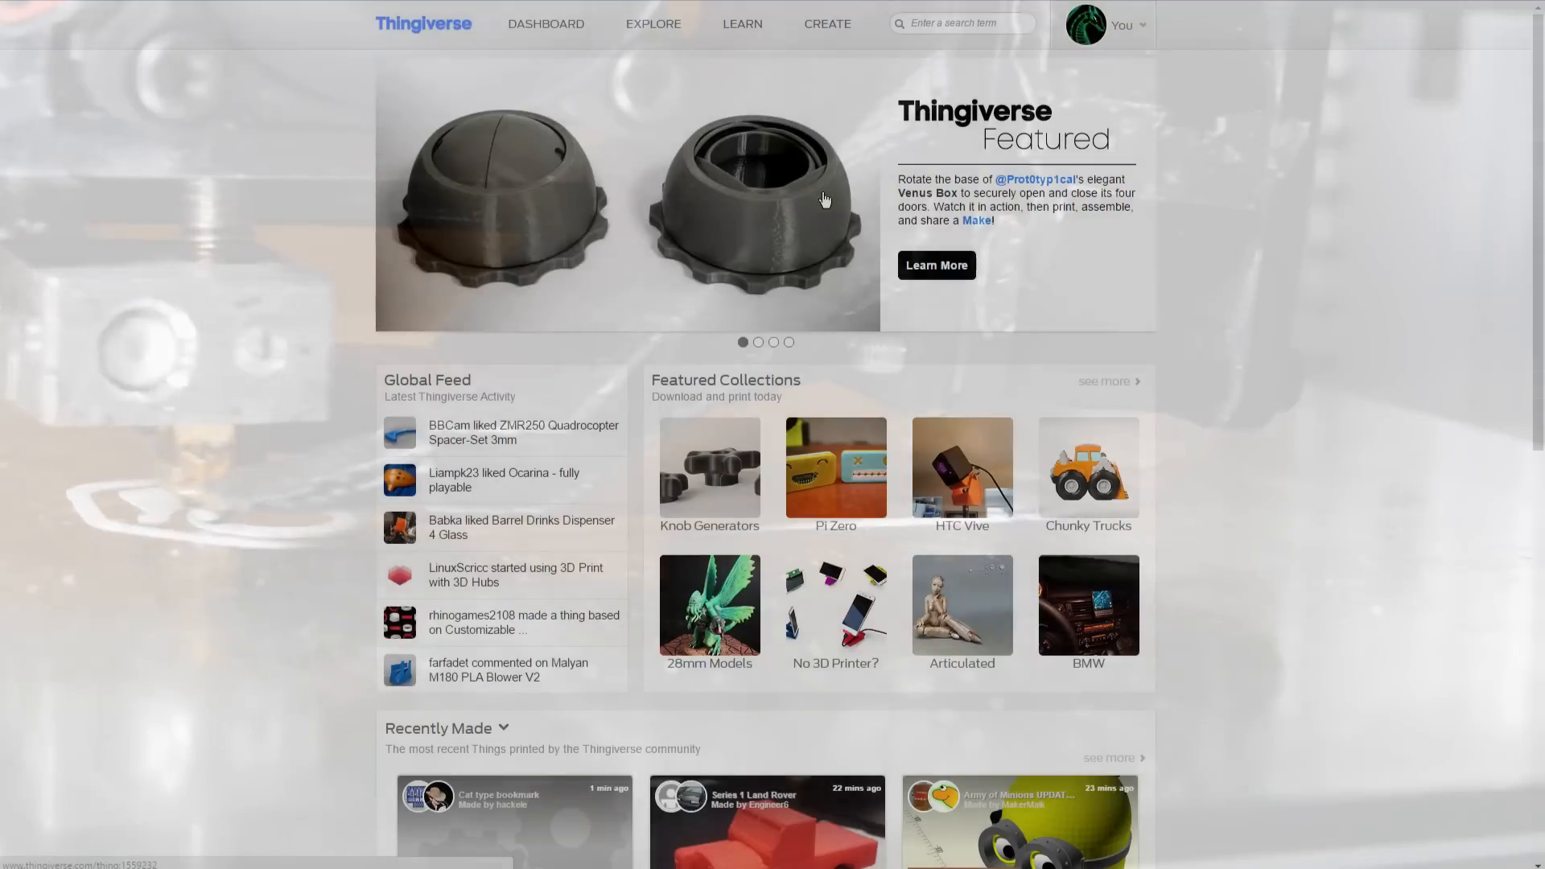
Step: Cycle the featured banner to another story and back, then bring up the account menu
click(774, 341)
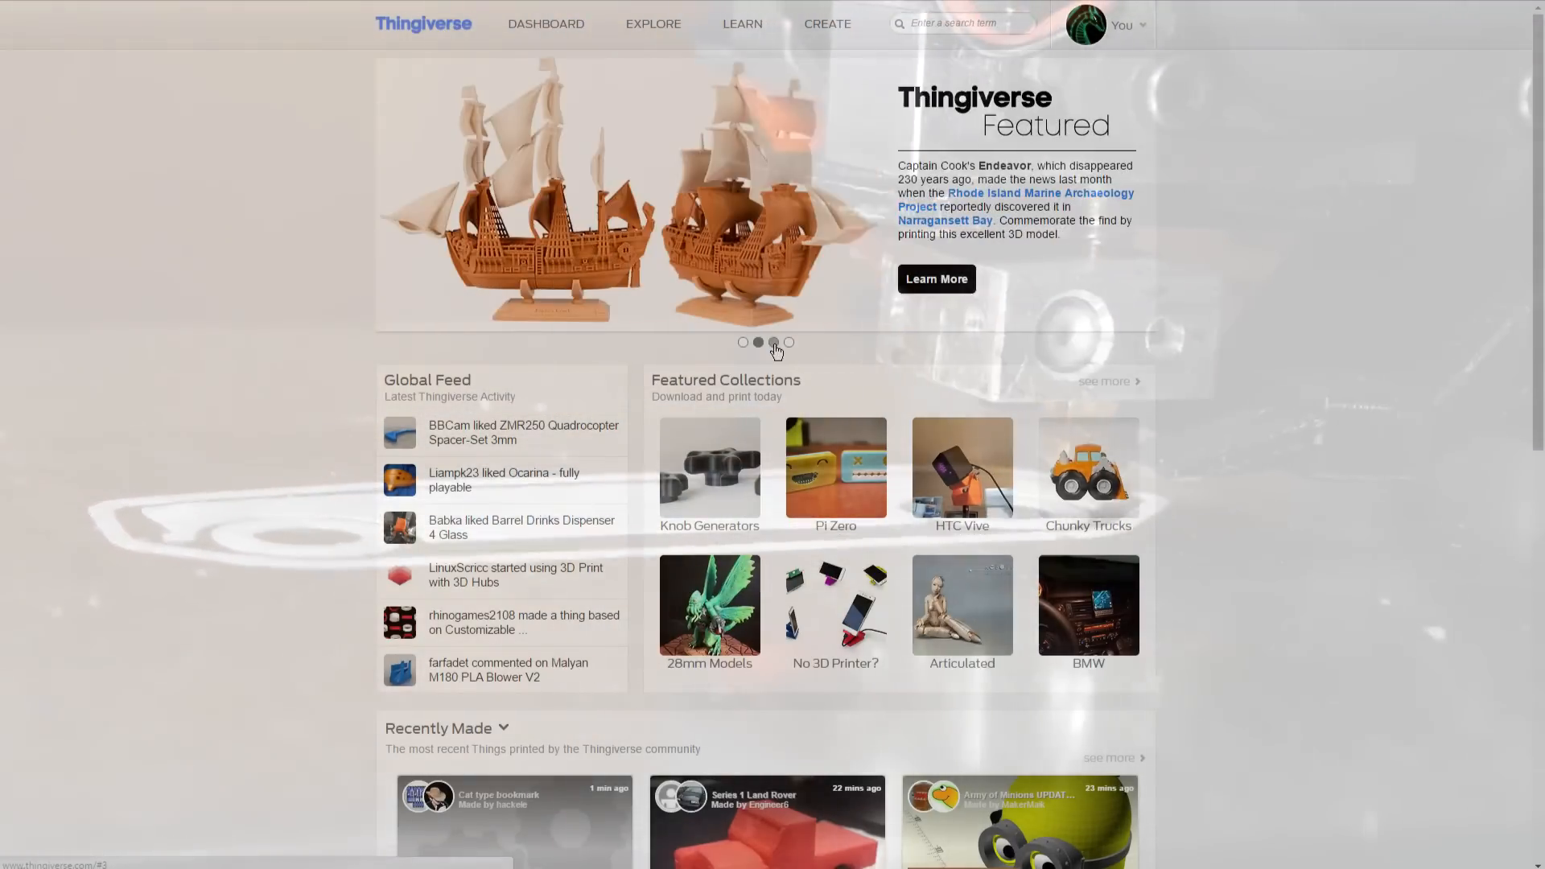
click(758, 341)
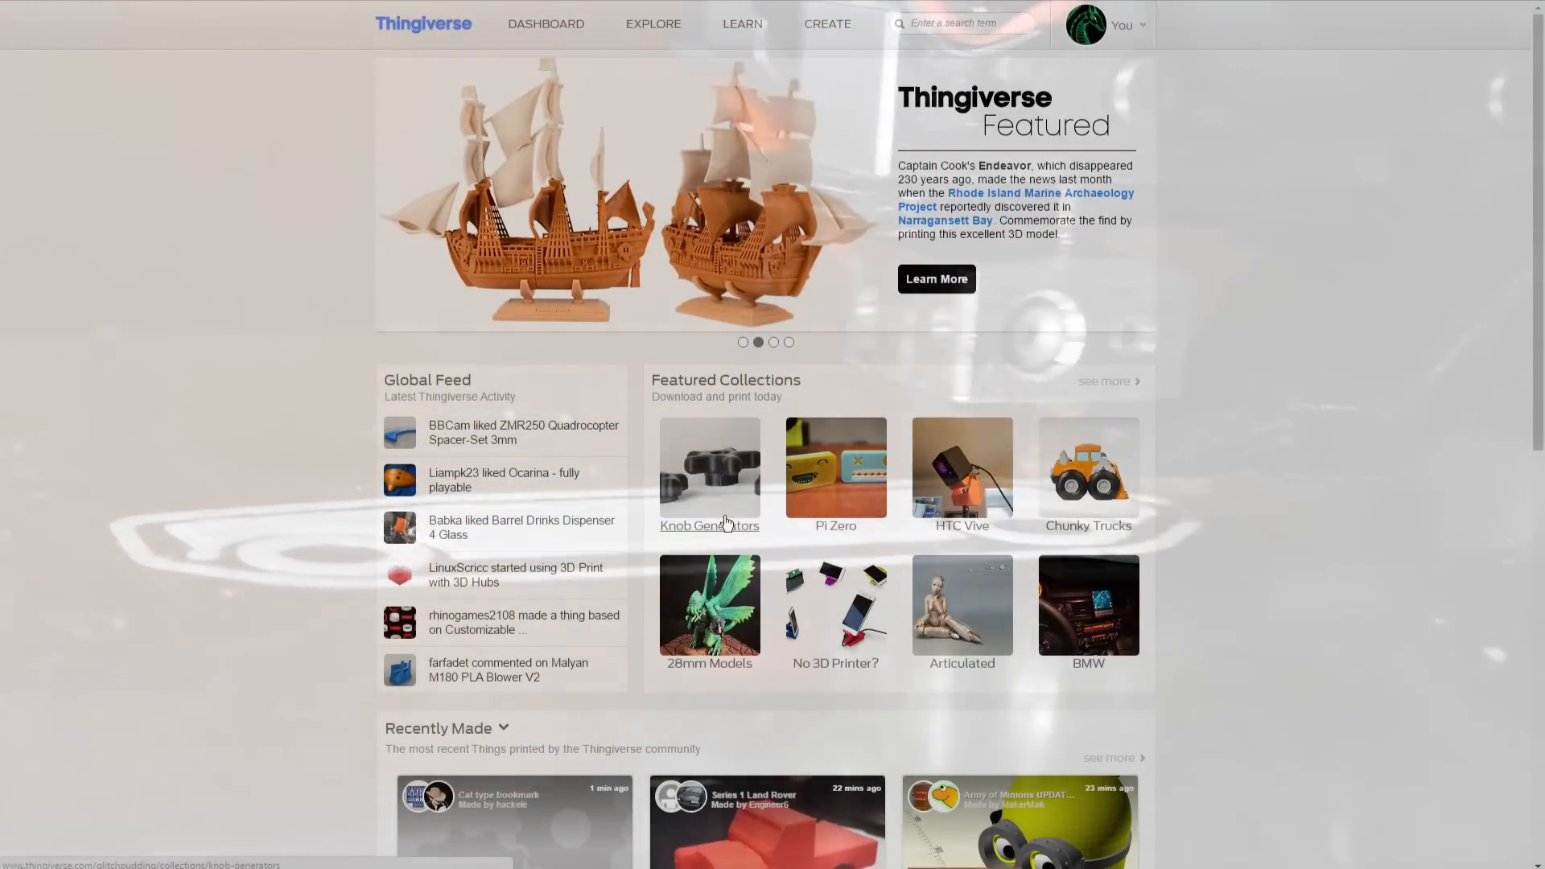
click(1104, 24)
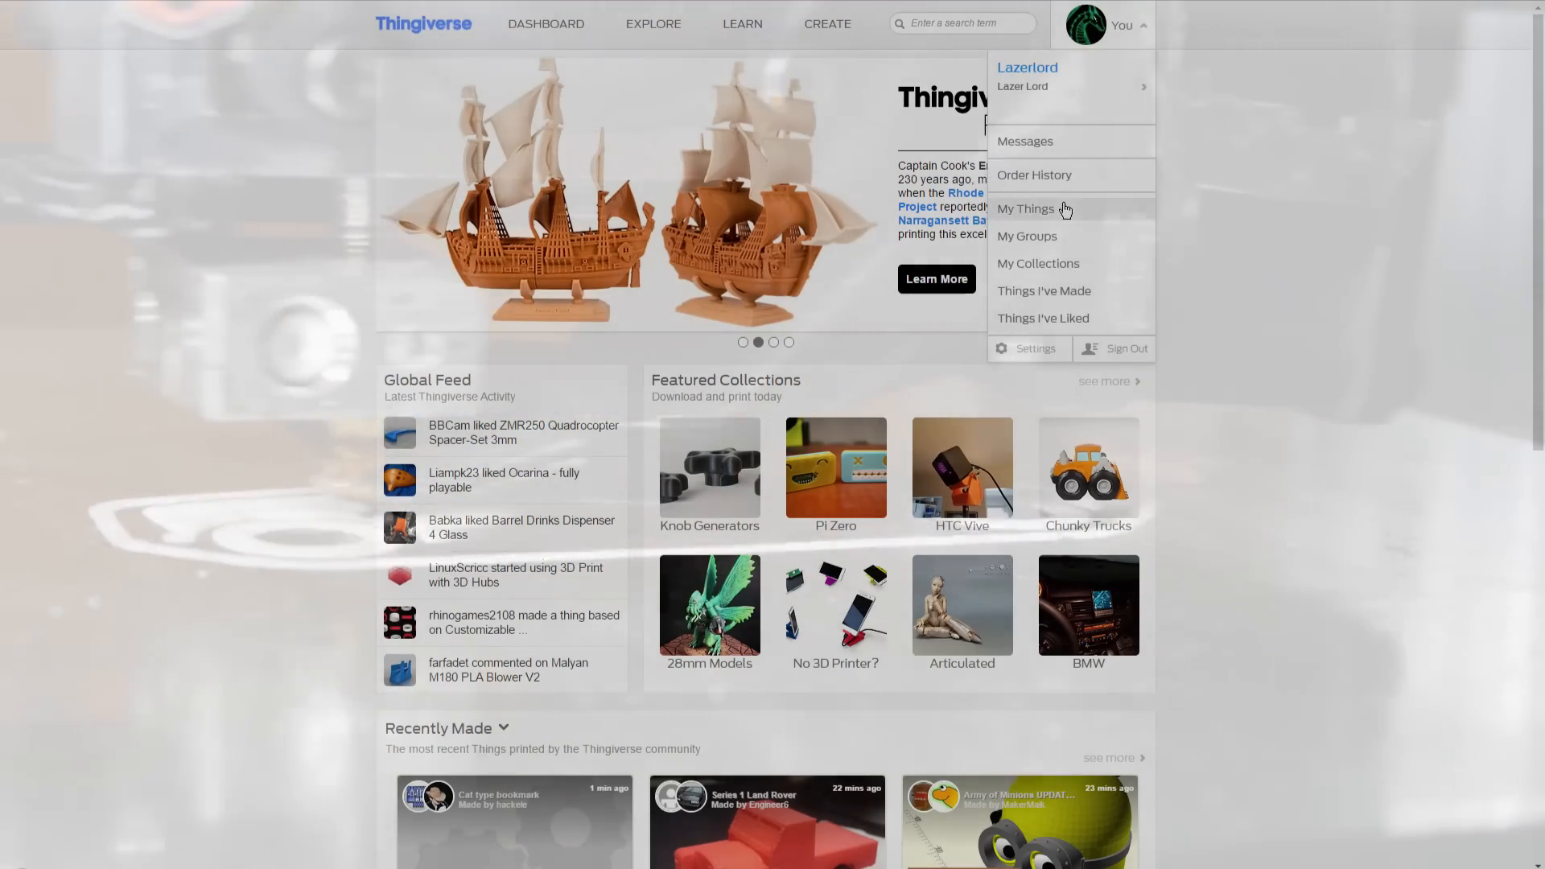
mouse_move(1025, 208)
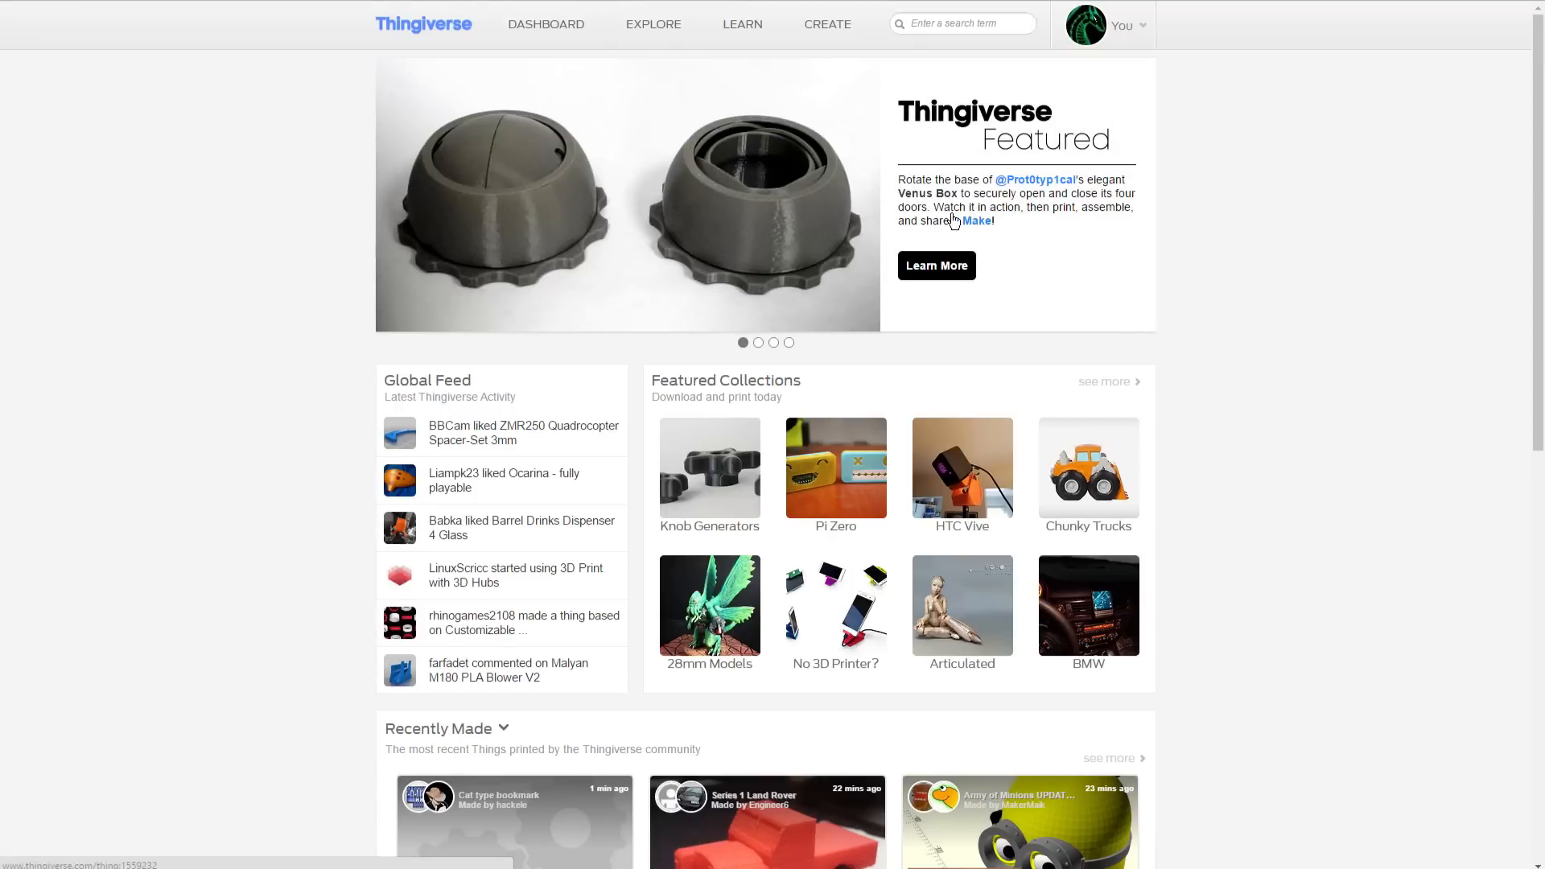
mouse_move(908, 252)
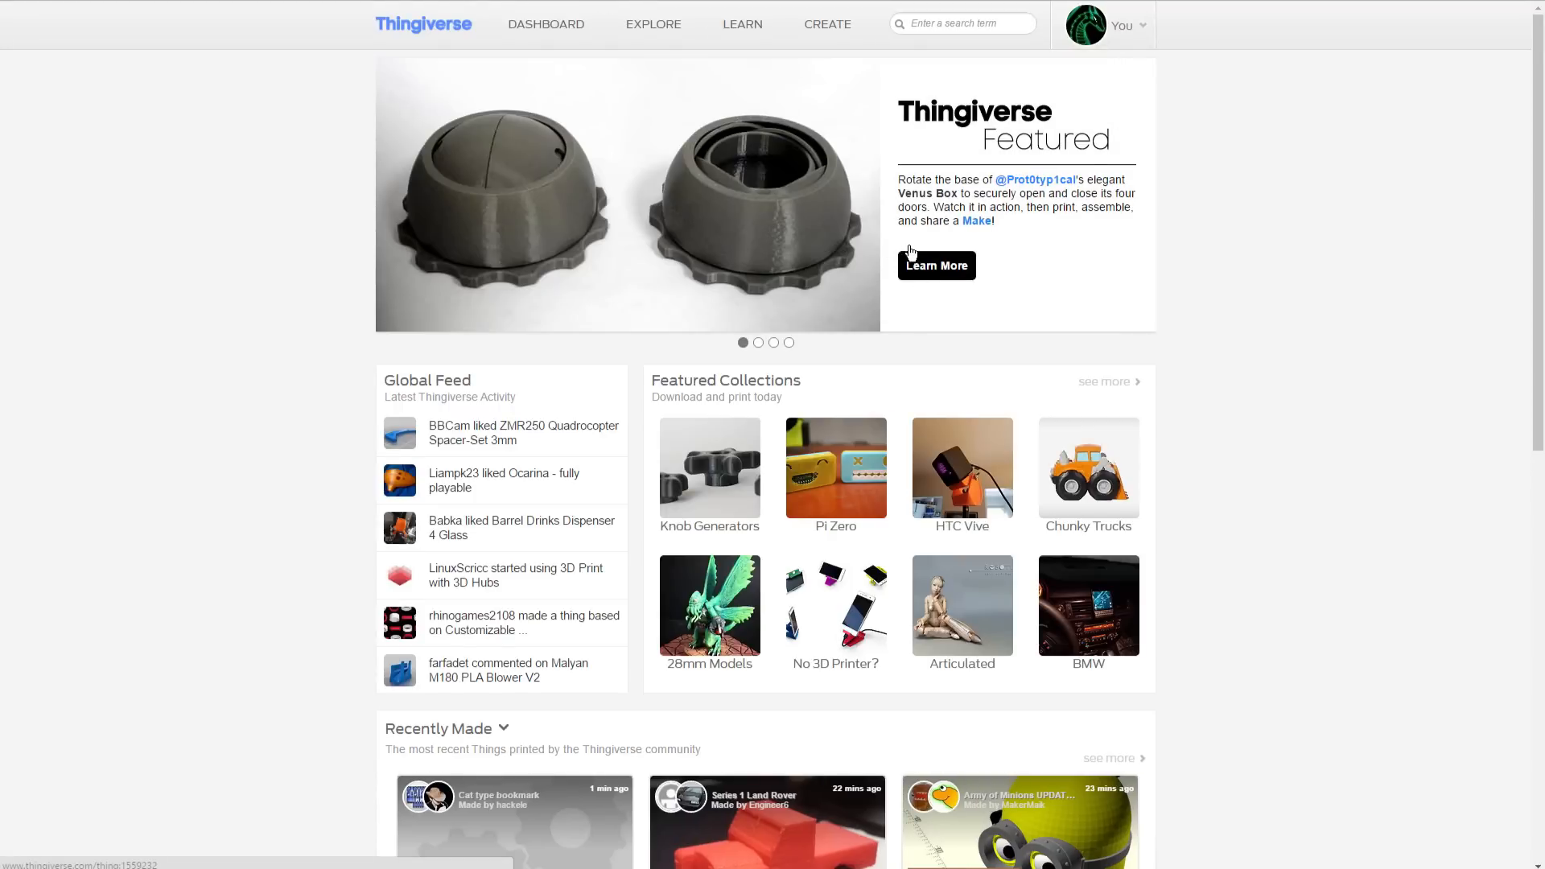
mouse_move(832, 355)
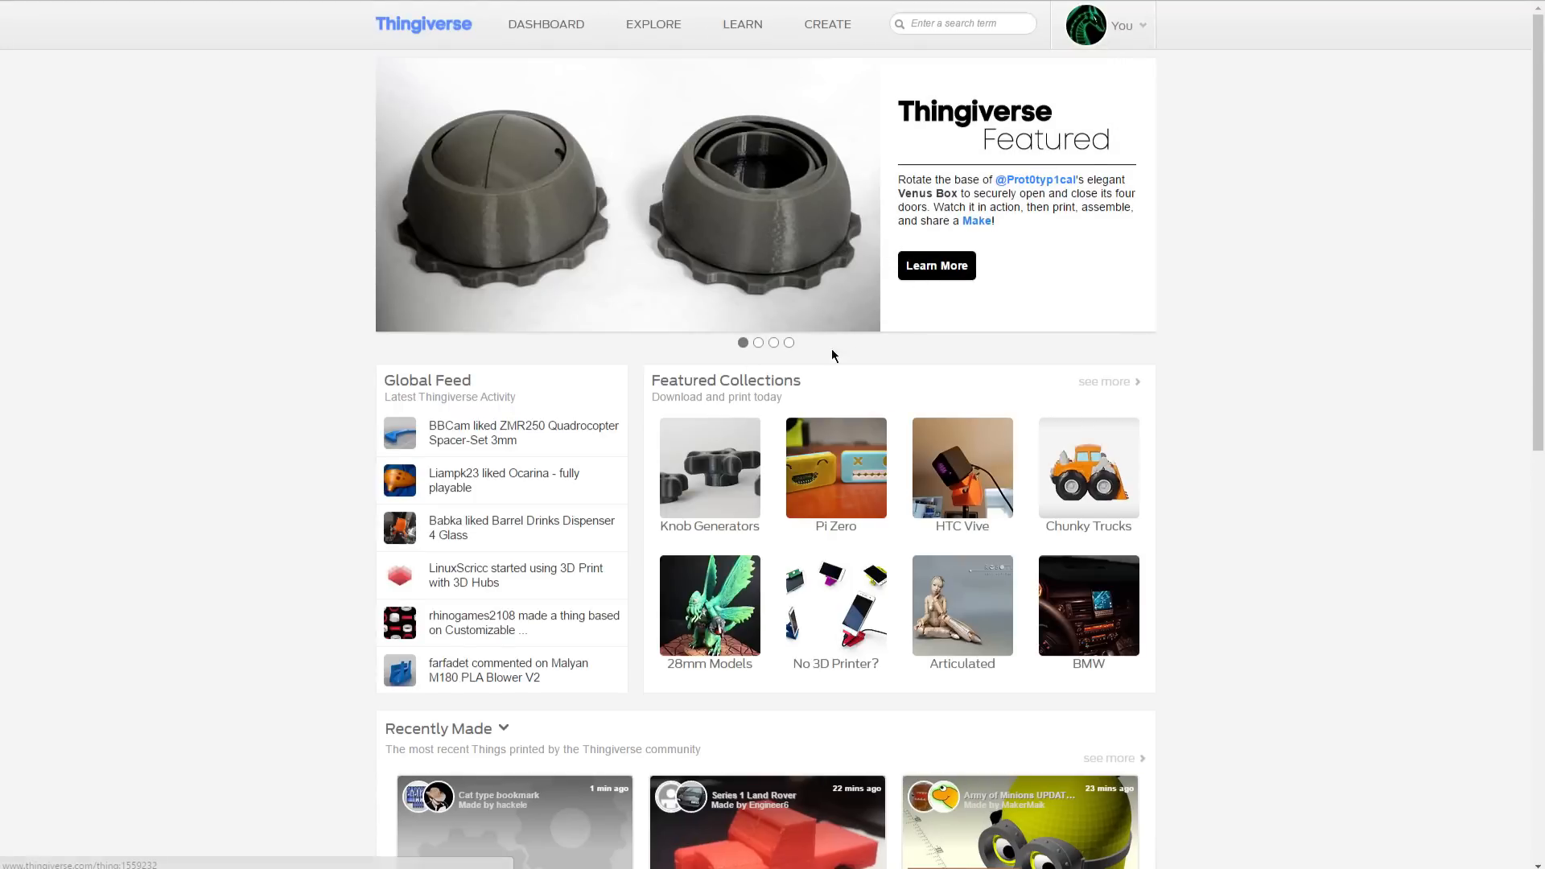
Step: Show the Maker Ed Challenge story, return to the ship model, and reopen the account menu
click(788, 341)
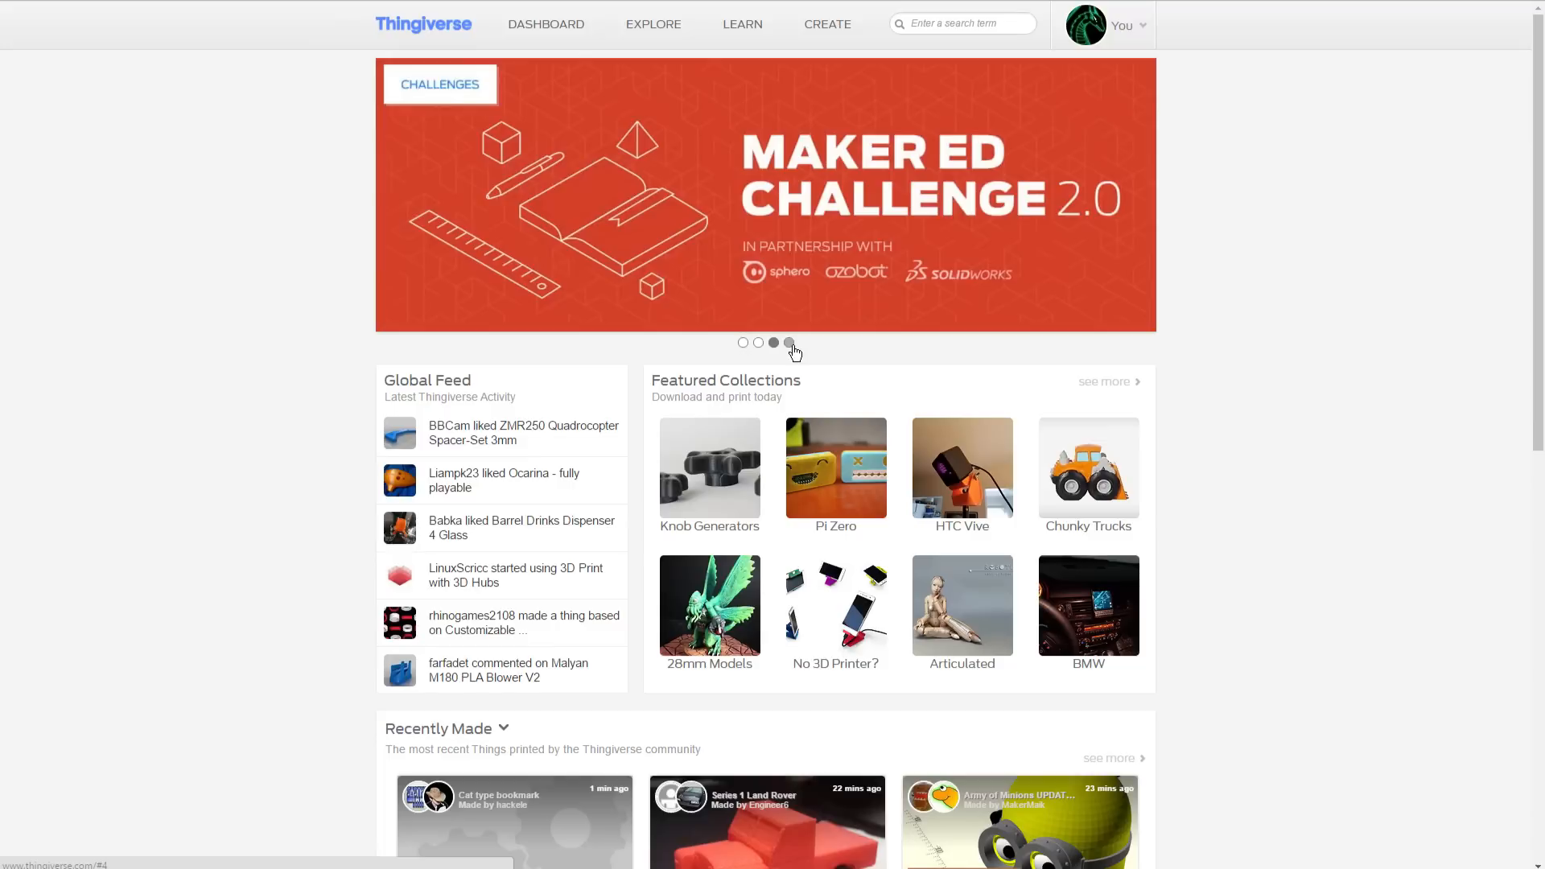
click(758, 341)
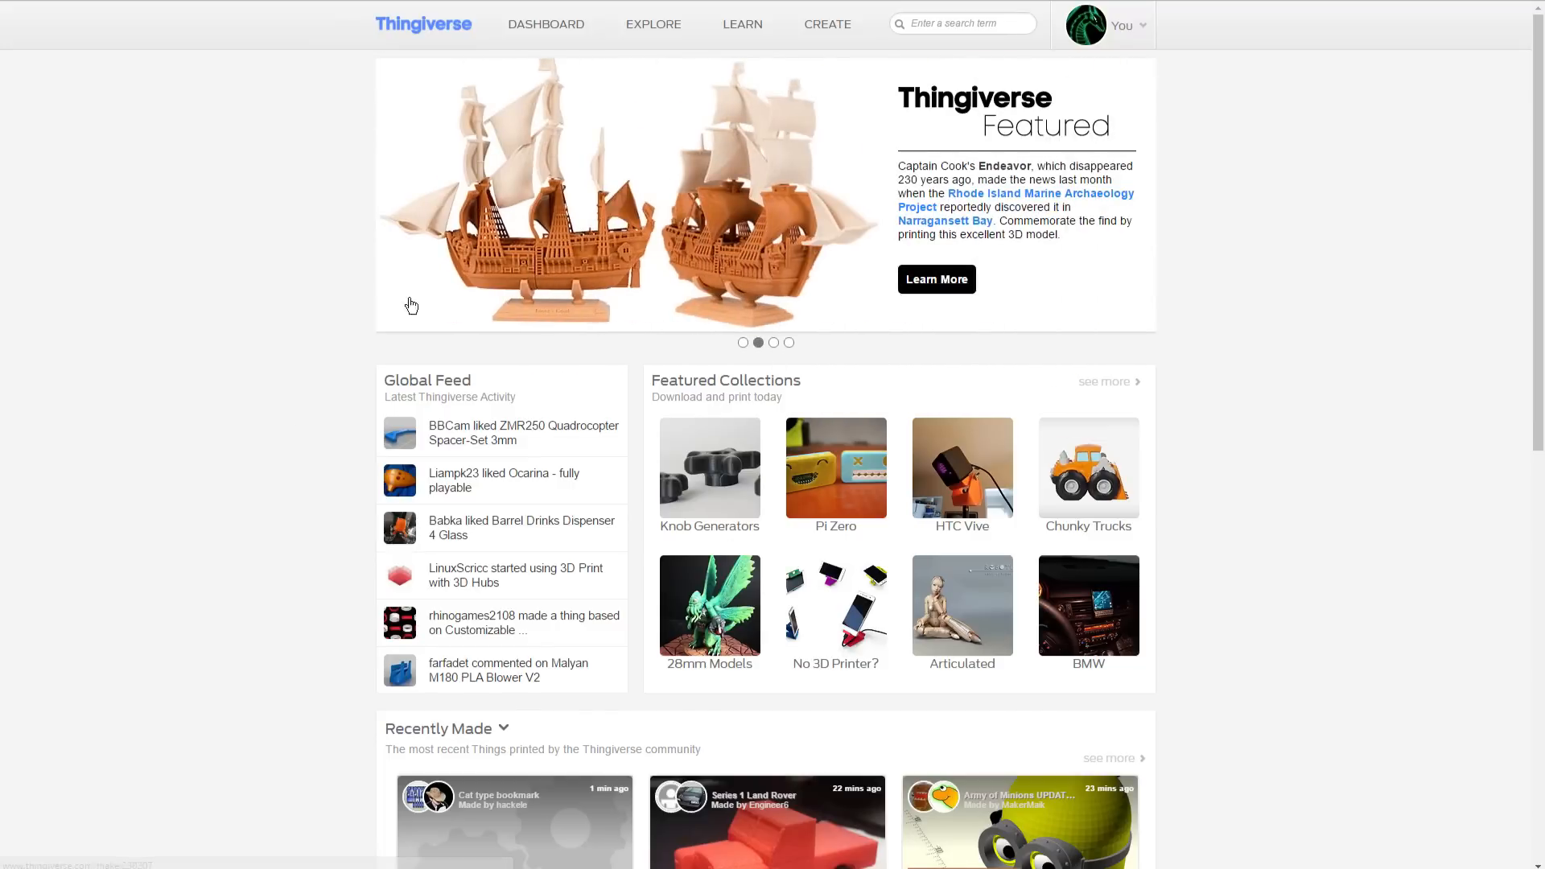
mouse_move(1113, 26)
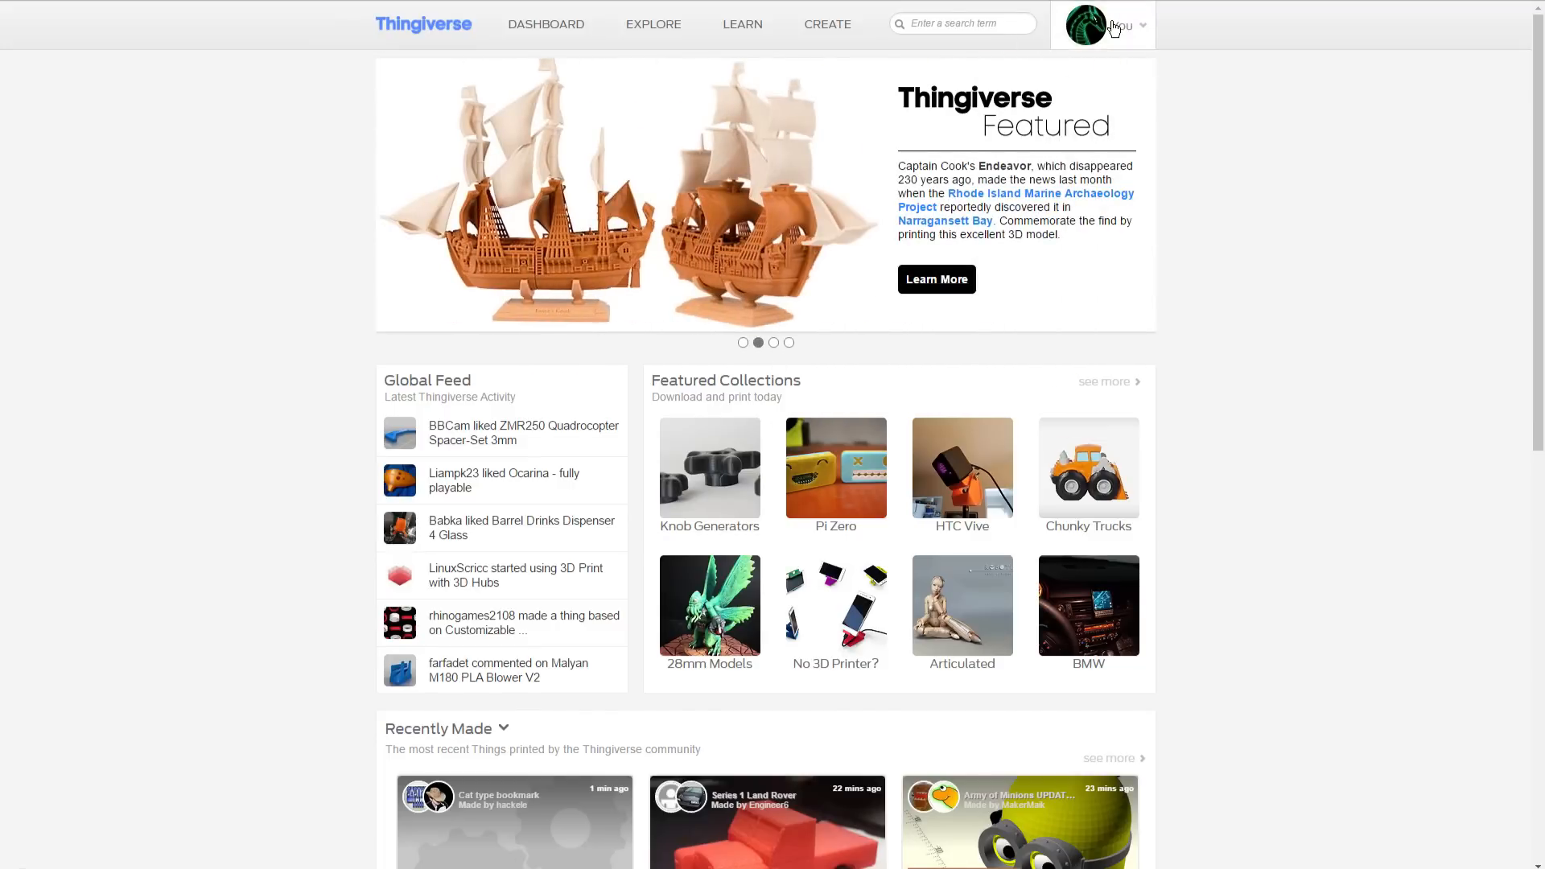
click(1104, 25)
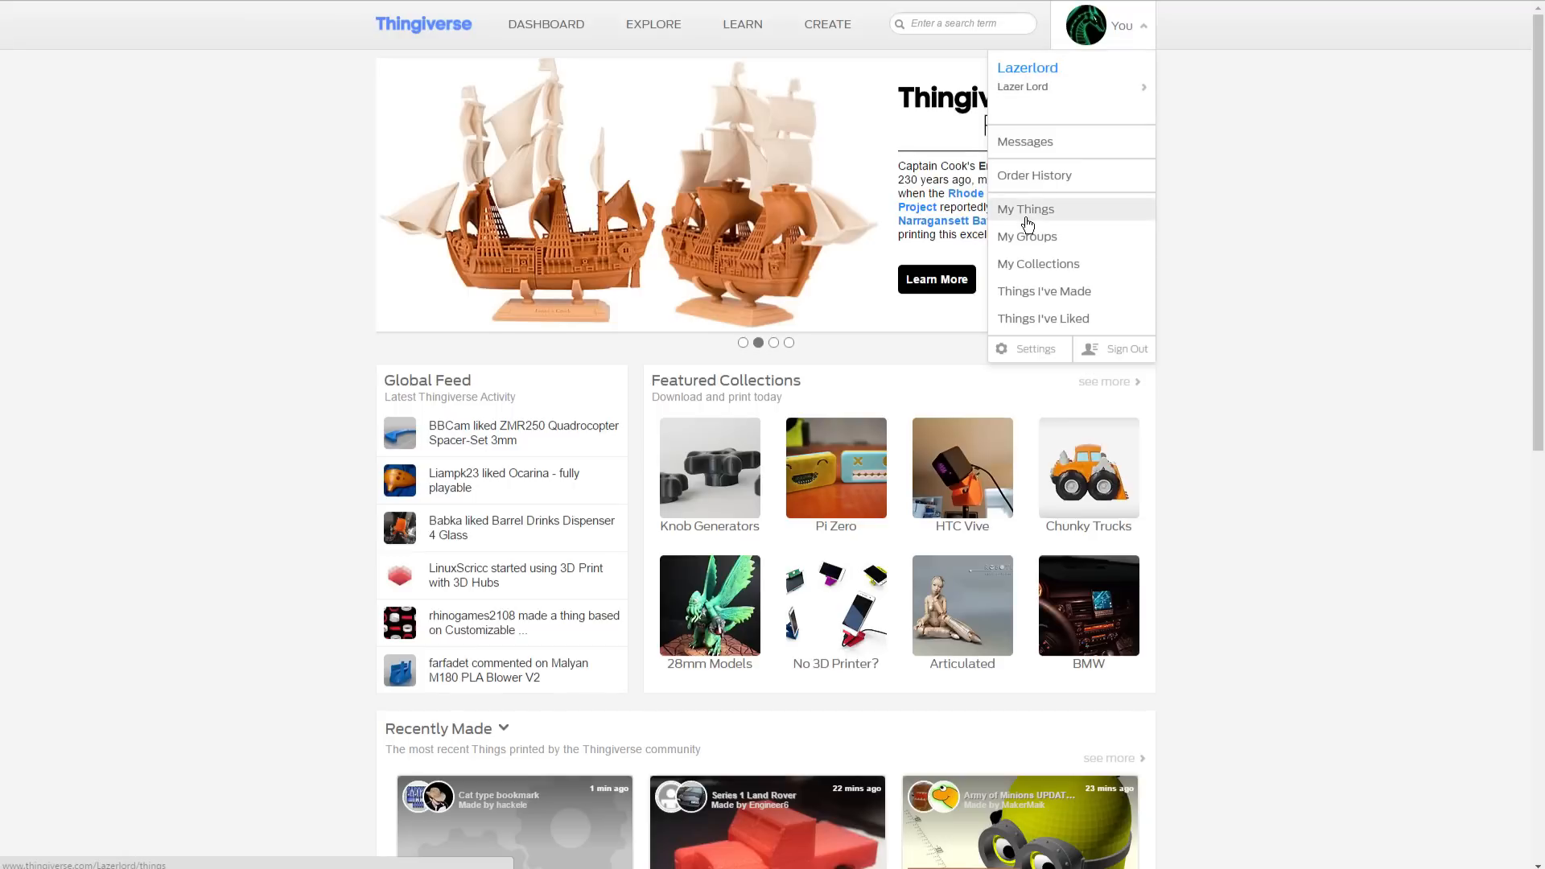
mouse_move(1026, 236)
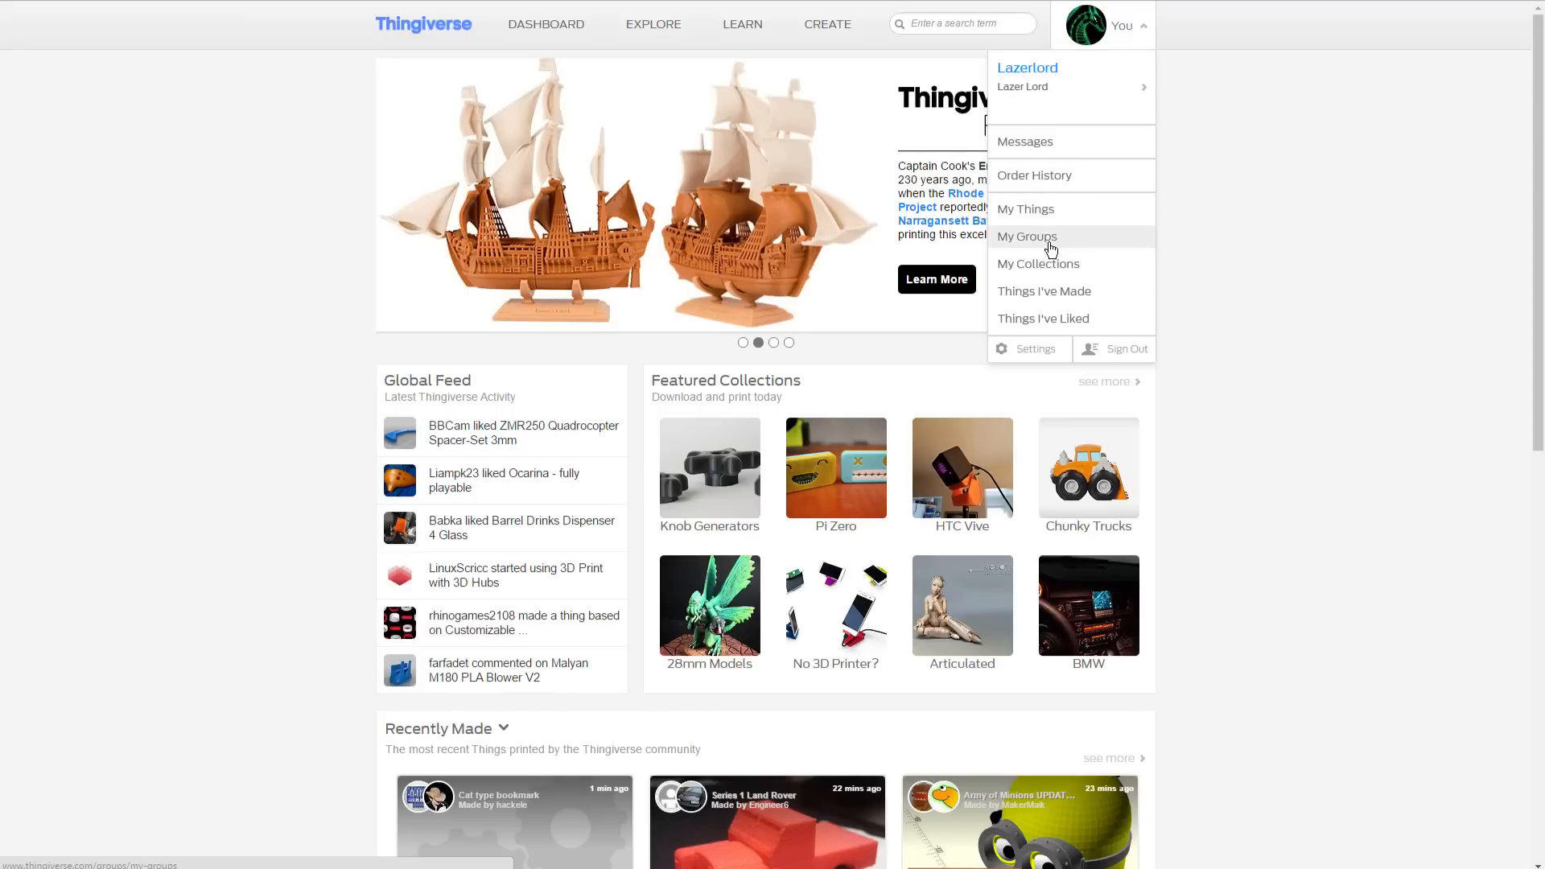
mouse_move(1065, 296)
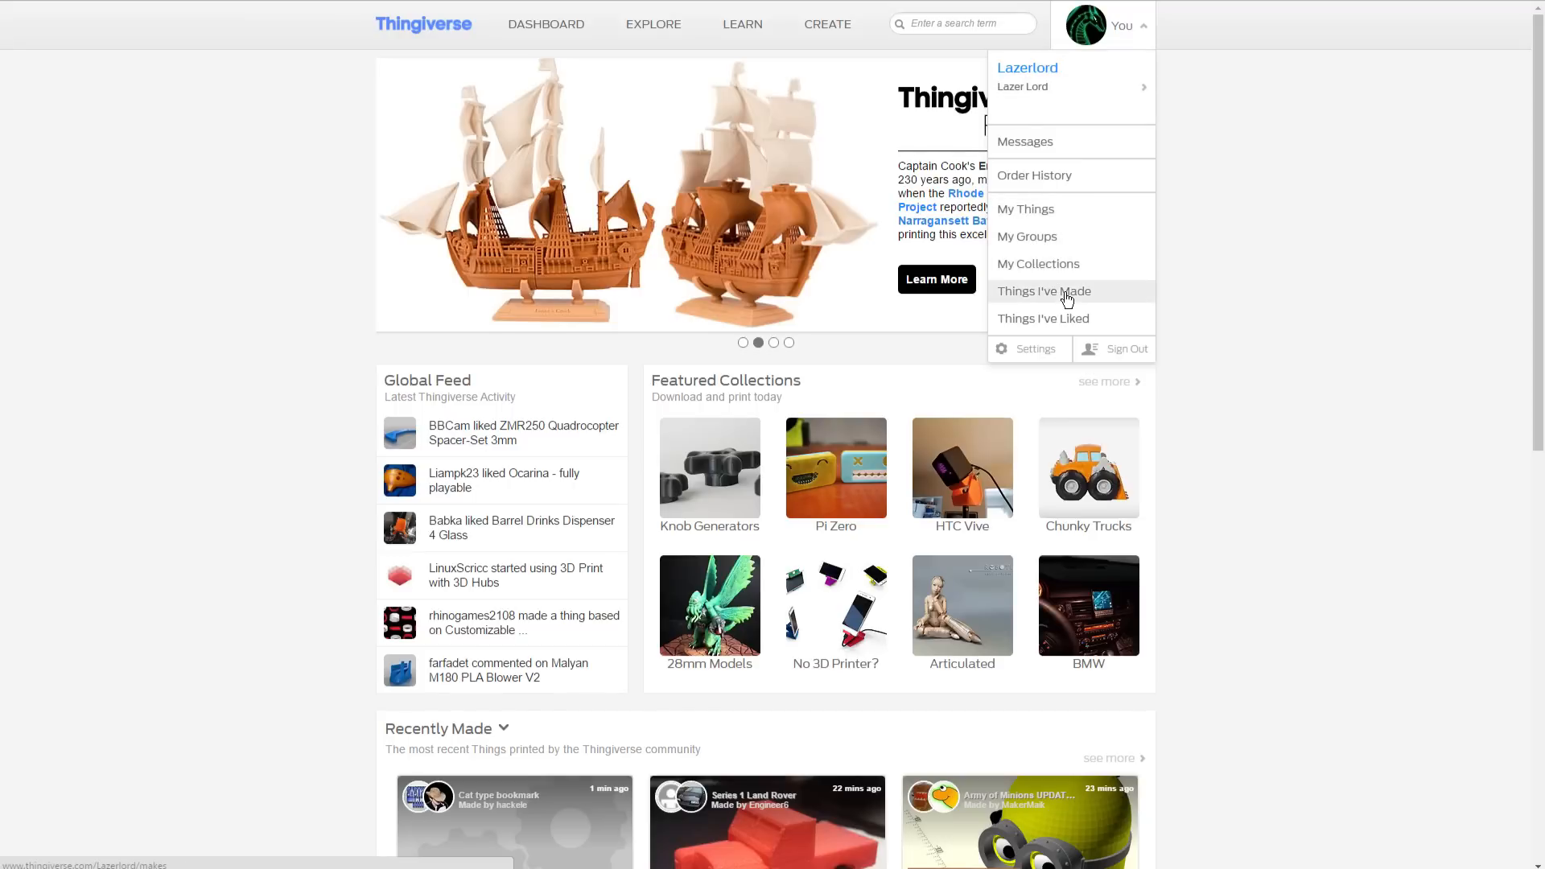
Step: View Things I've Made, the Xbox controller holder make, then the Makes grid again
click(1043, 291)
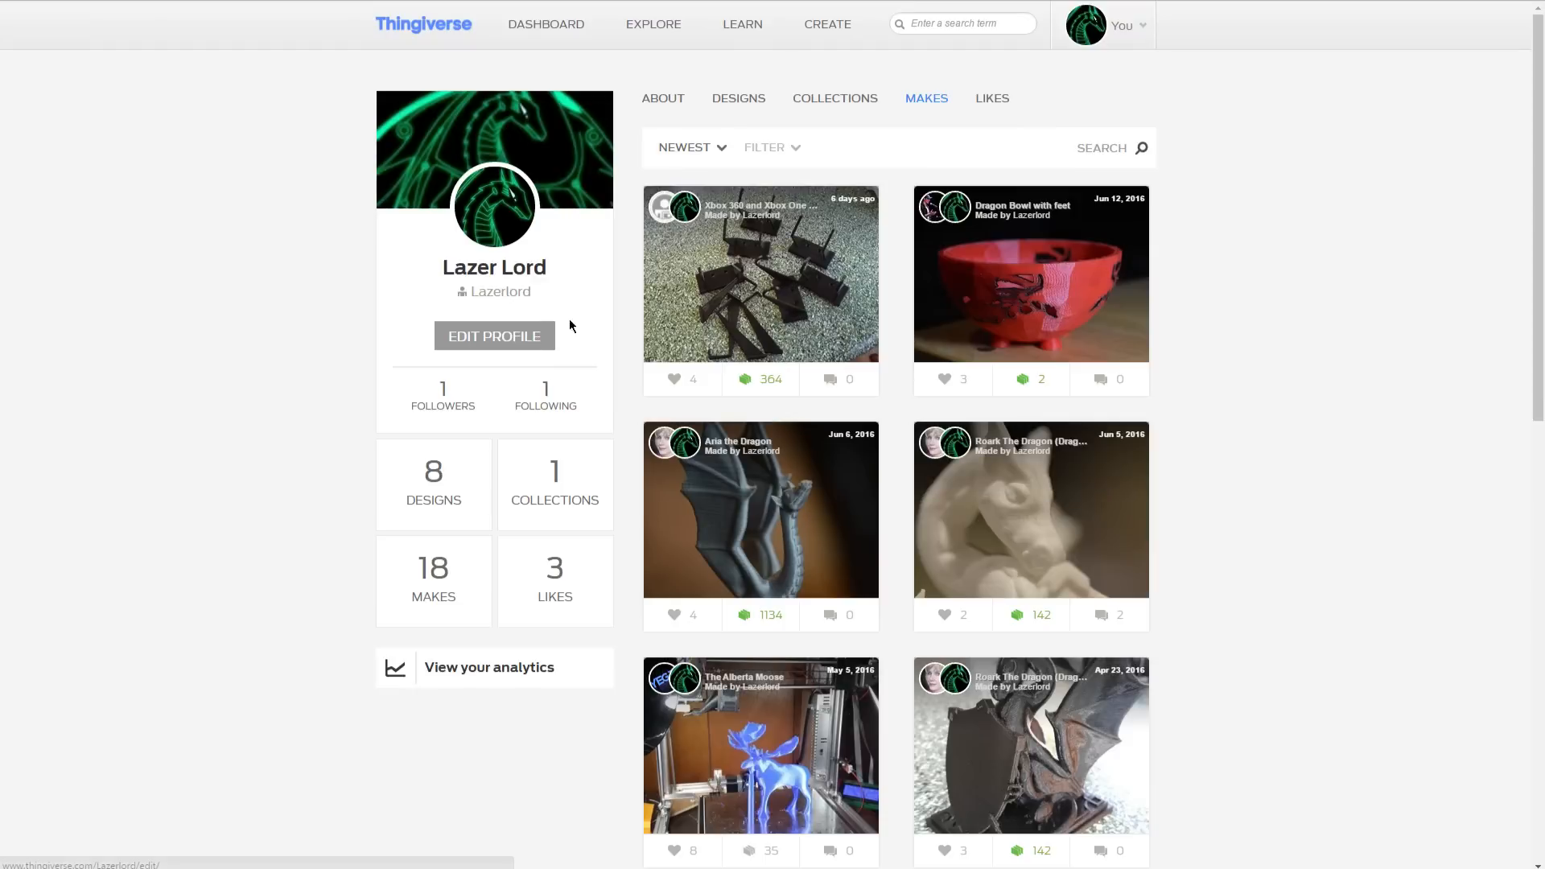
mouse_move(1419, 508)
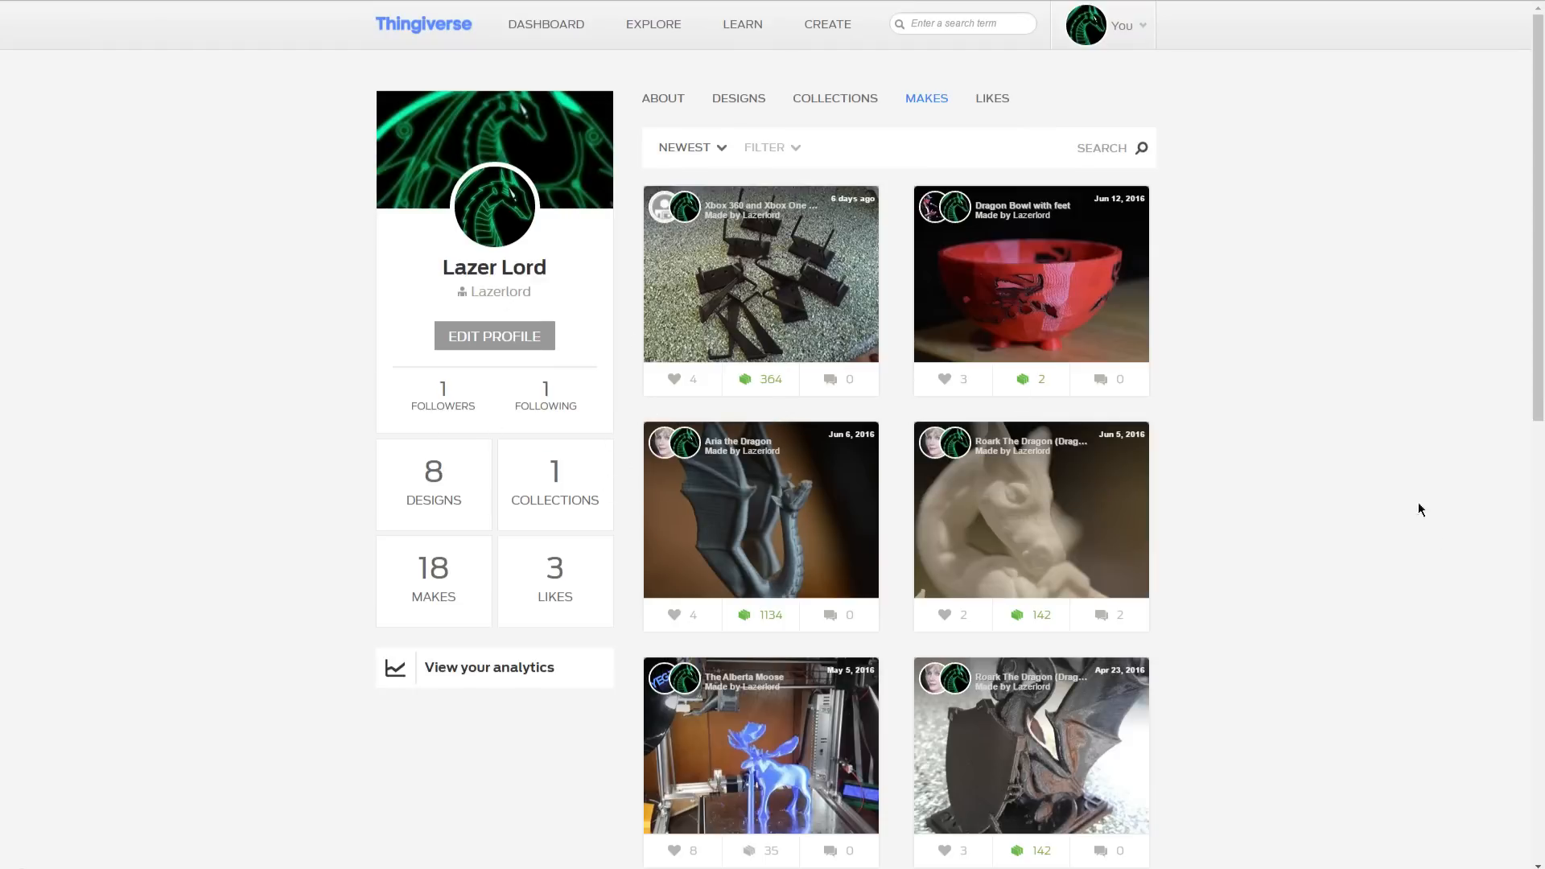
mouse_move(848, 322)
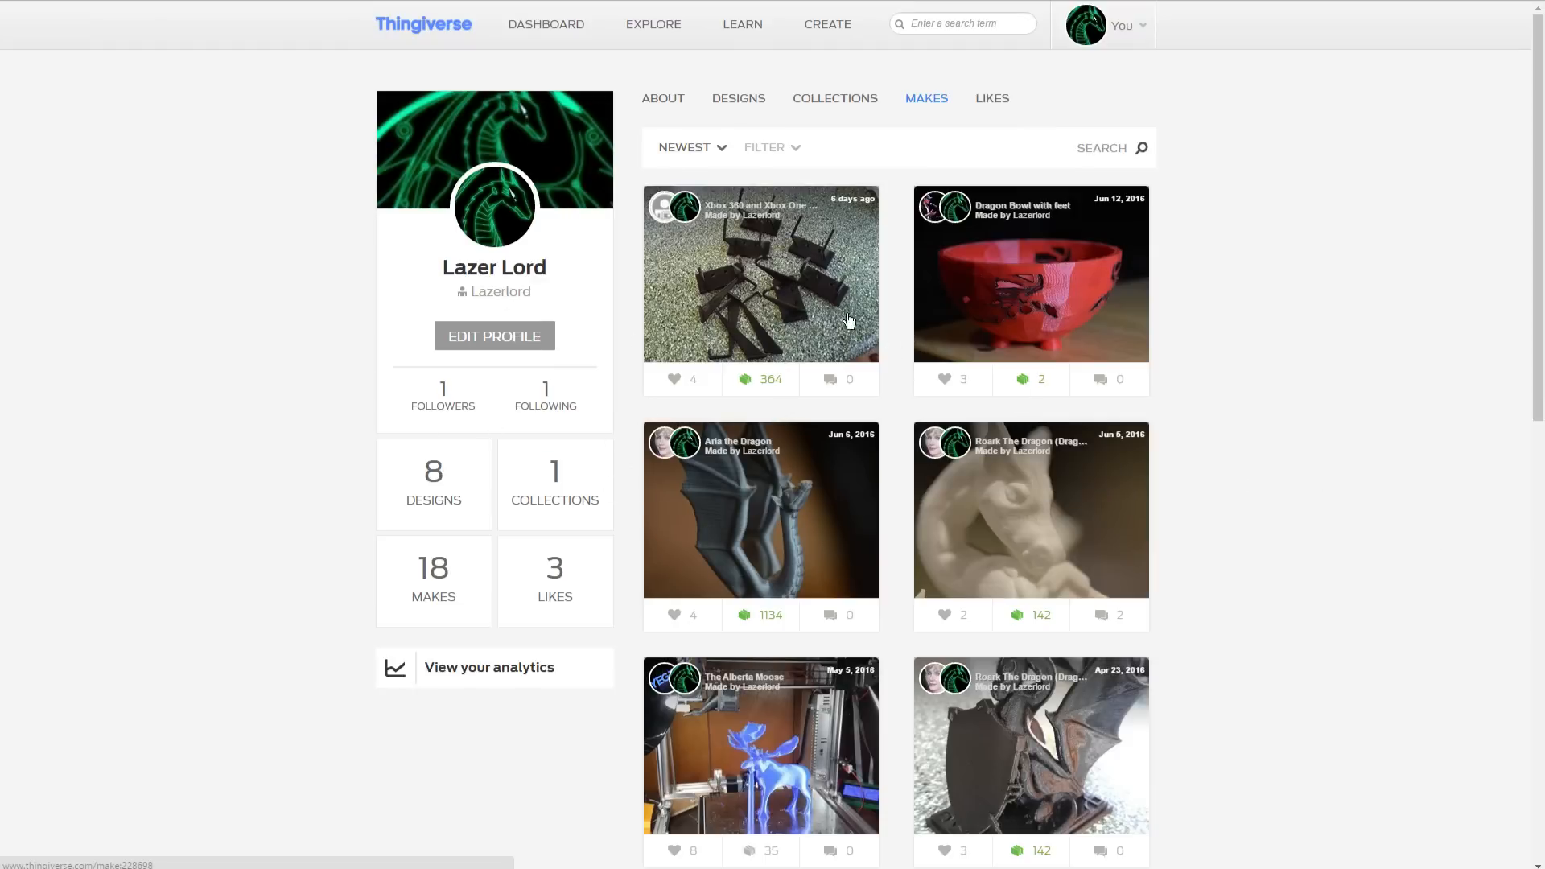
click(761, 274)
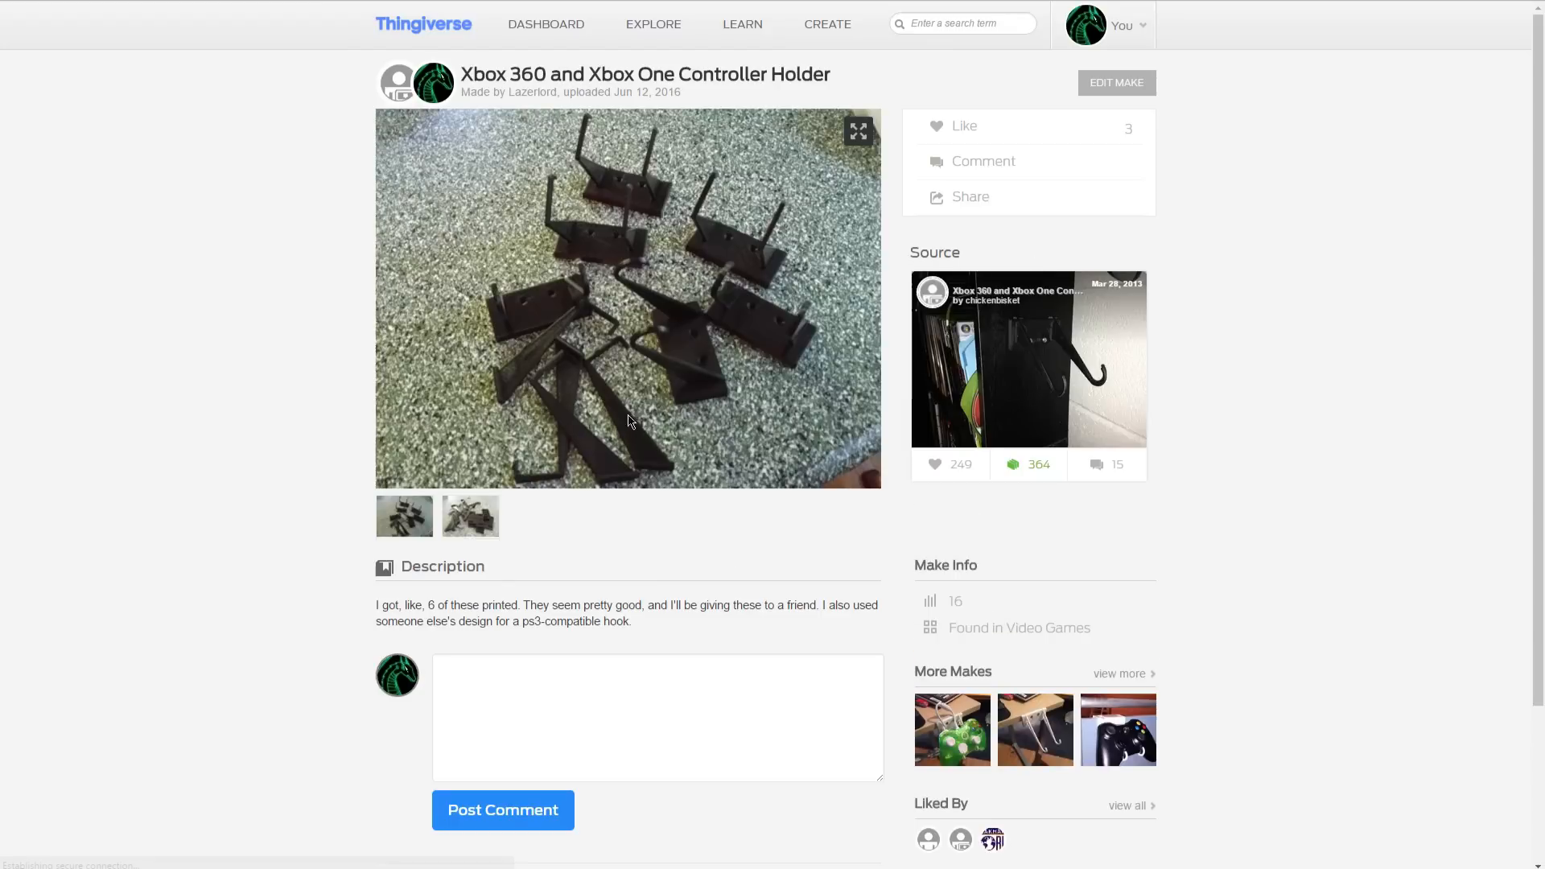
mouse_move(1060, 400)
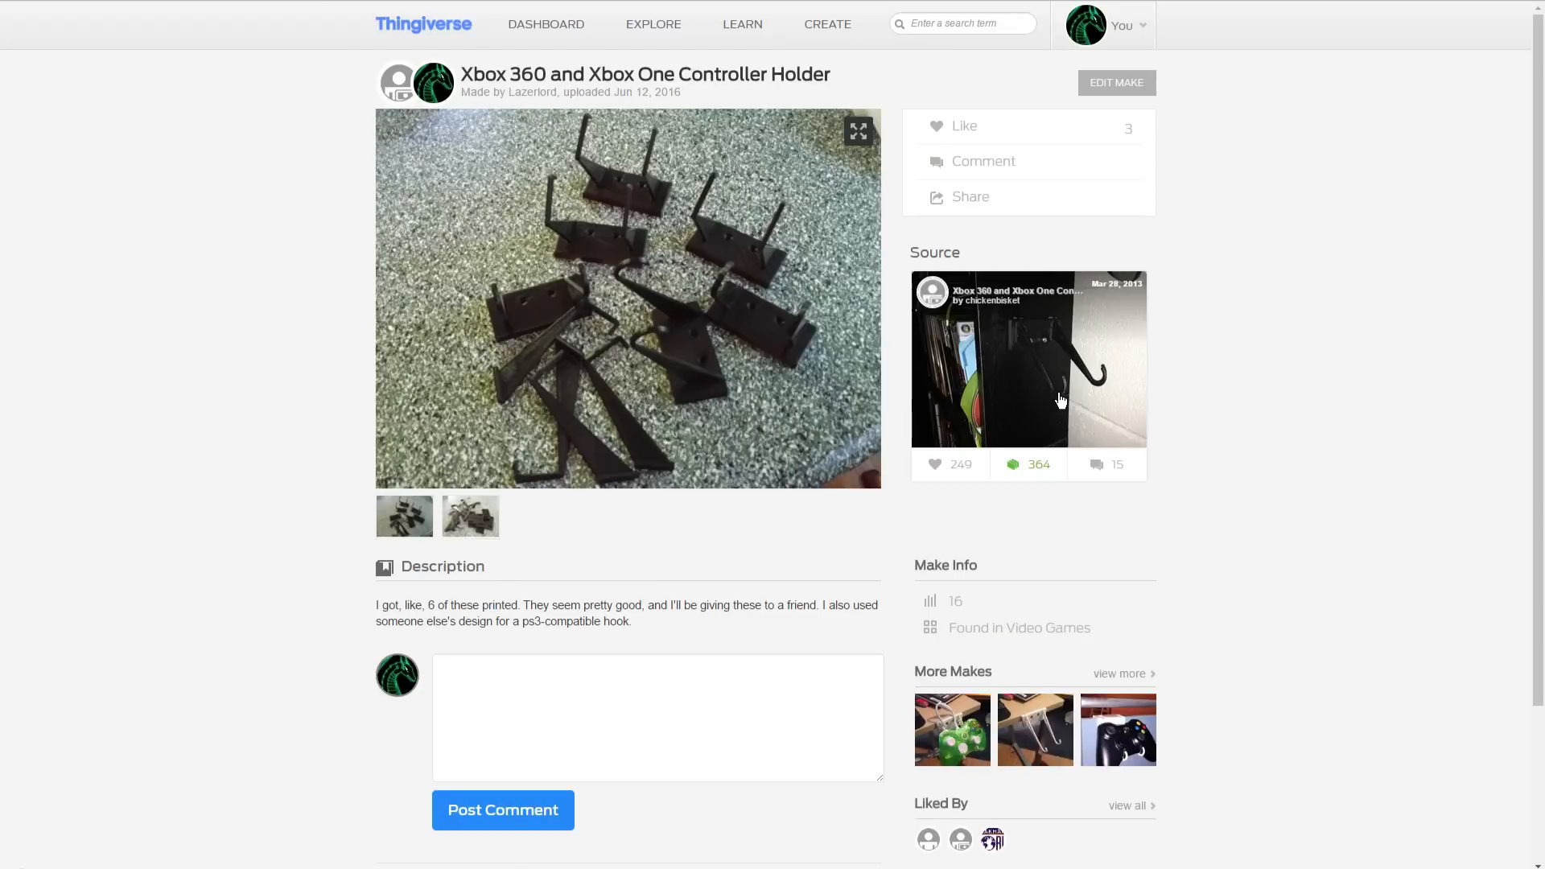
mouse_move(373, 54)
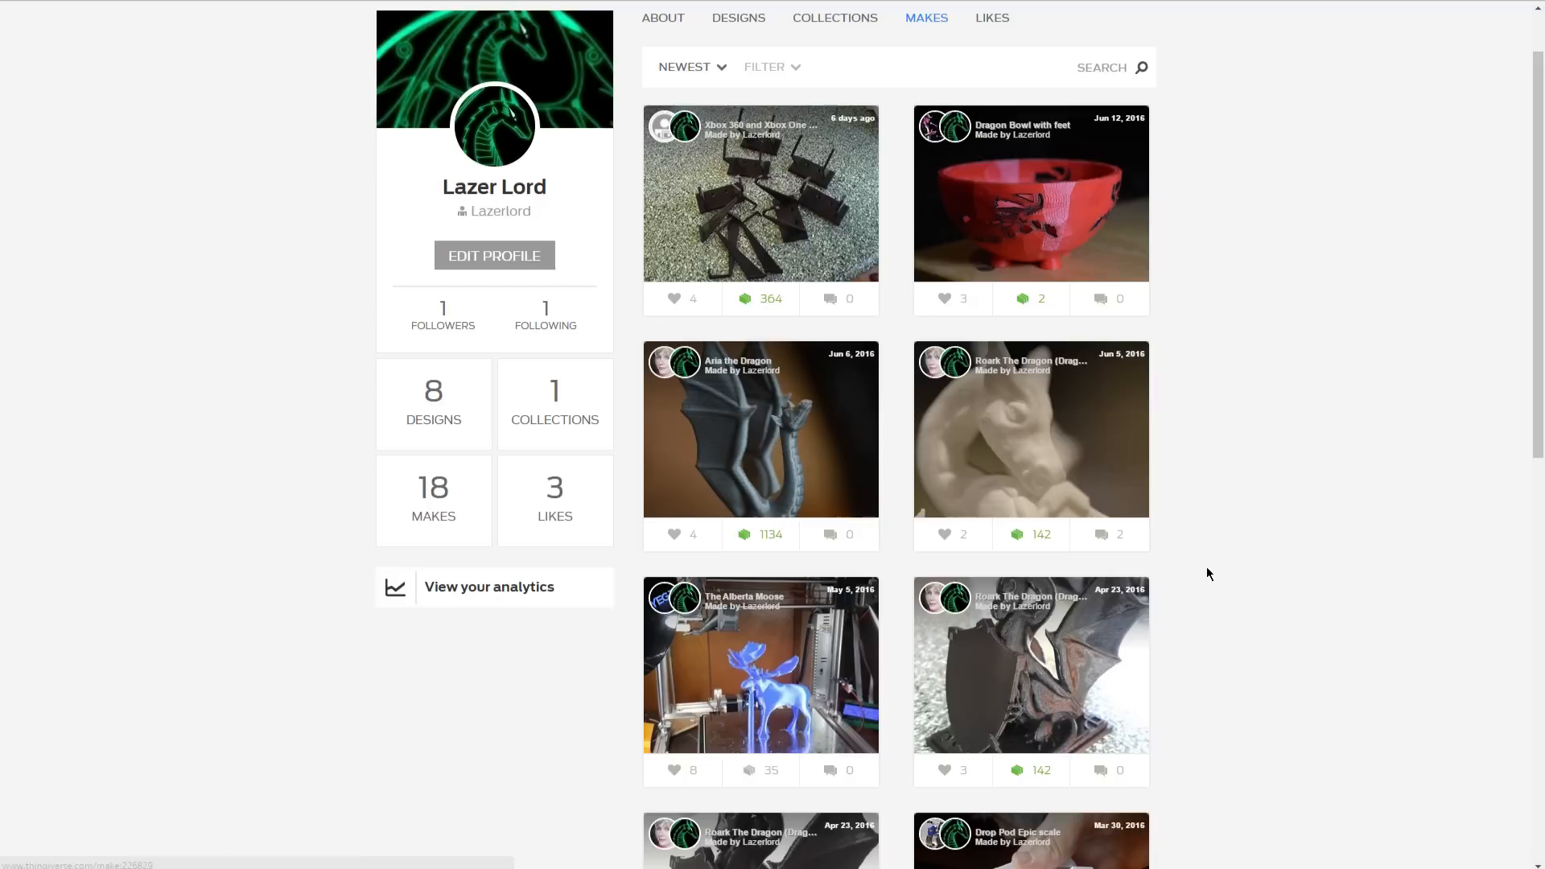
scroll(down, 3)
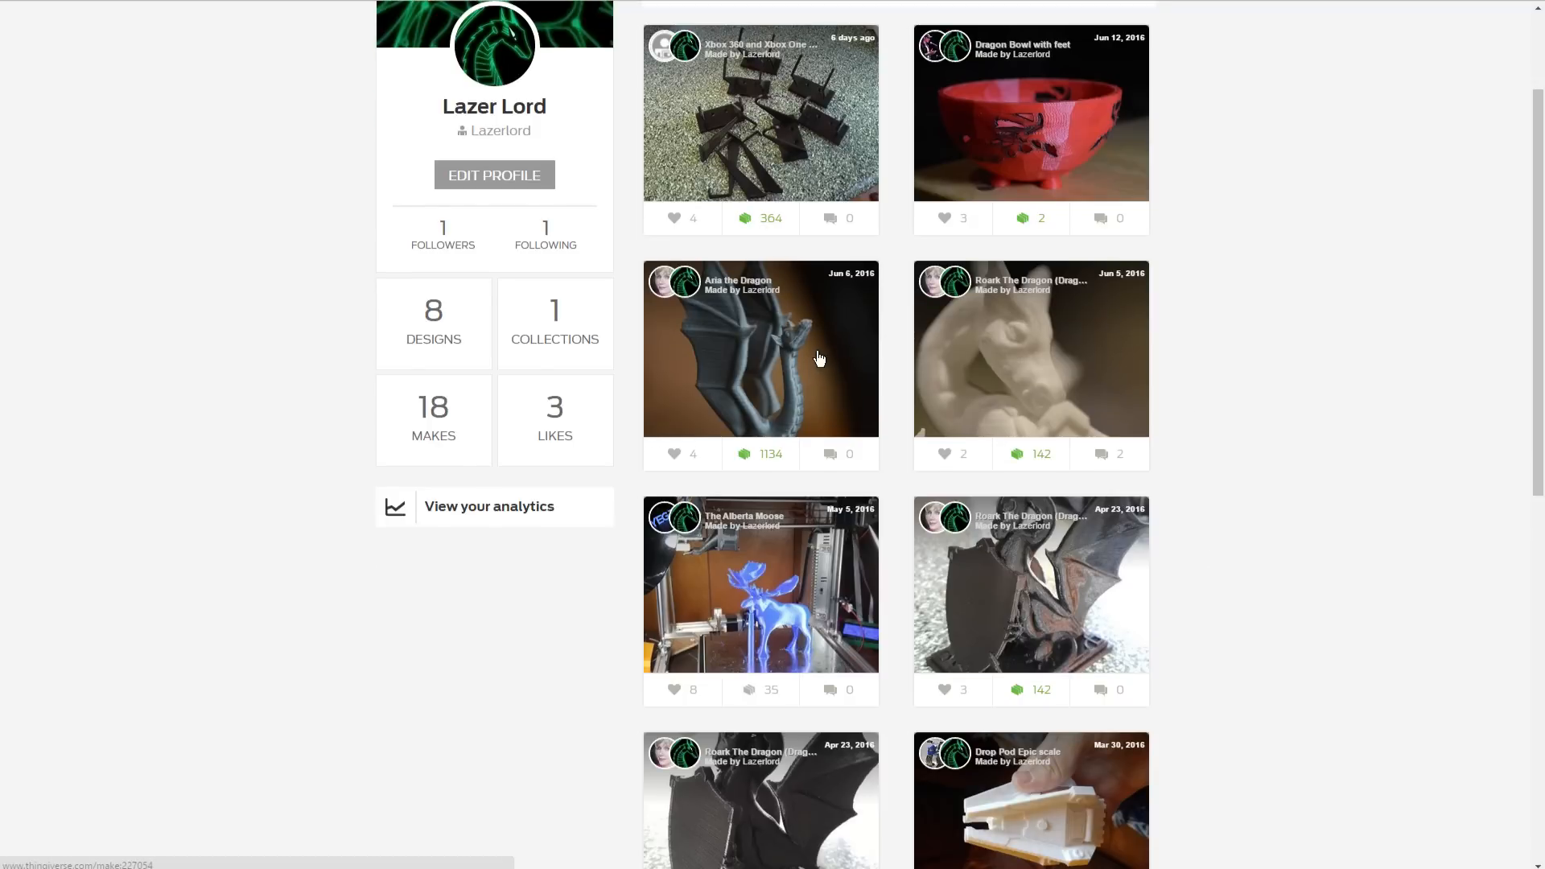
mouse_move(1041, 380)
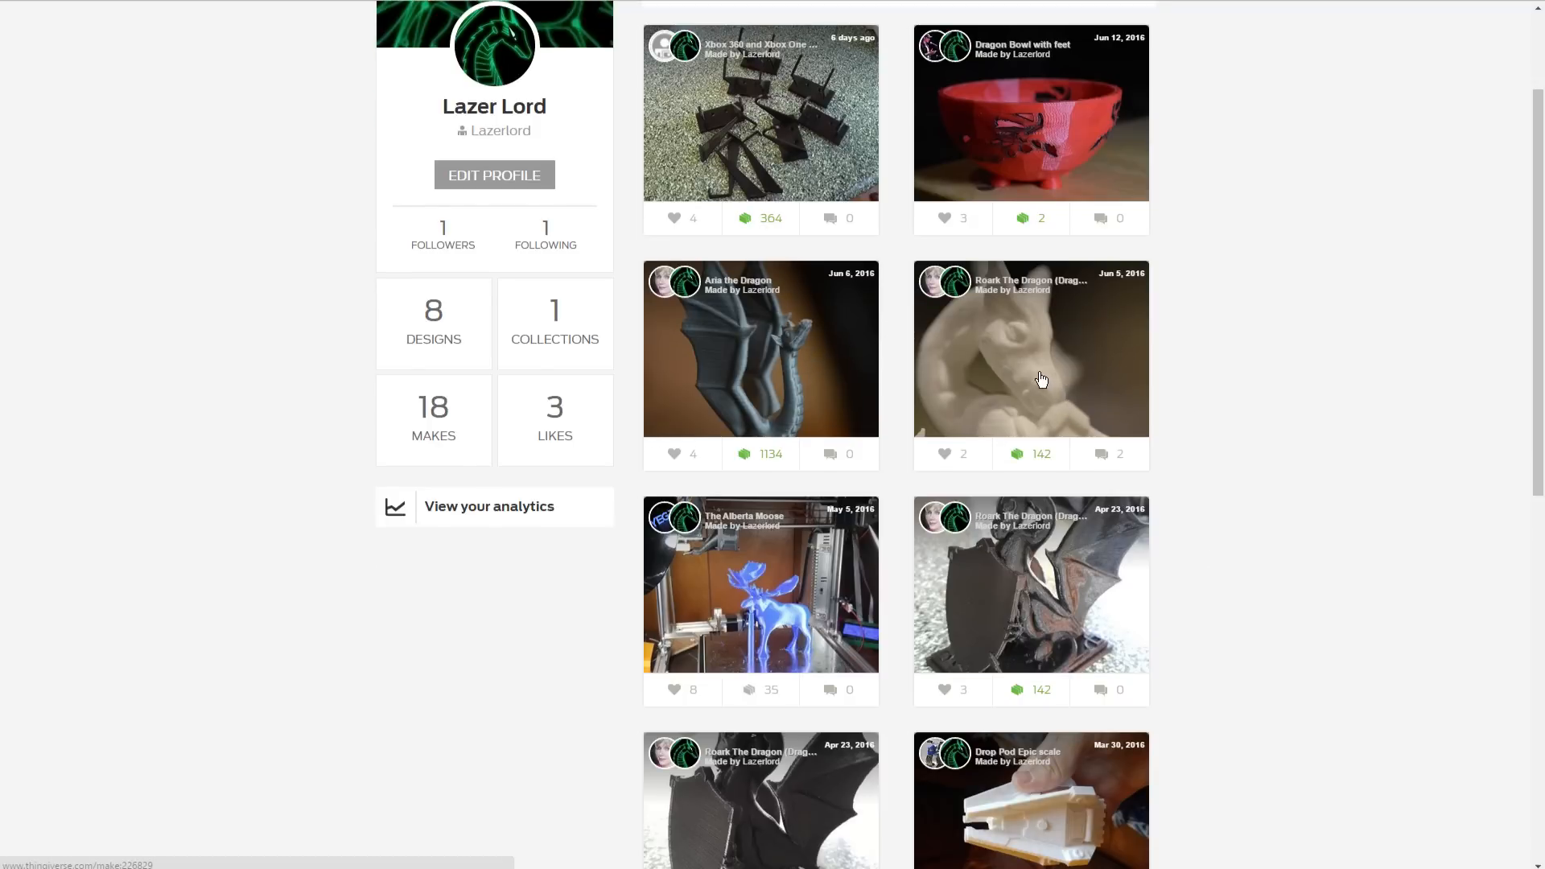
mouse_move(871, 397)
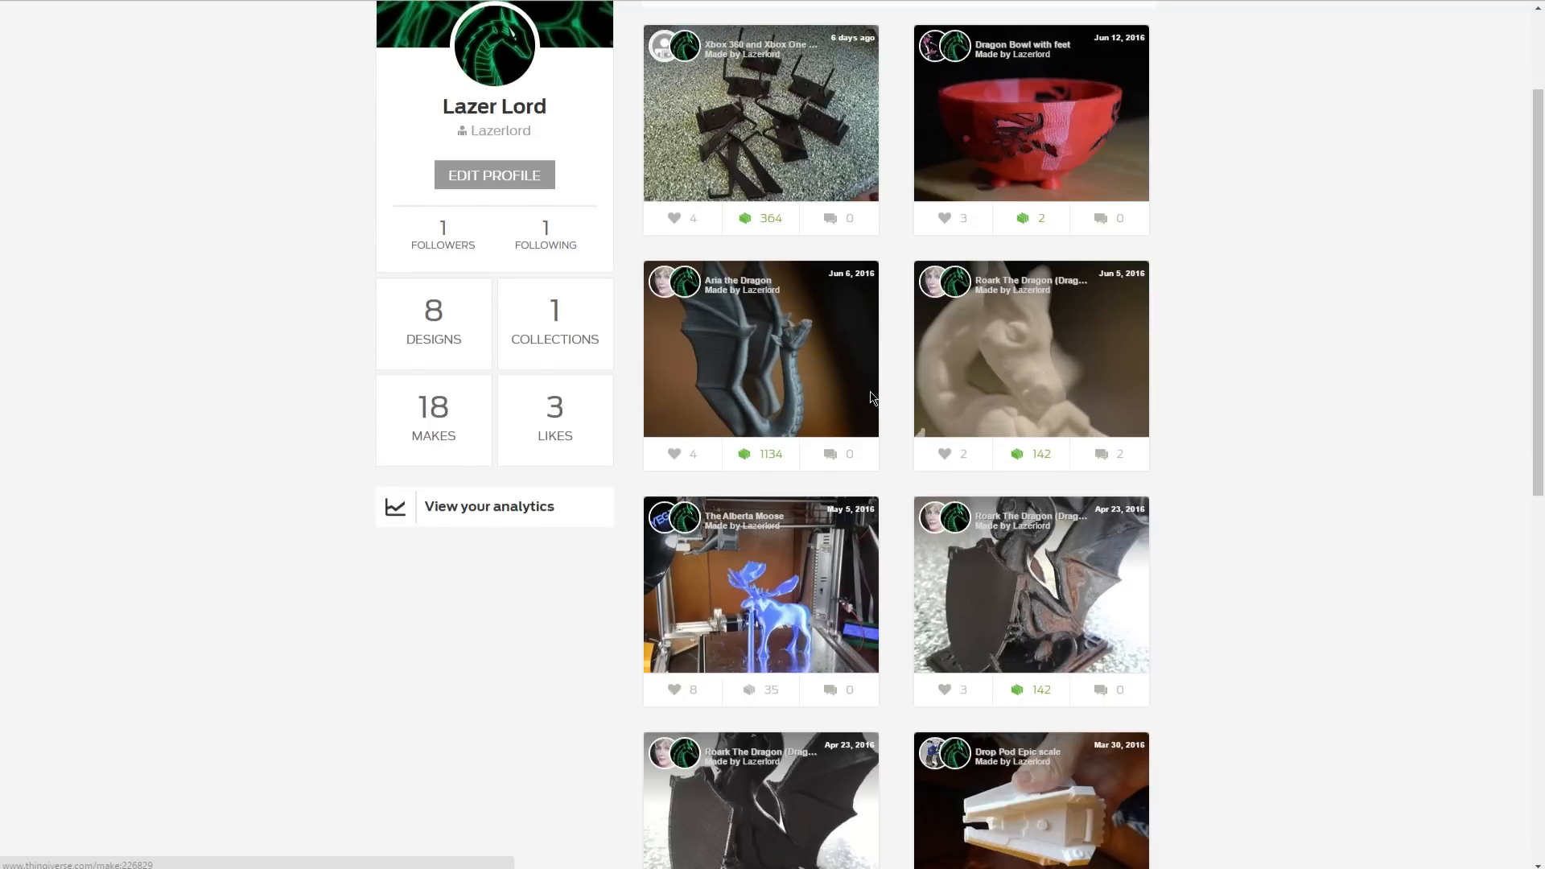
Step: View the Roark The Dragon make's photos full-screen, starting with the dragon trophy
click(1029, 348)
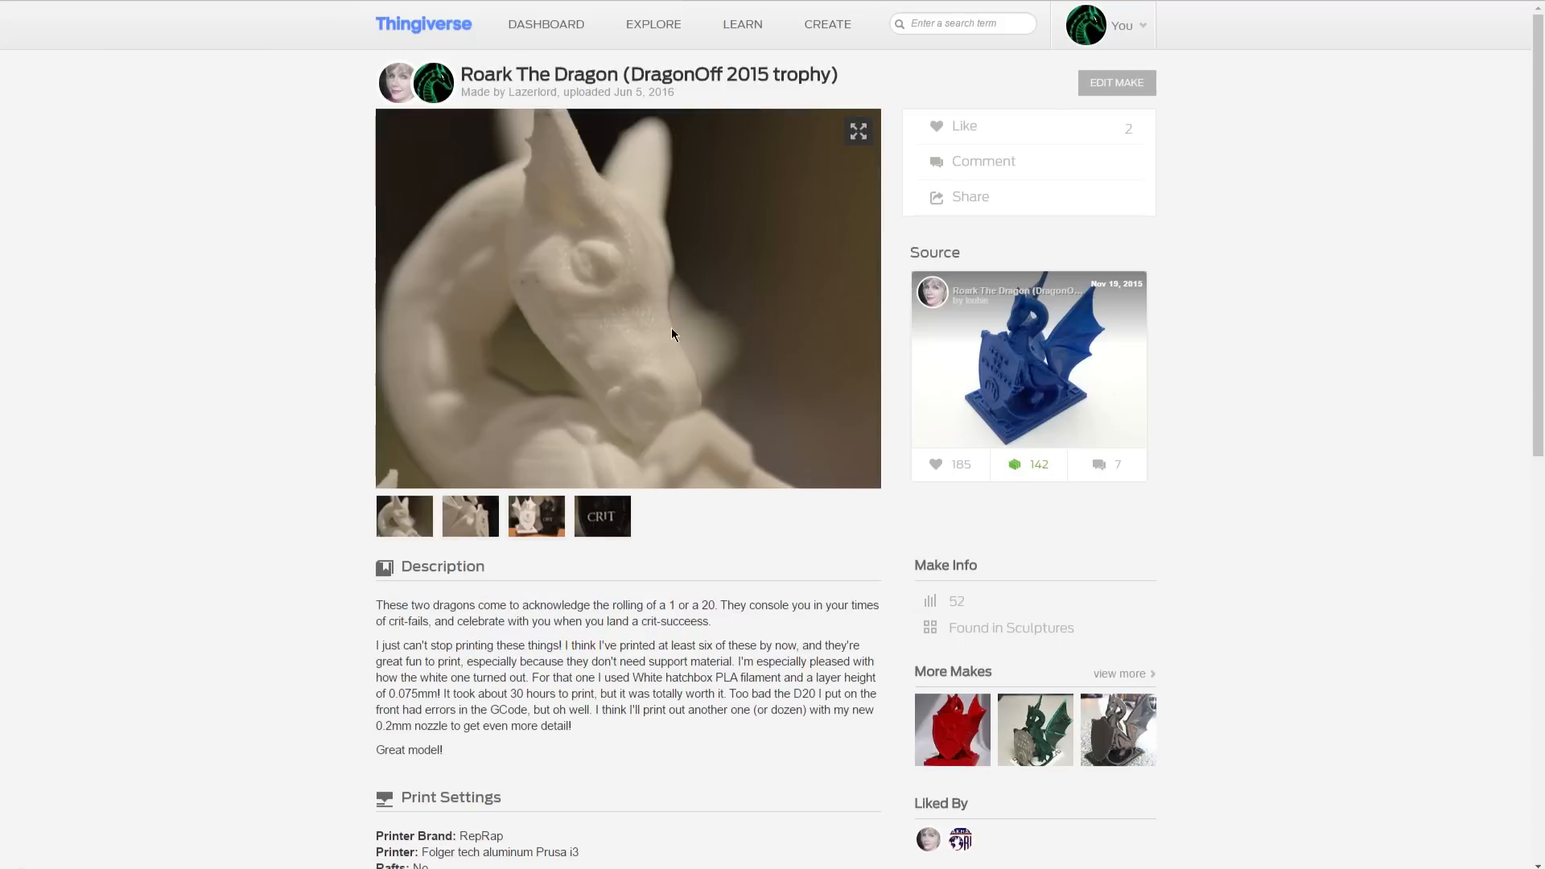
mouse_move(743, 444)
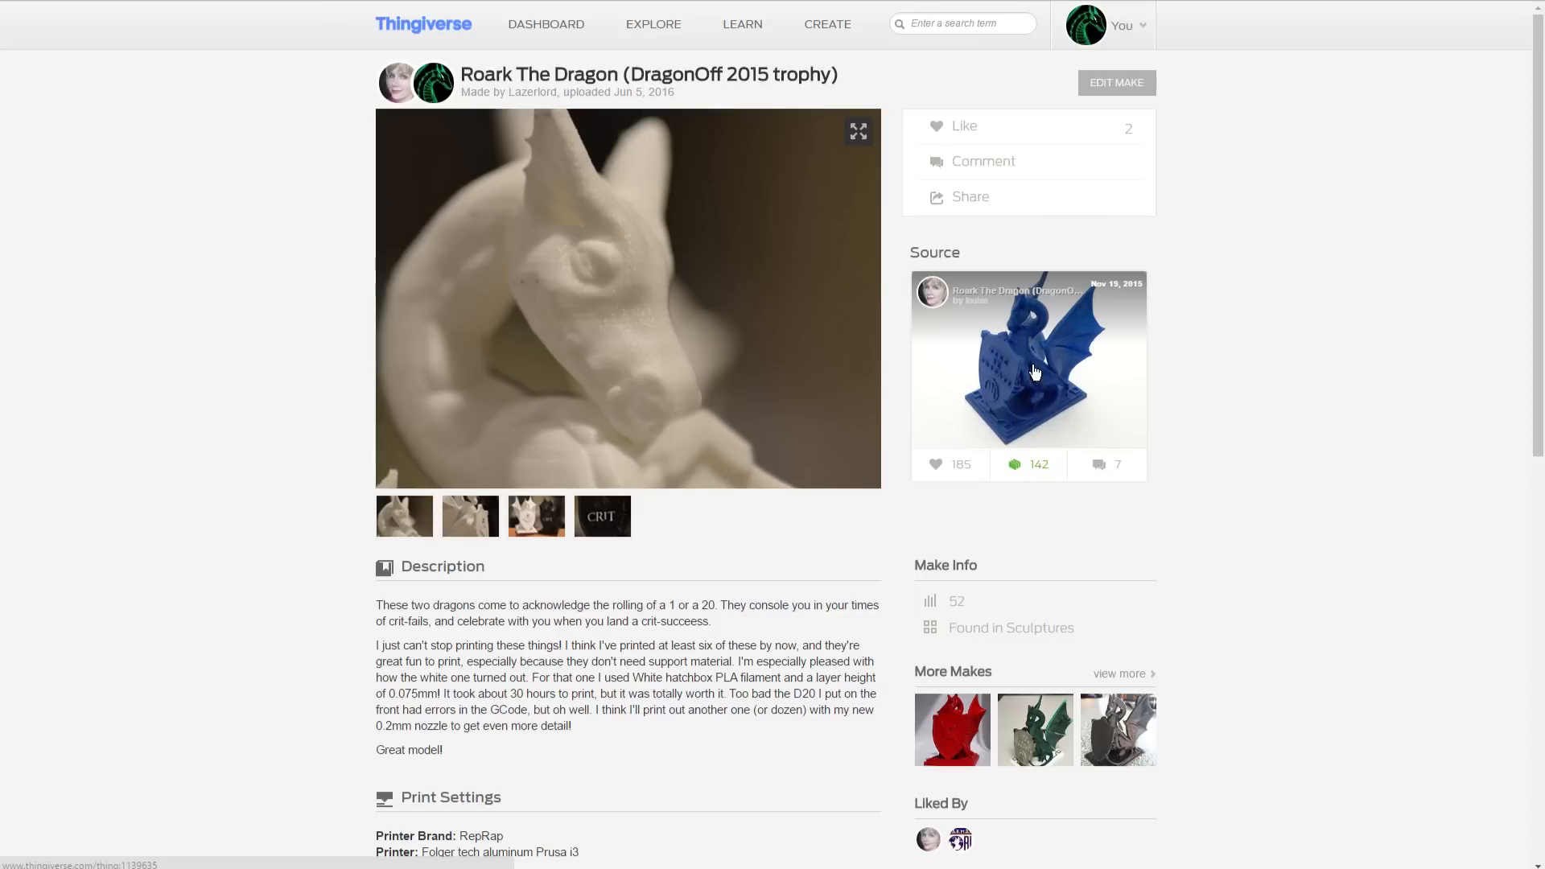
mouse_move(927, 375)
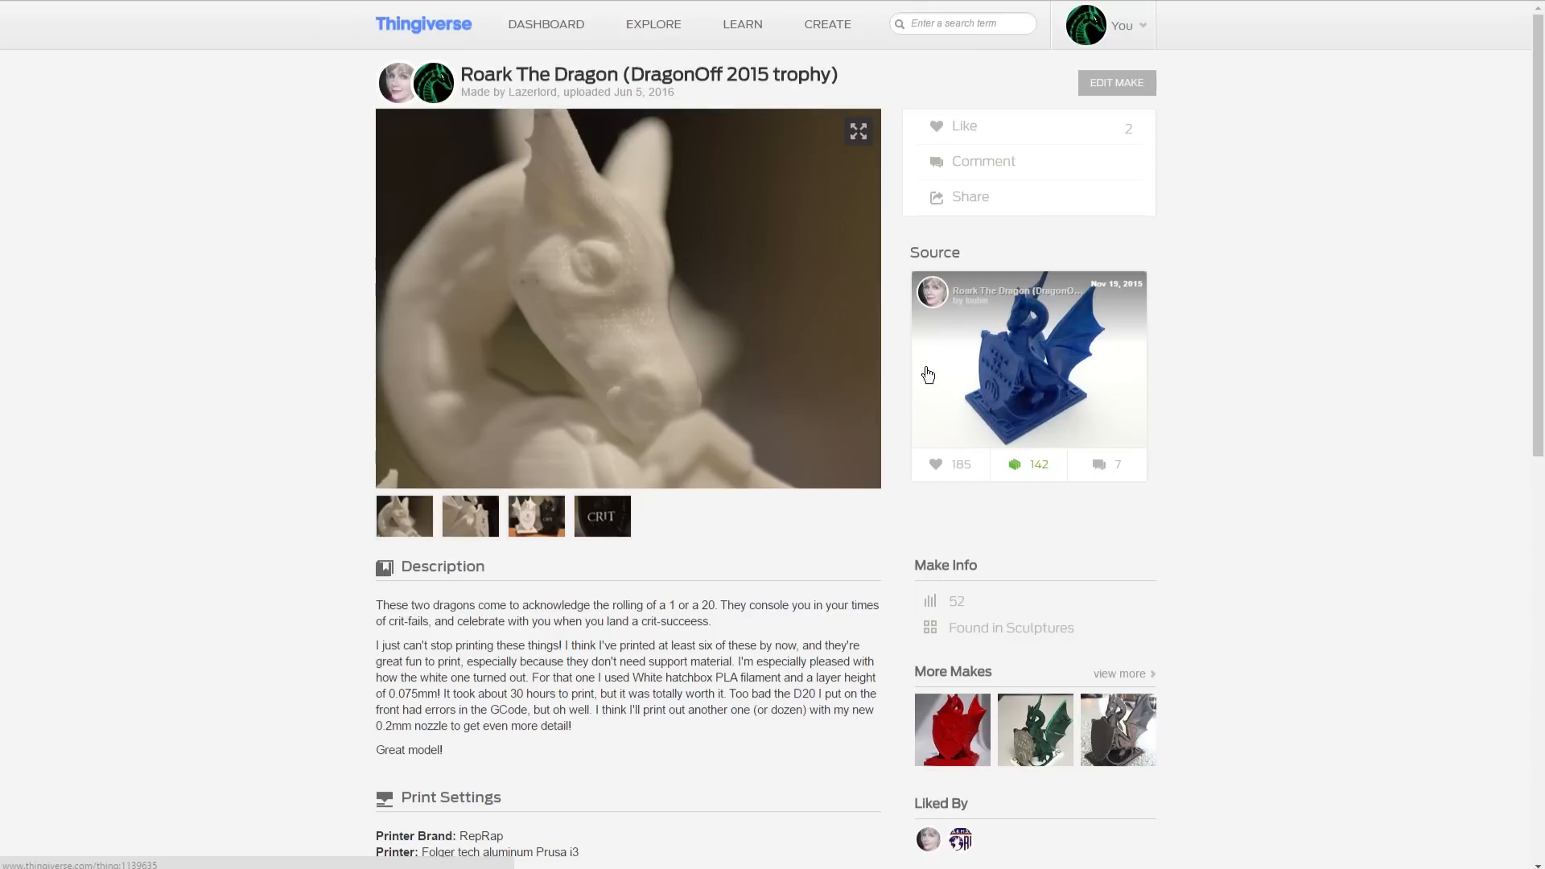
mouse_move(565, 476)
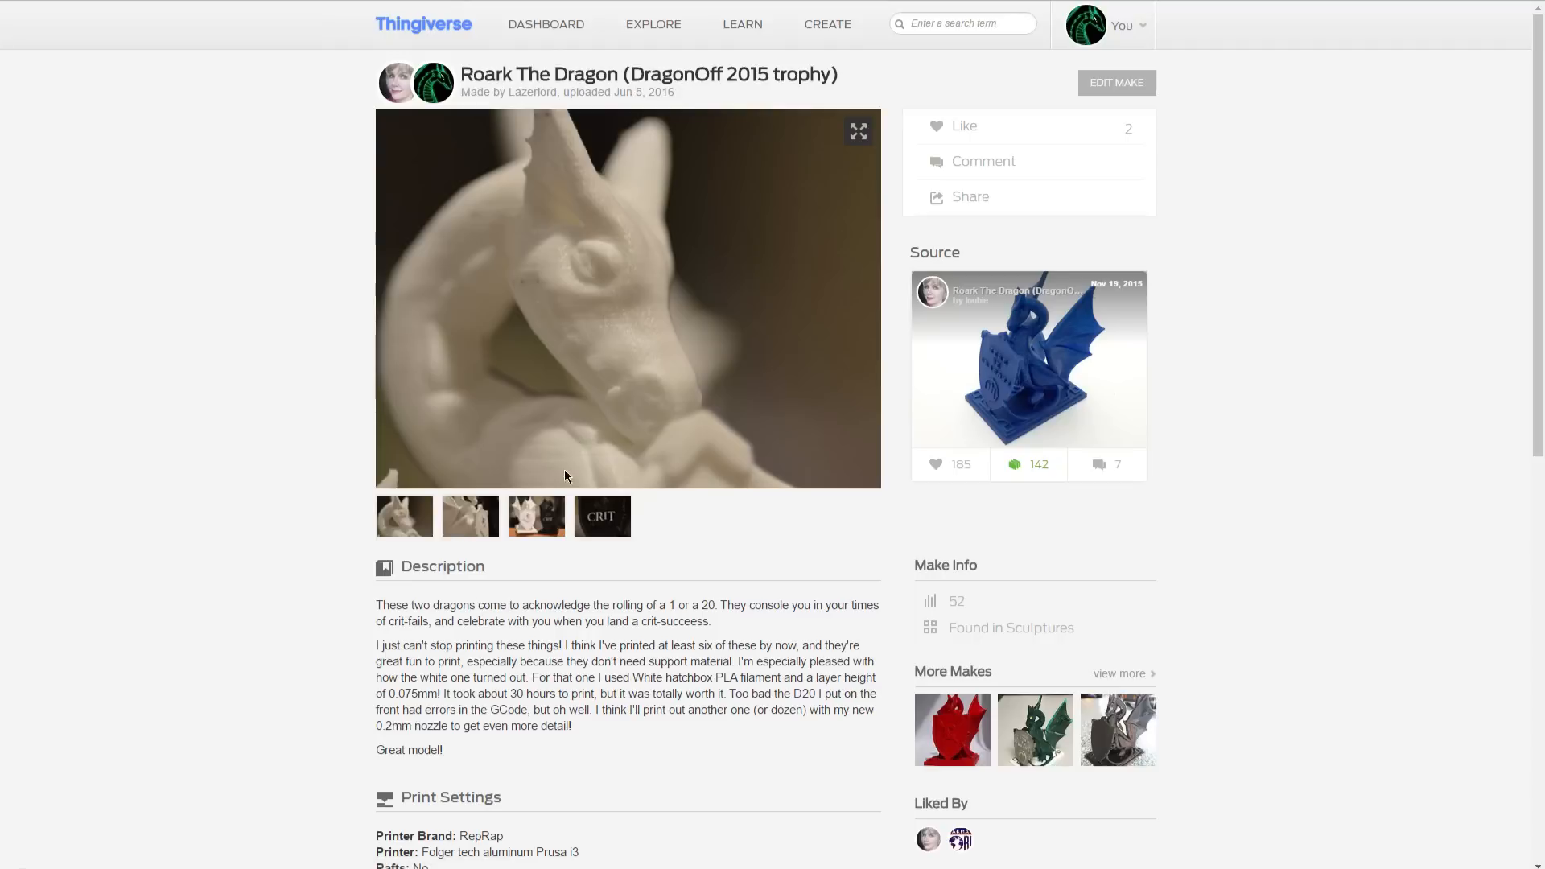
mouse_move(666, 267)
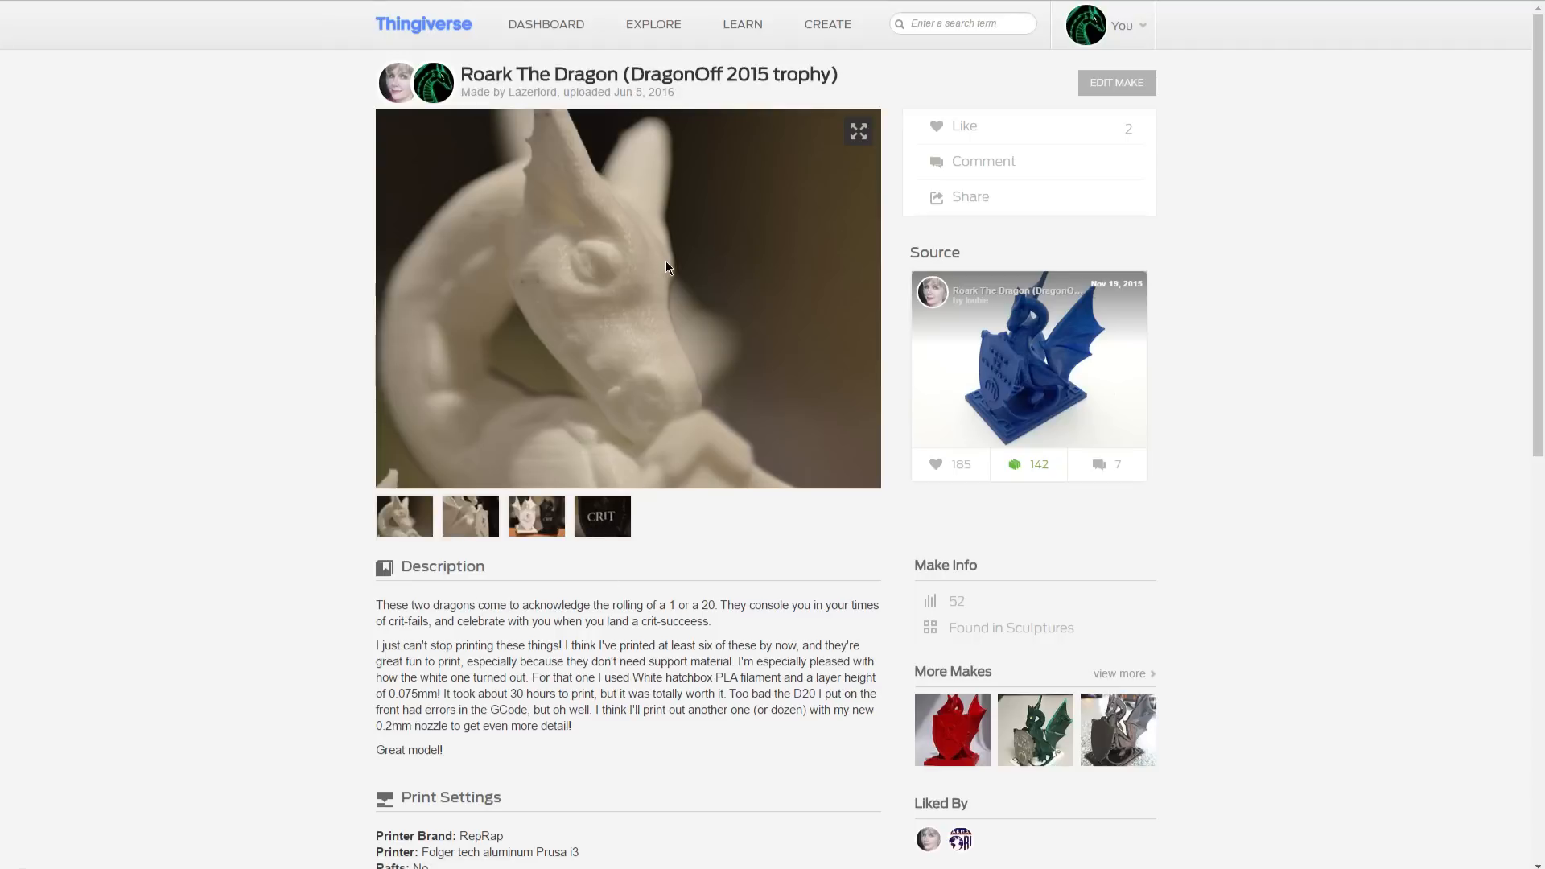
click(856, 130)
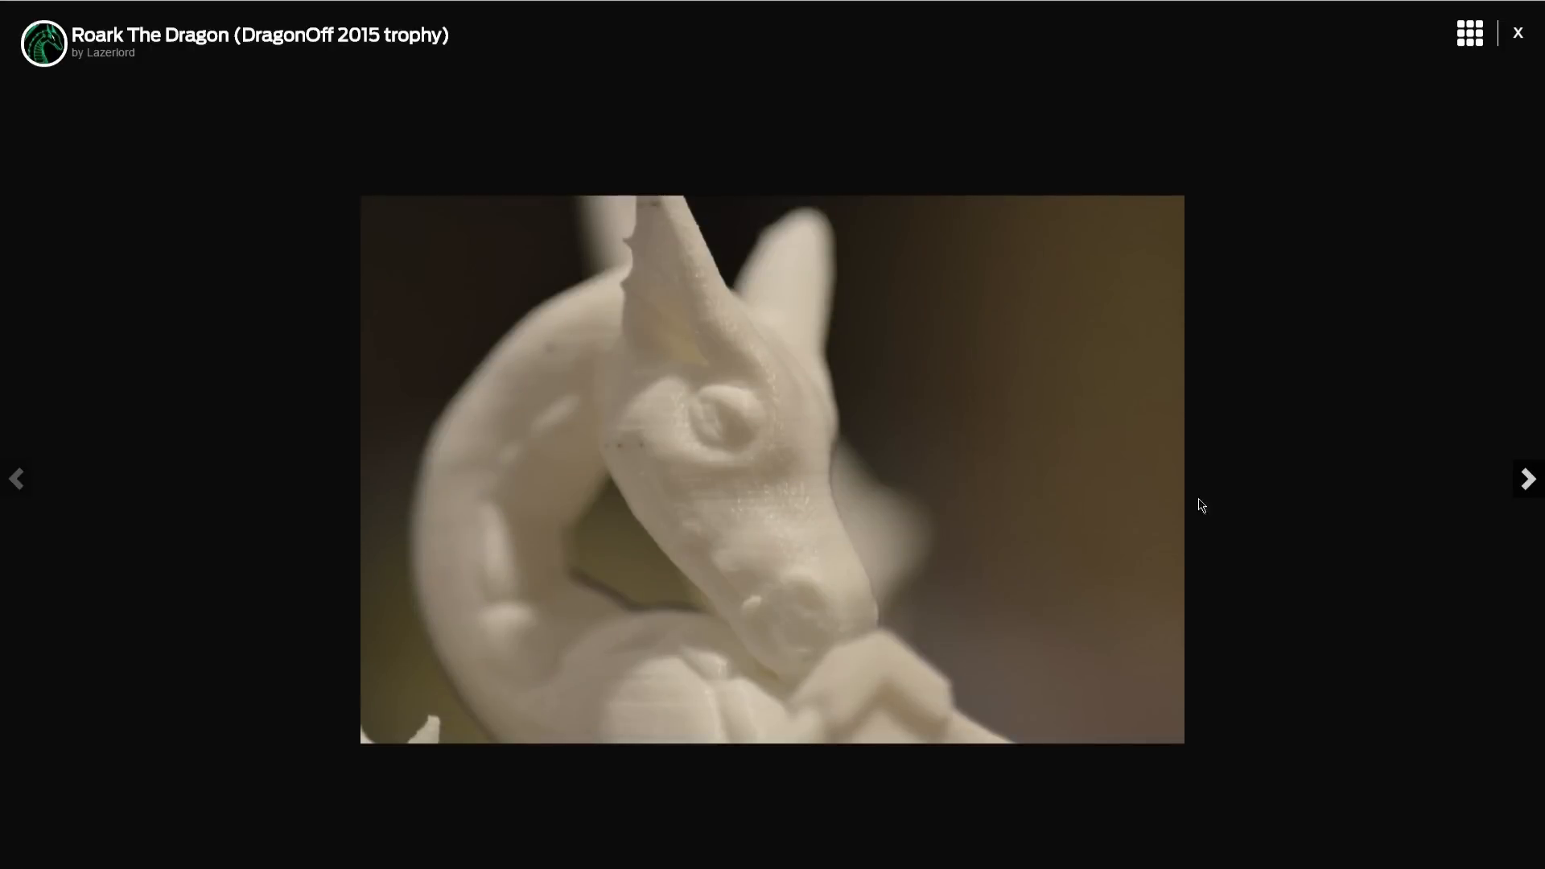
mouse_move(1529, 483)
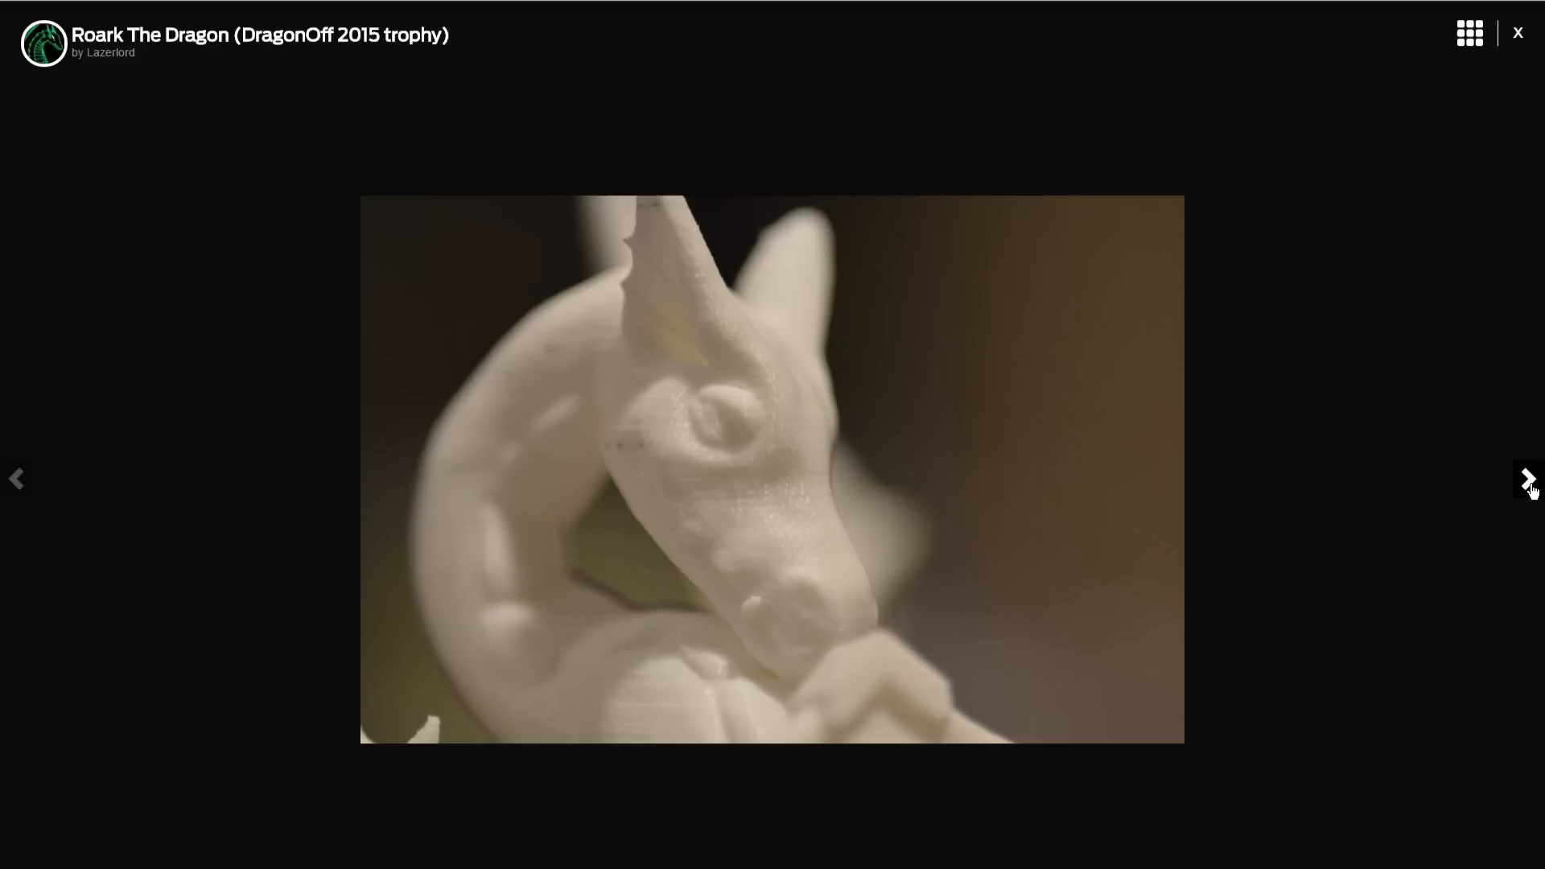
click(1529, 479)
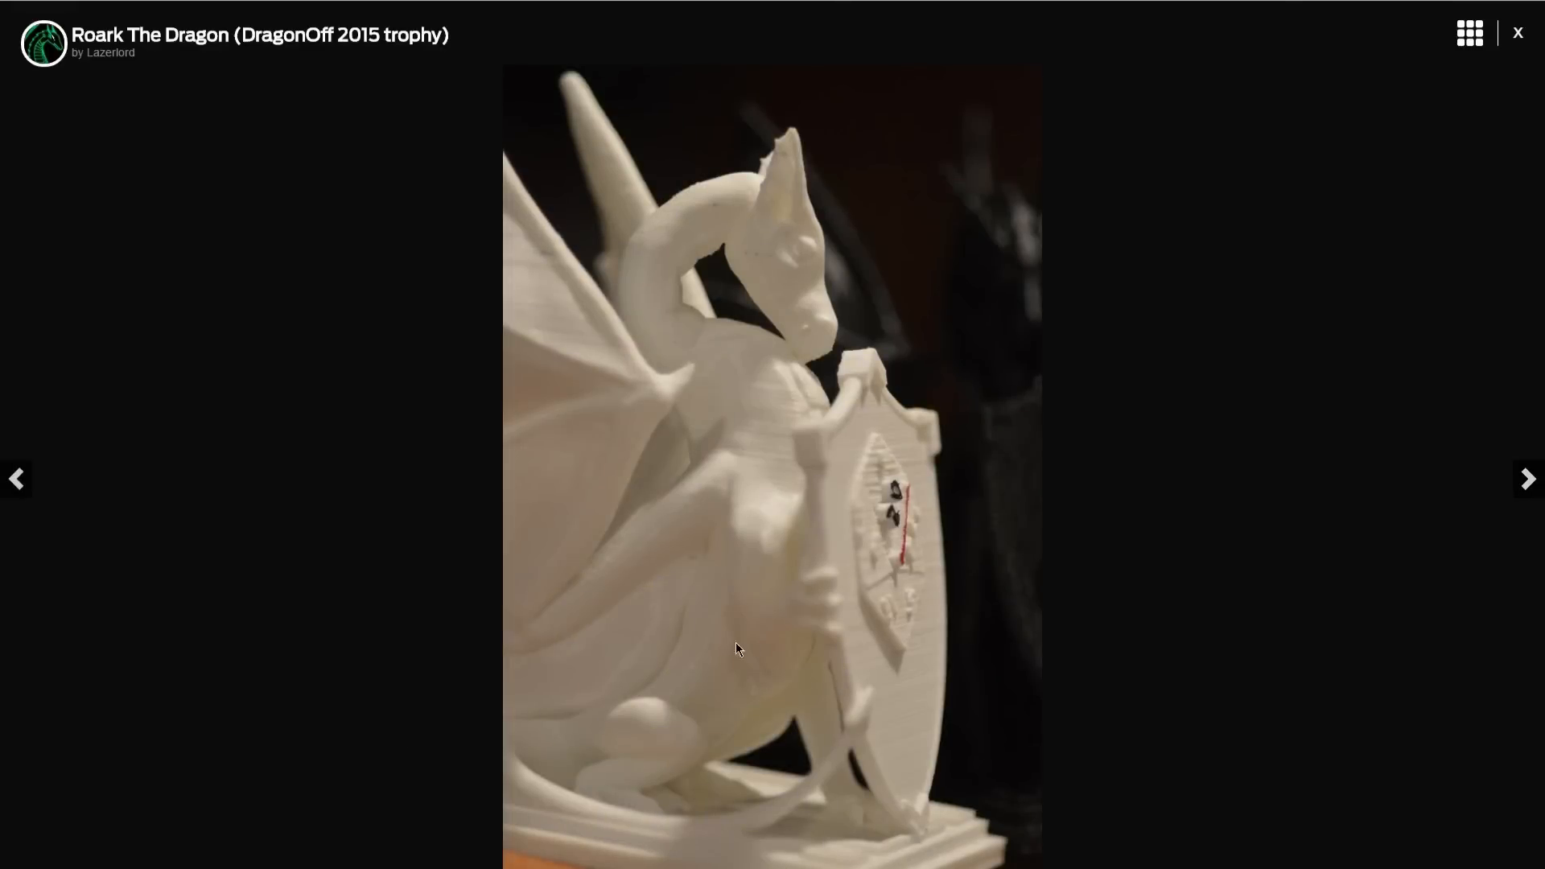
Step: Step to the two-trophies and CRIT HAPPENS shield photos, then return to the Makes grid
click(1526, 478)
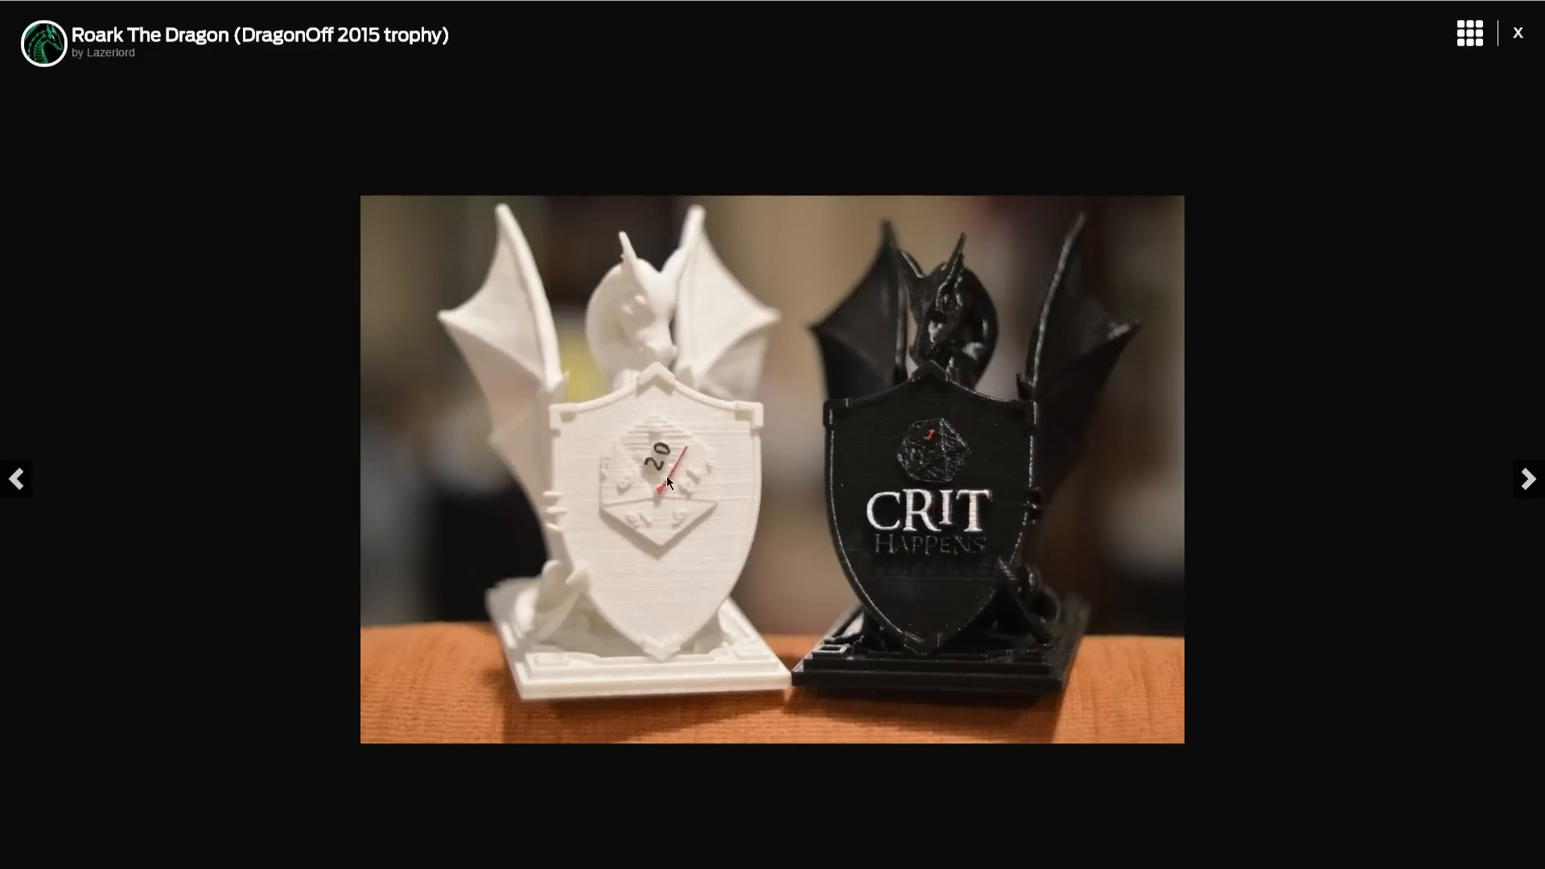
mouse_move(955, 520)
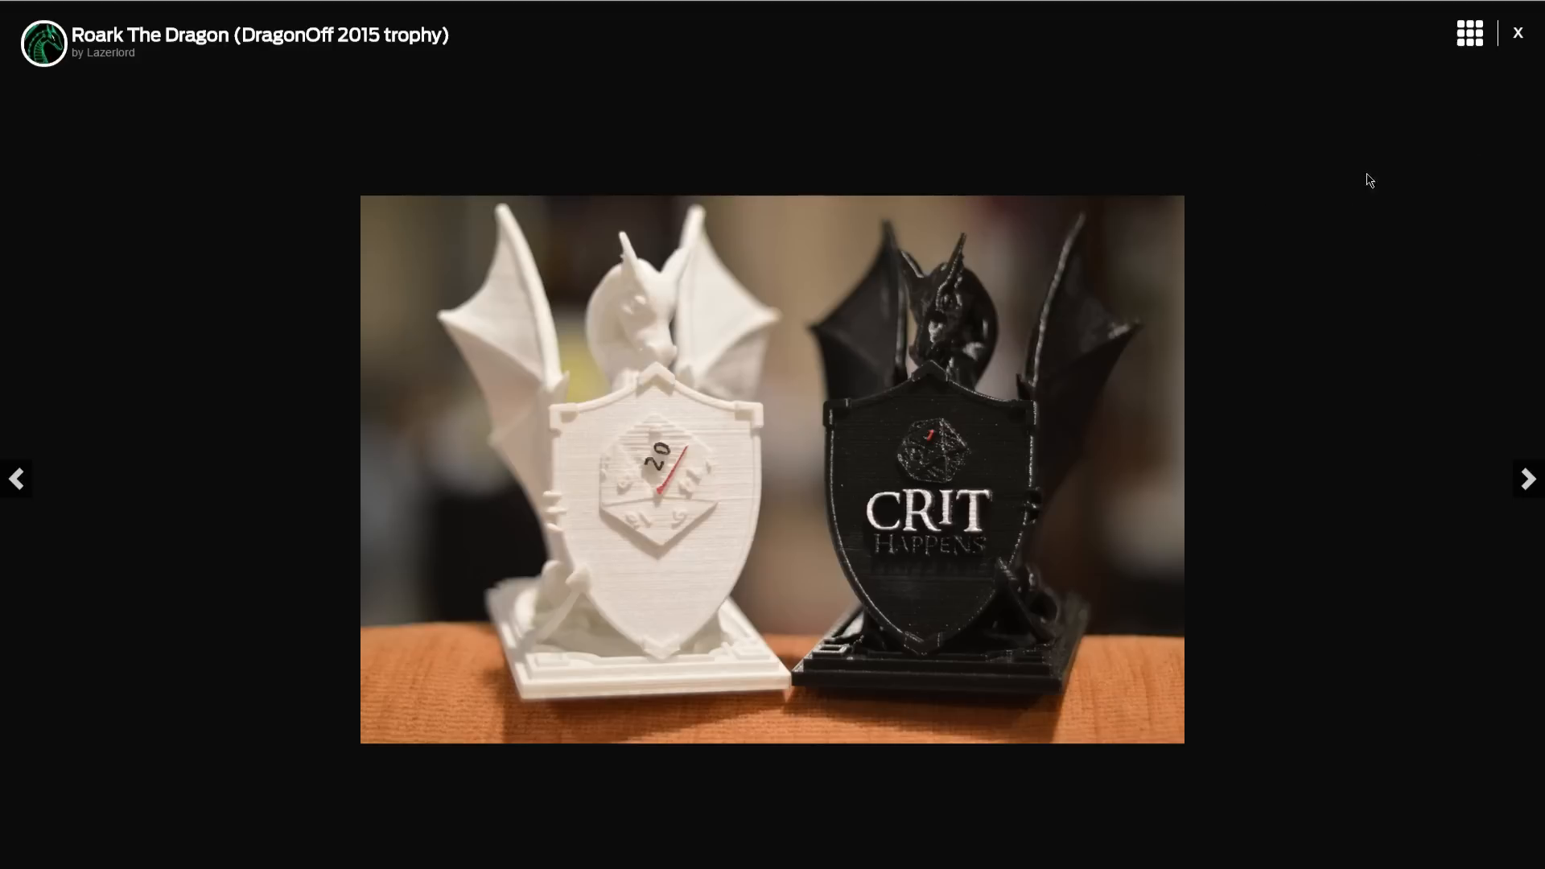
mouse_move(751, 392)
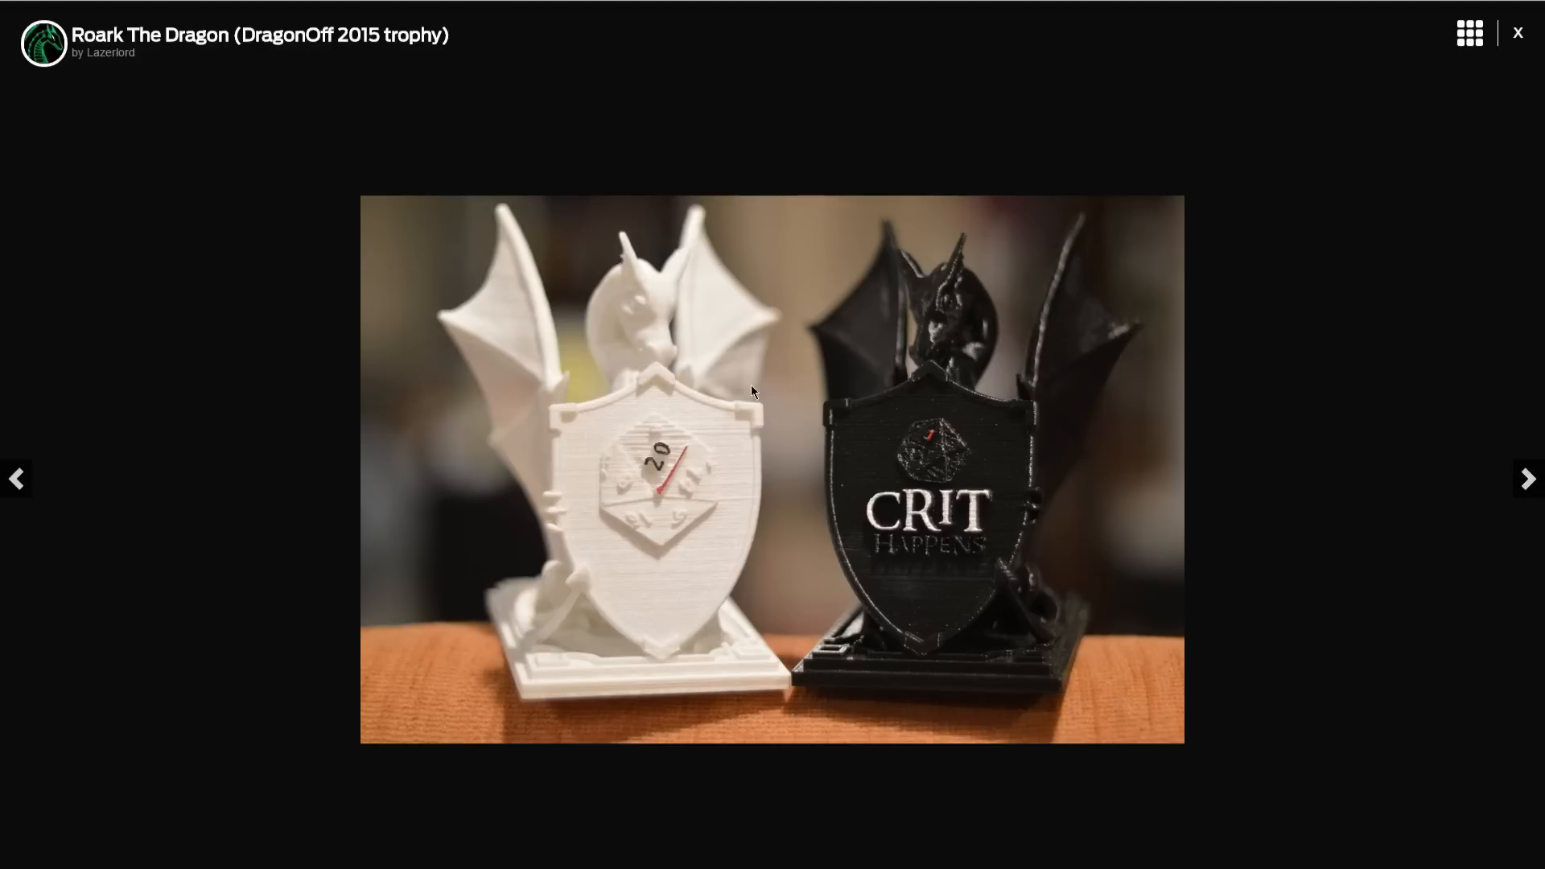
mouse_move(683, 444)
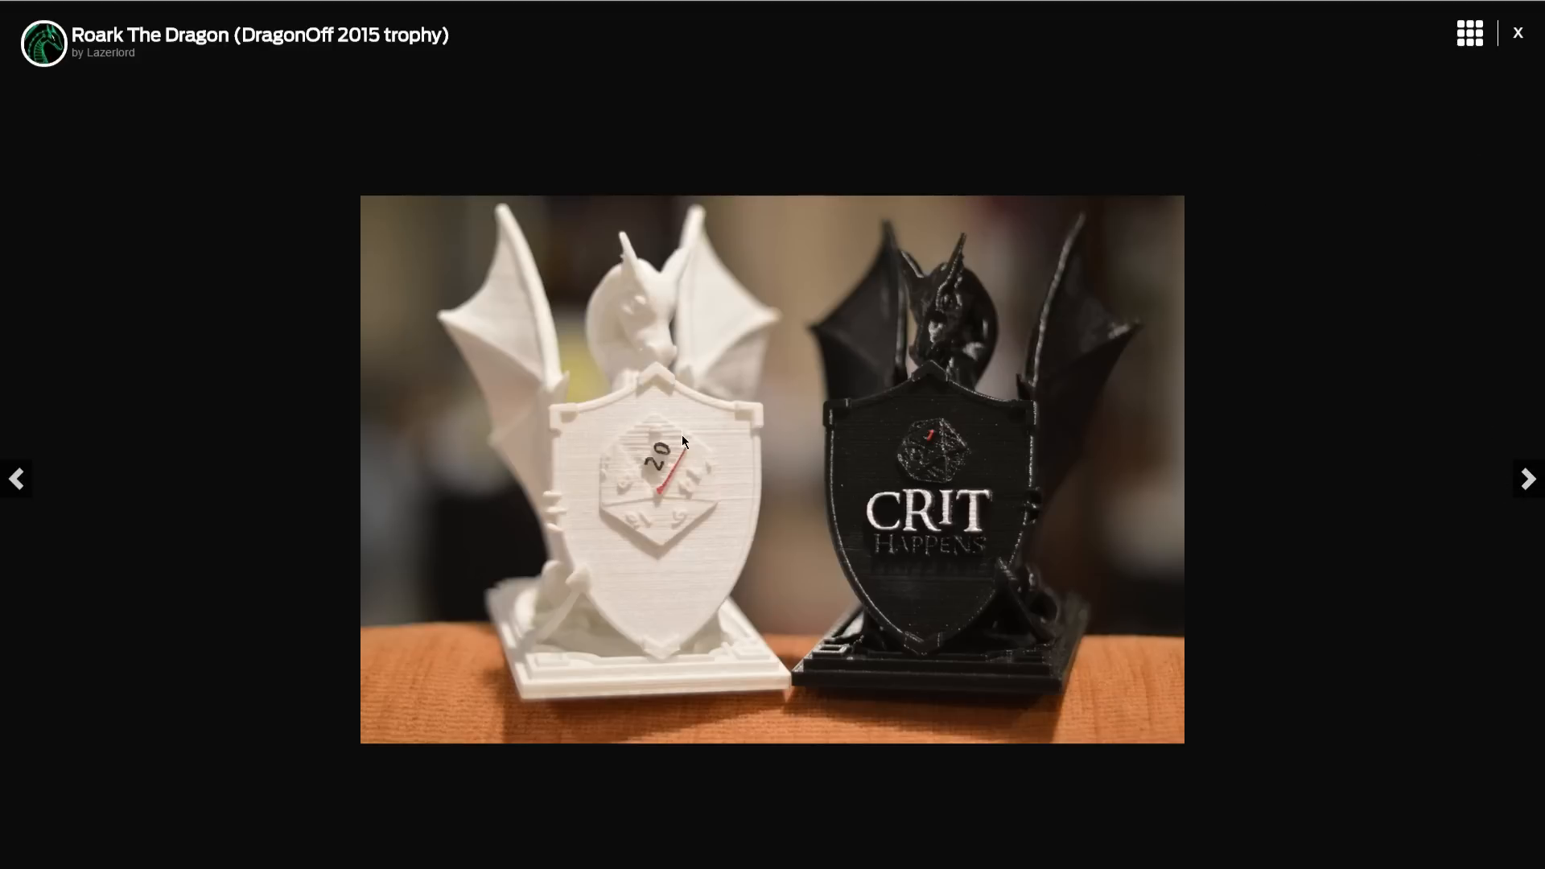
mouse_move(651, 455)
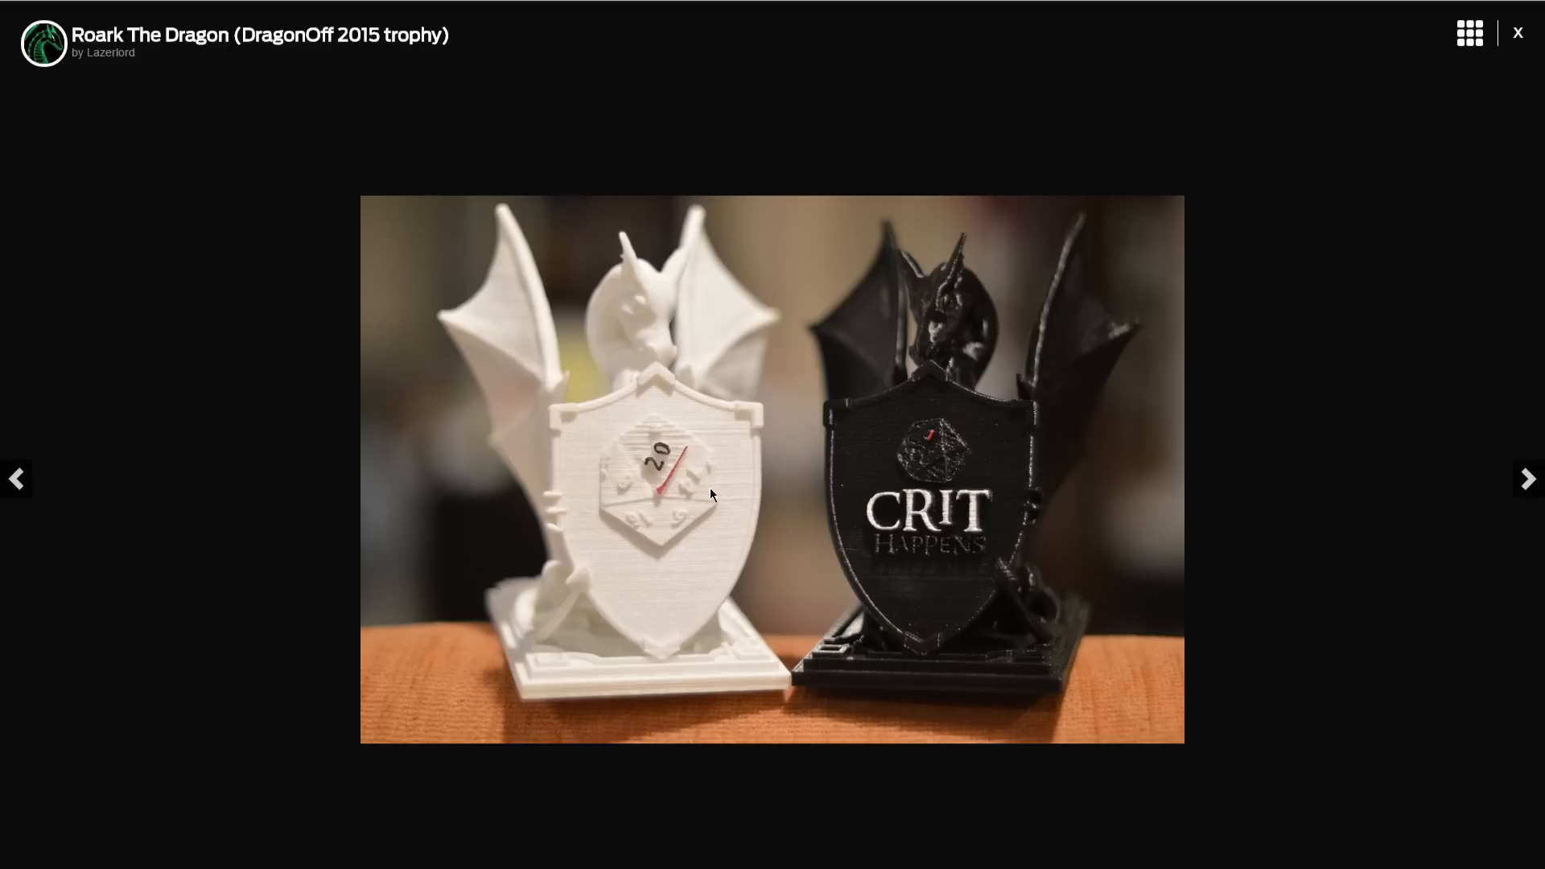
mouse_move(779, 560)
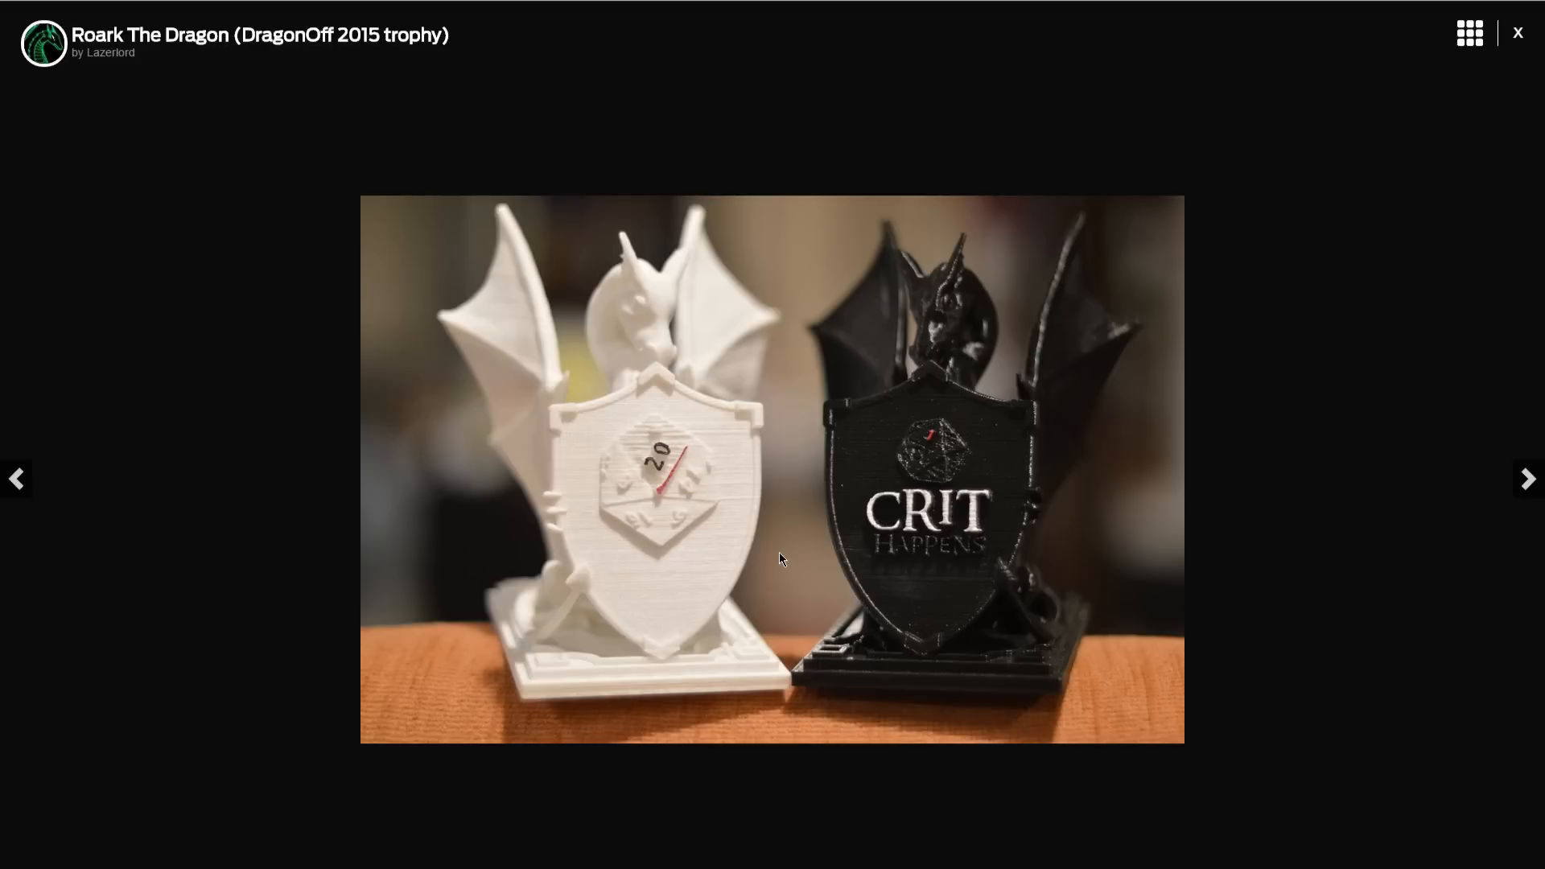
click(1527, 479)
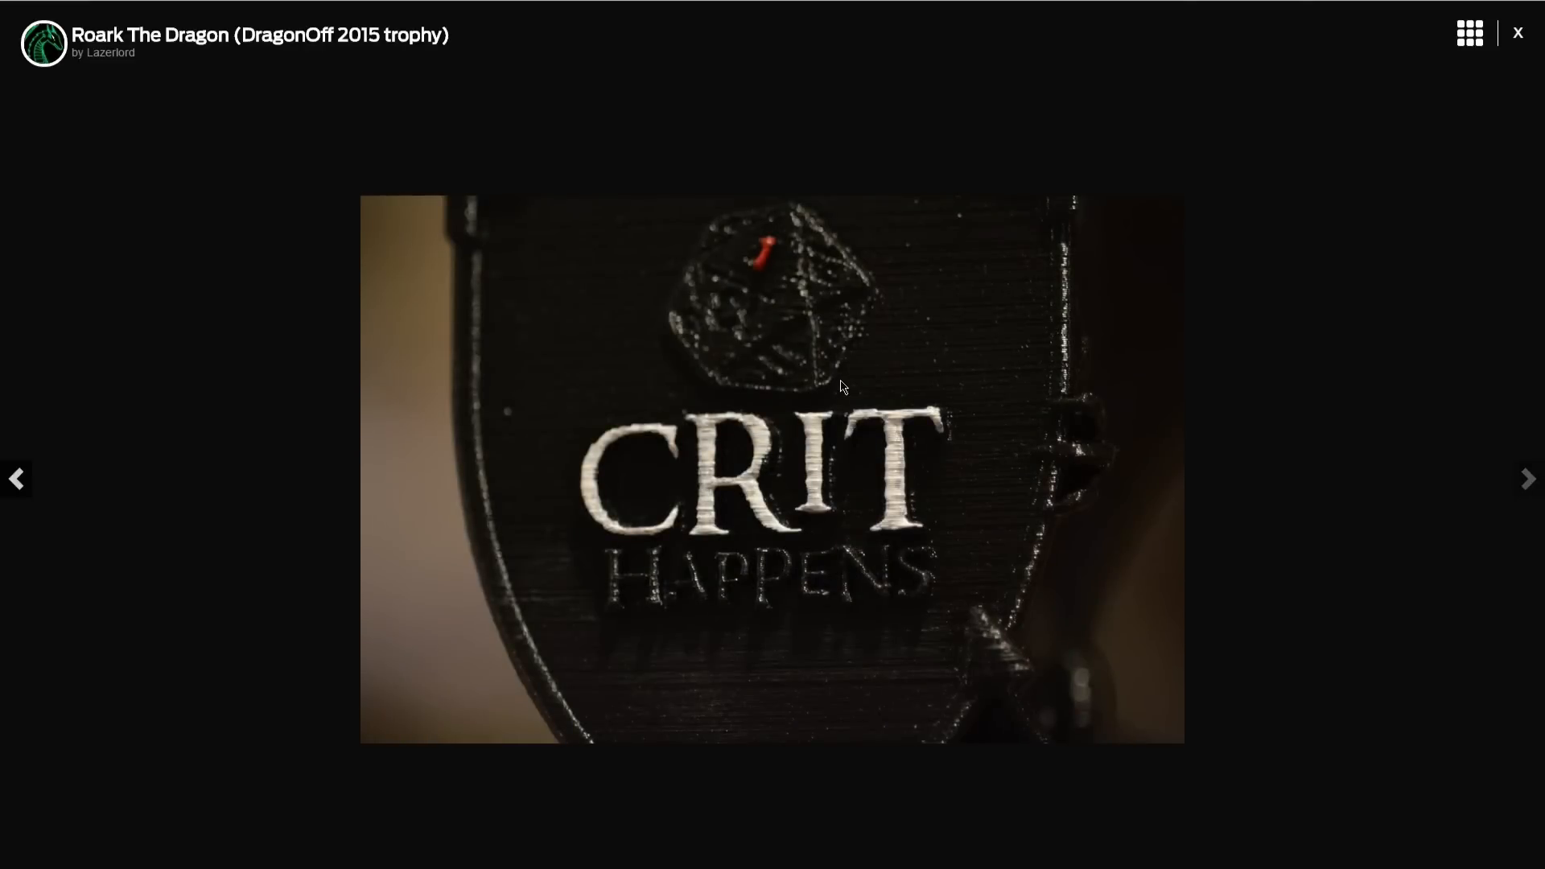
click(1517, 32)
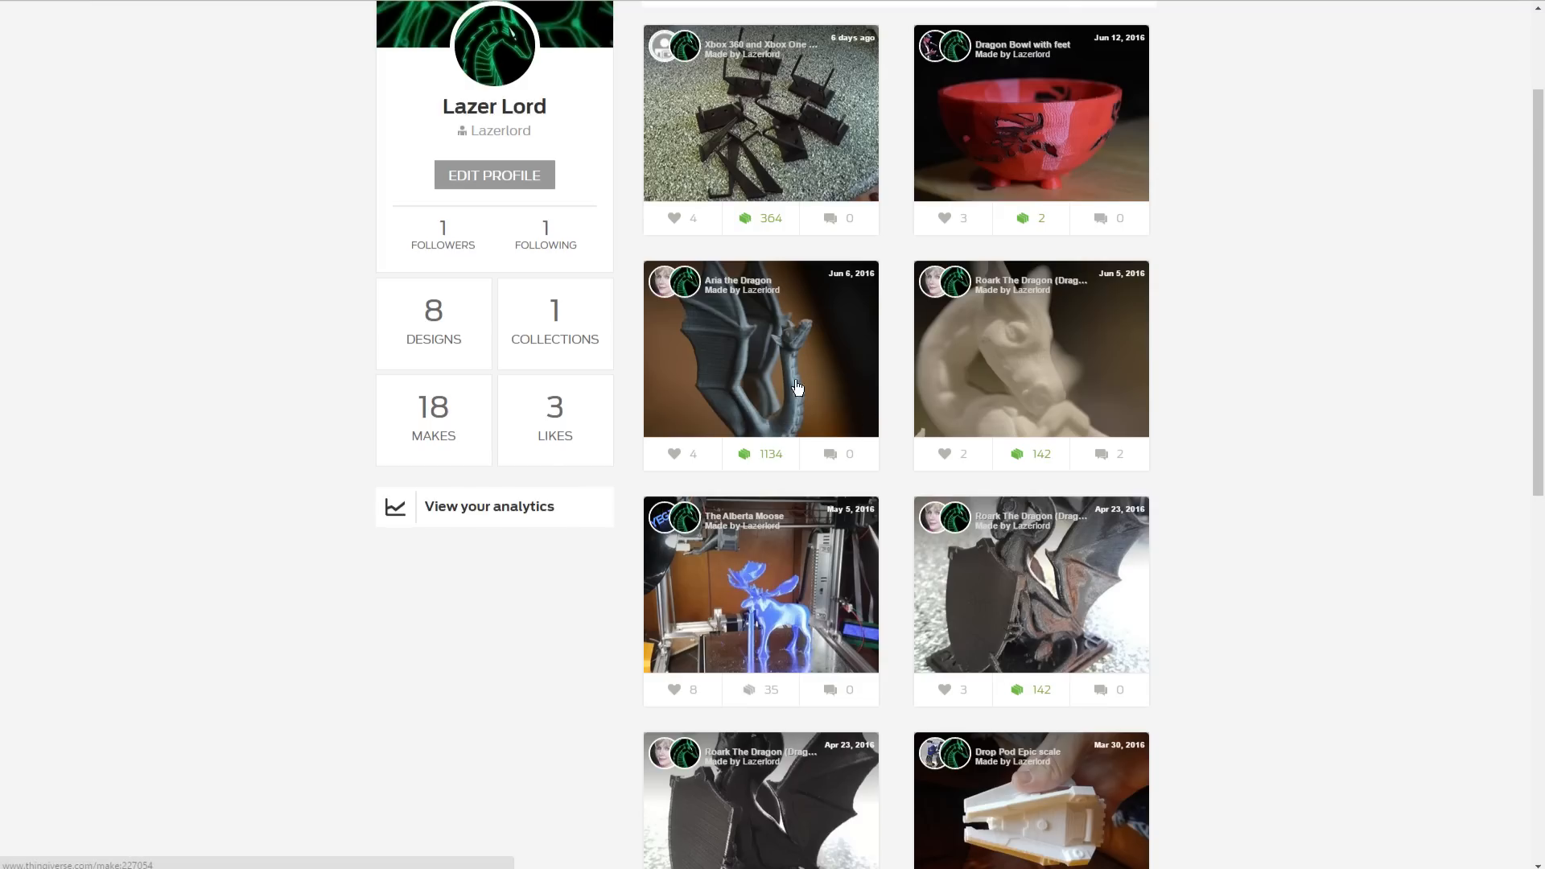
Step: View the Aria the Dragon make's photos full-screen, advancing to the grey dragon
click(759, 348)
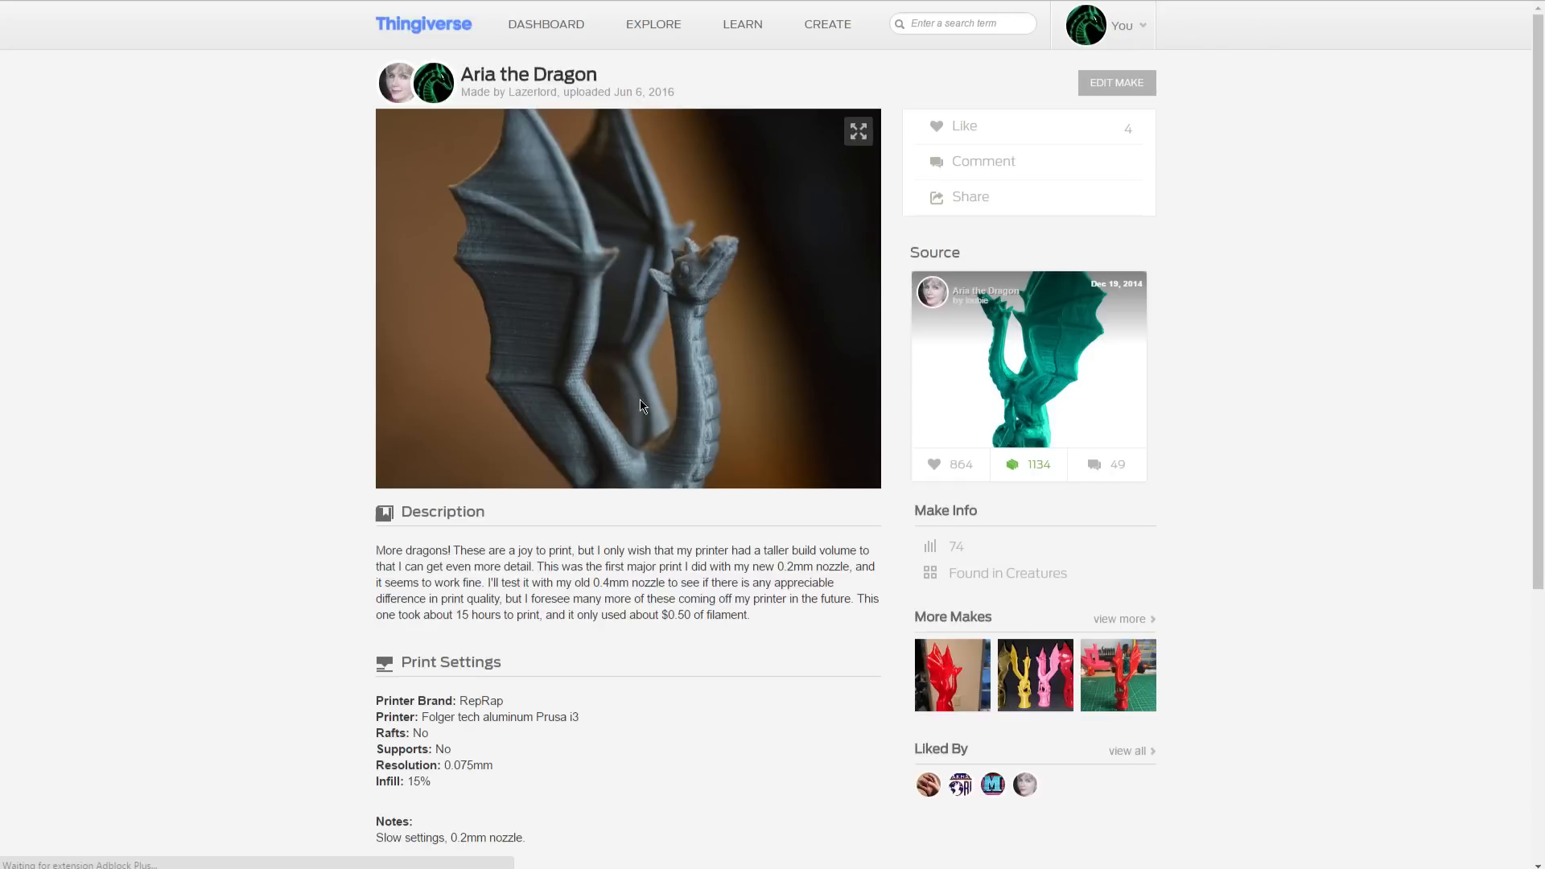
click(856, 131)
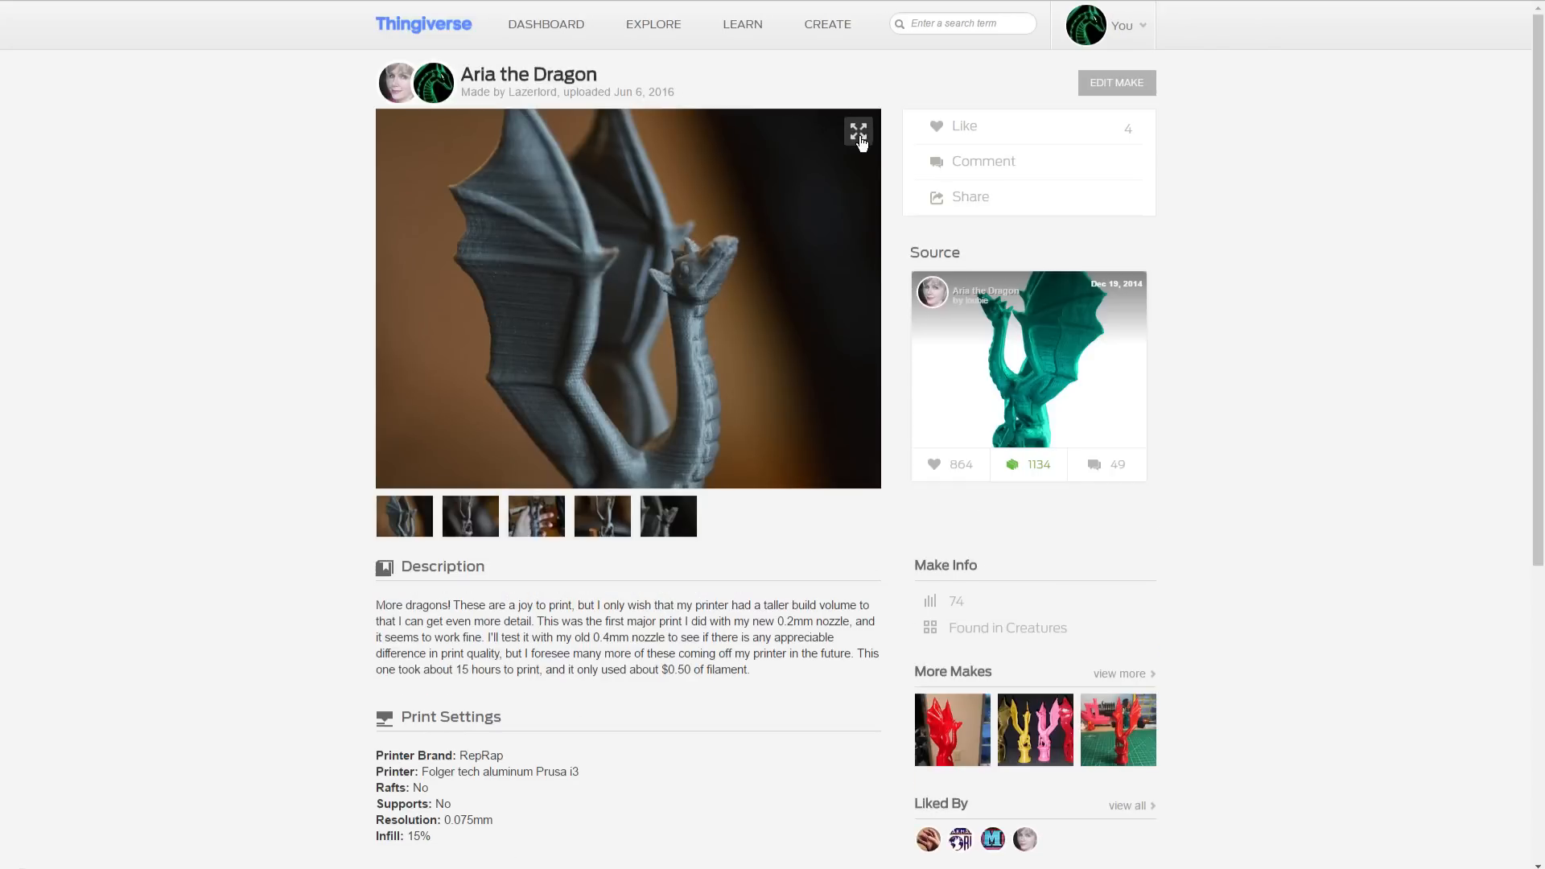
click(856, 128)
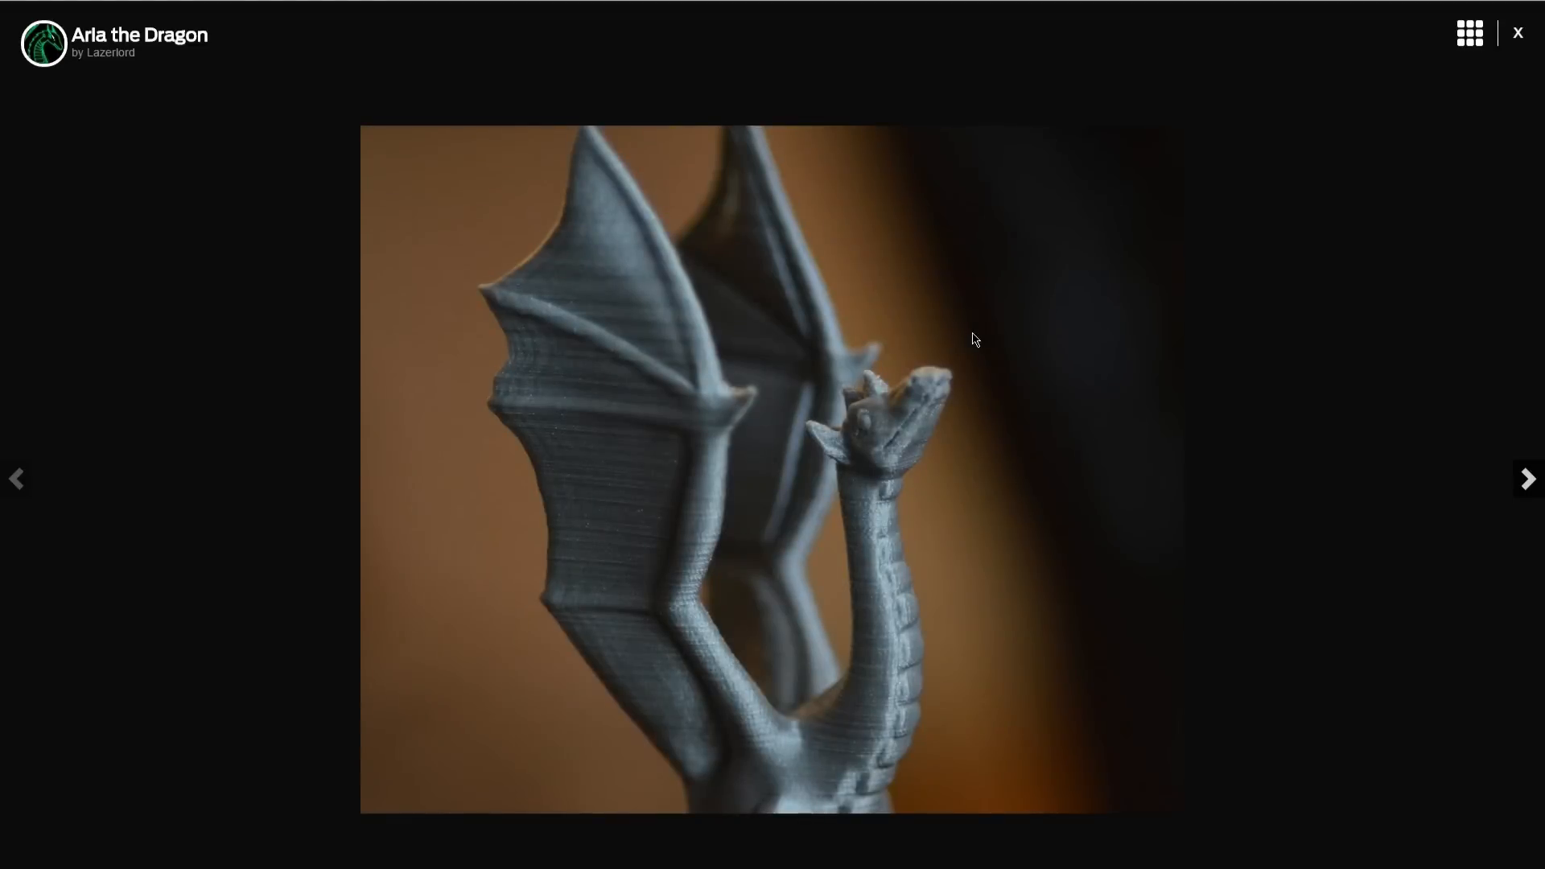
mouse_move(1329, 521)
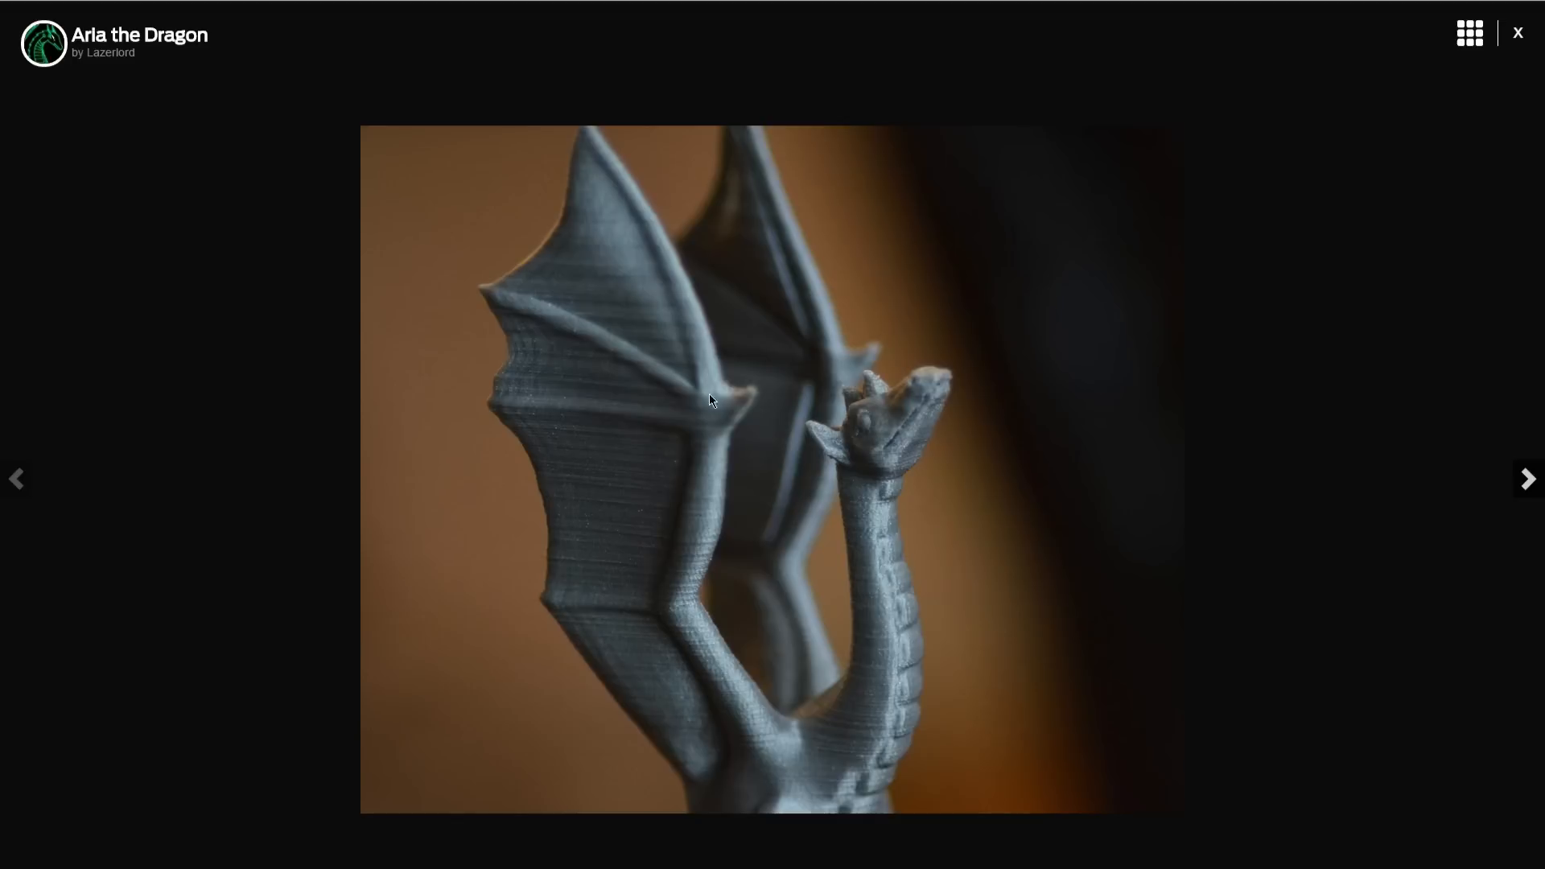
mouse_move(1528, 480)
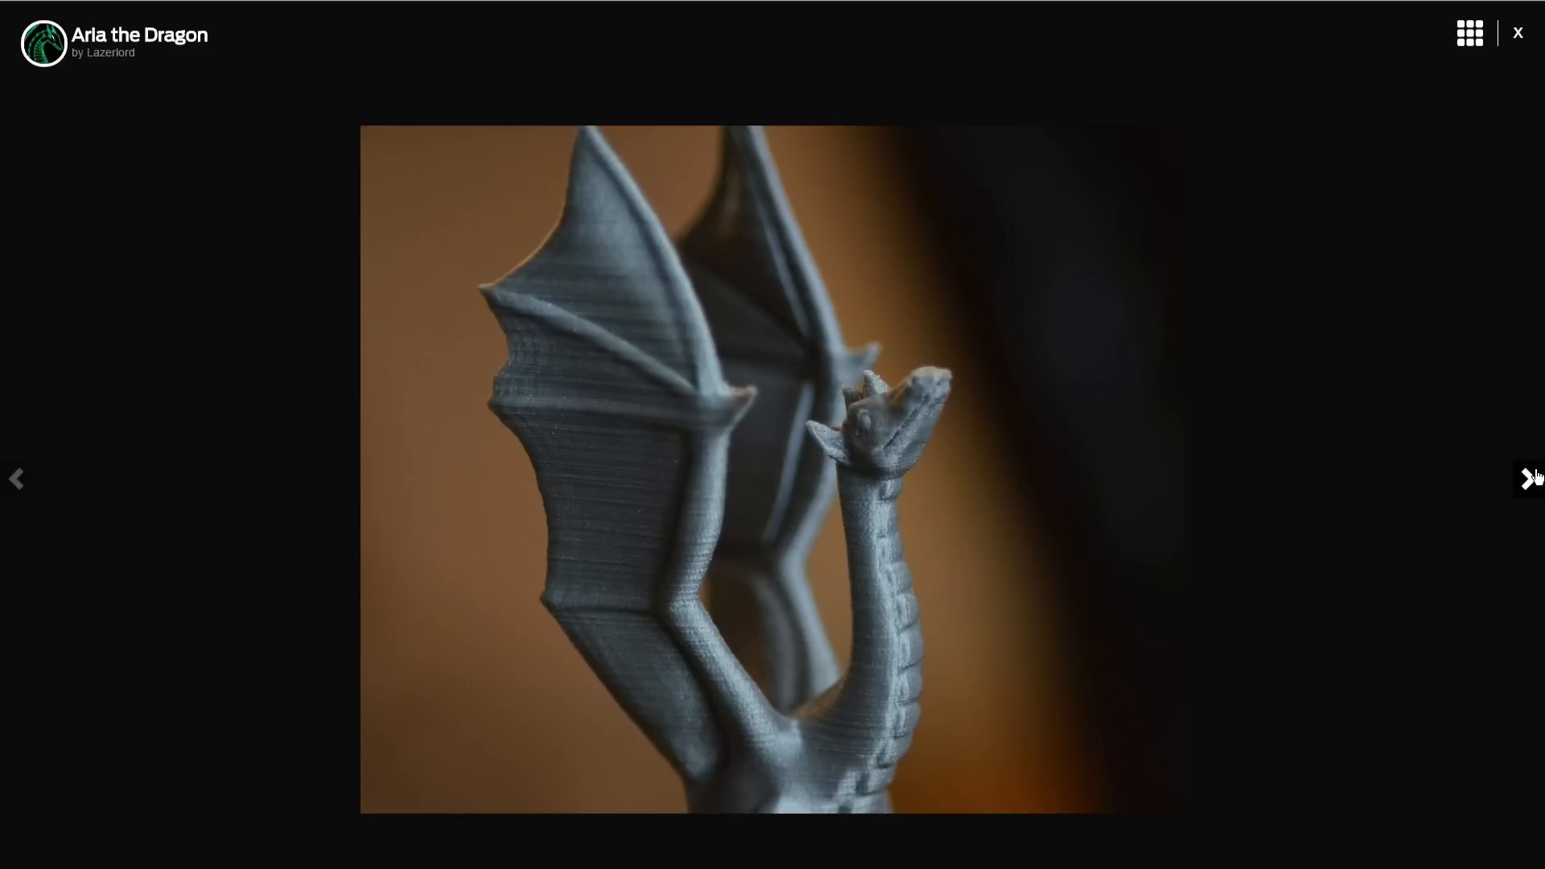
click(1525, 479)
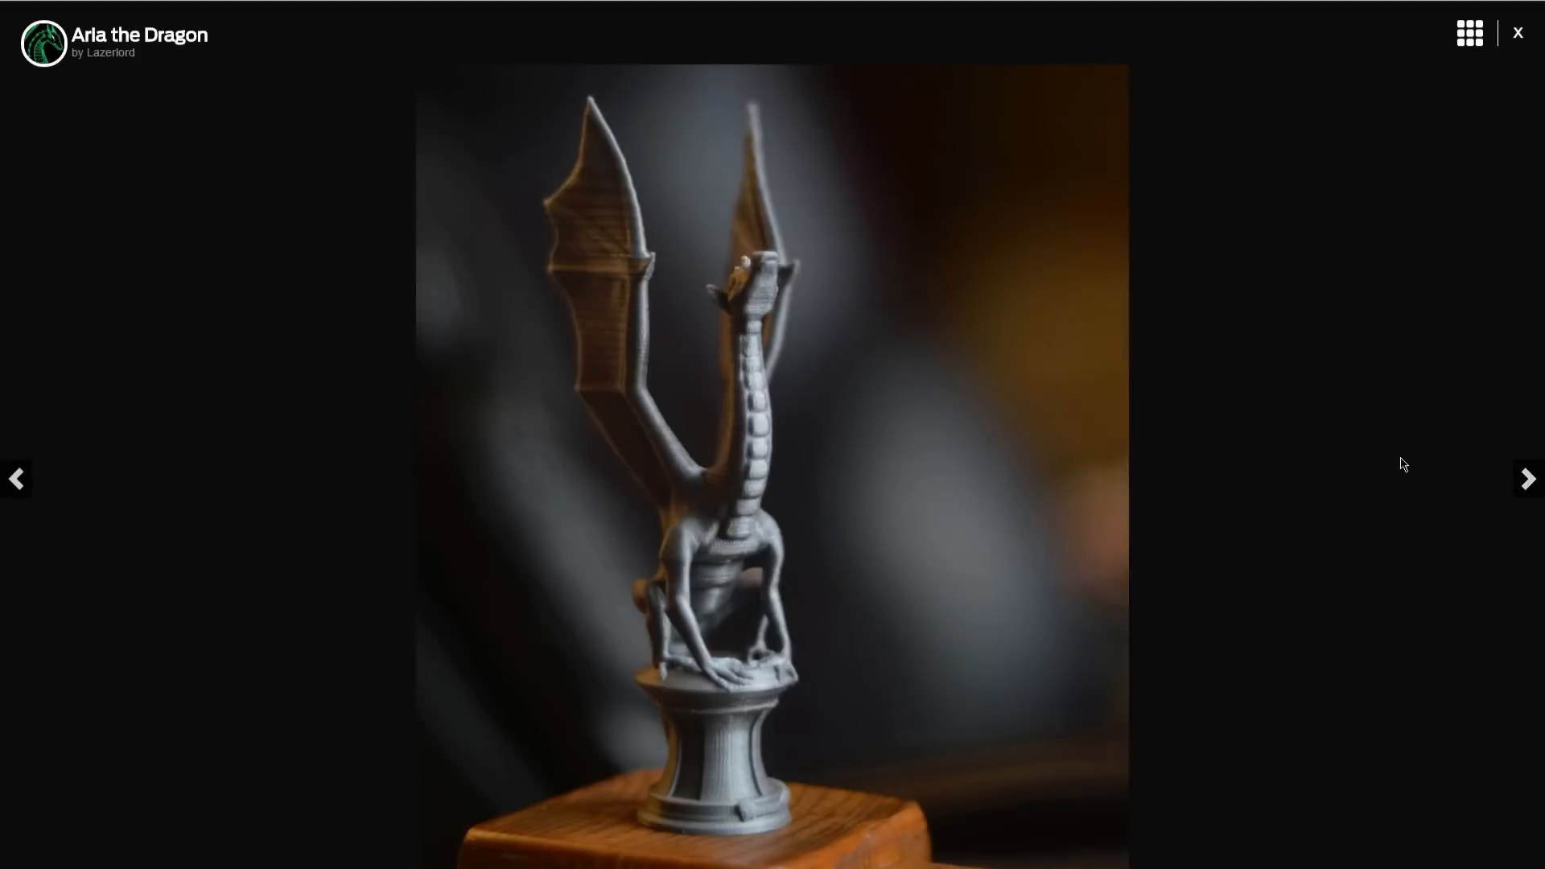
Step: Step through to the dragon-beside-battery photo, go back one, and close the viewer
click(1525, 479)
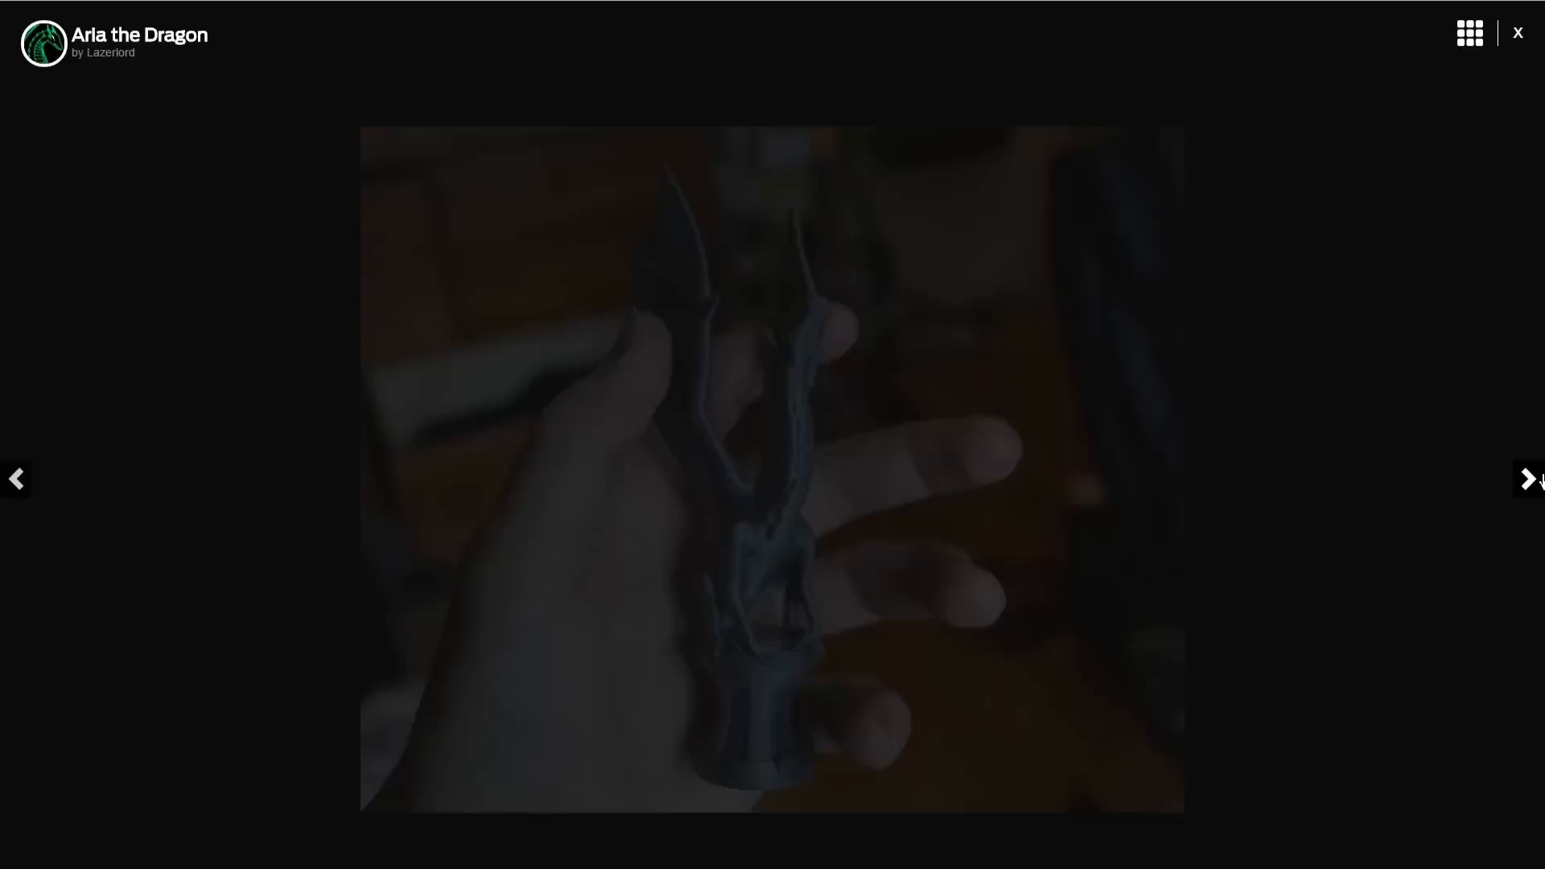
click(1525, 480)
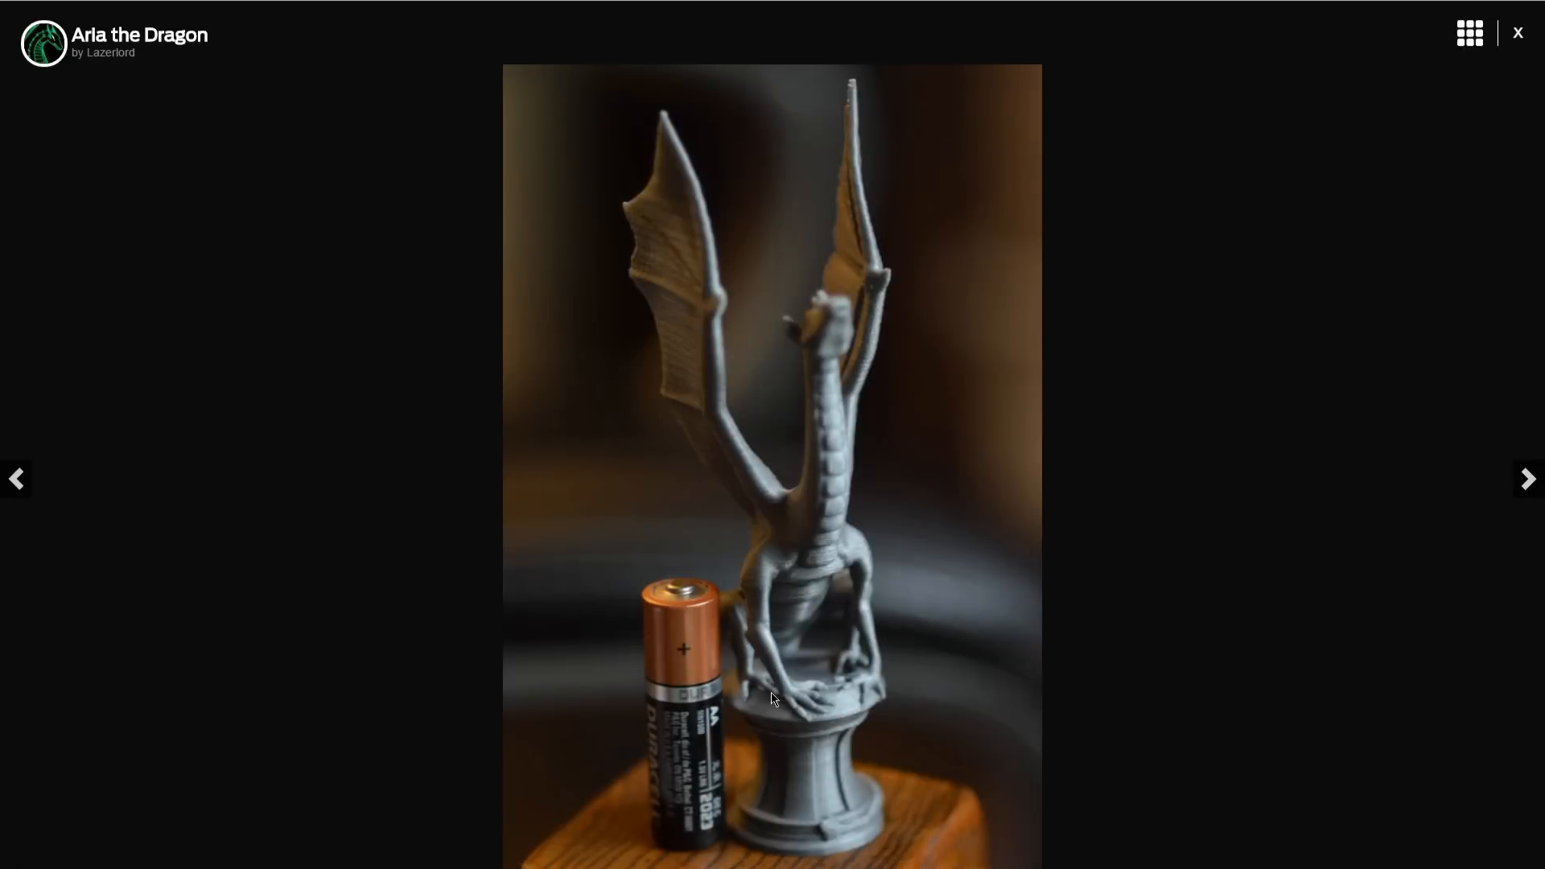
mouse_move(745, 269)
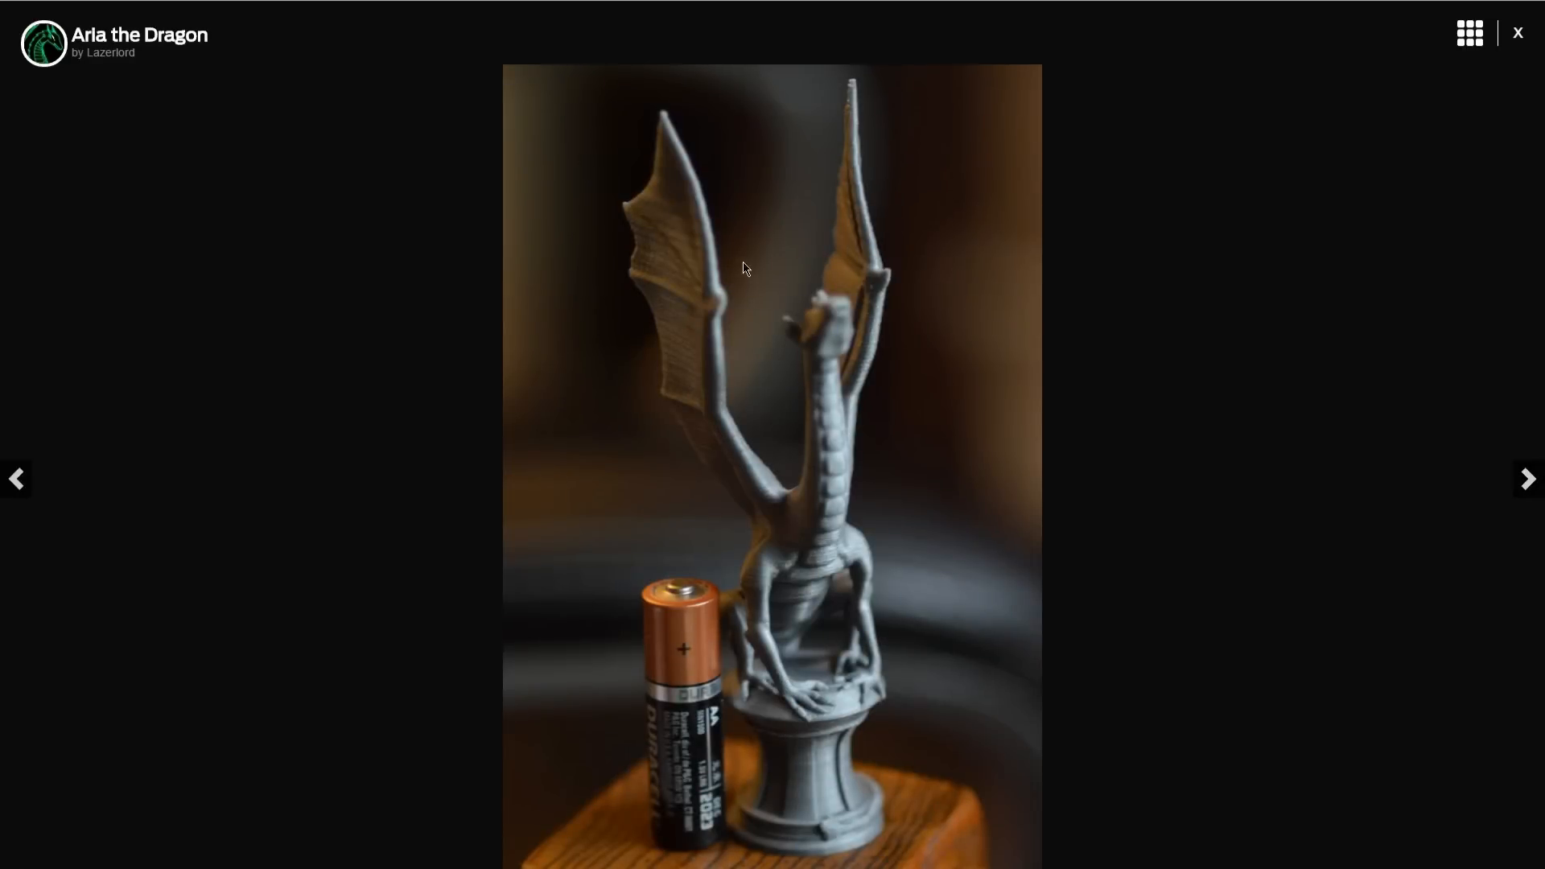
mouse_move(1217, 507)
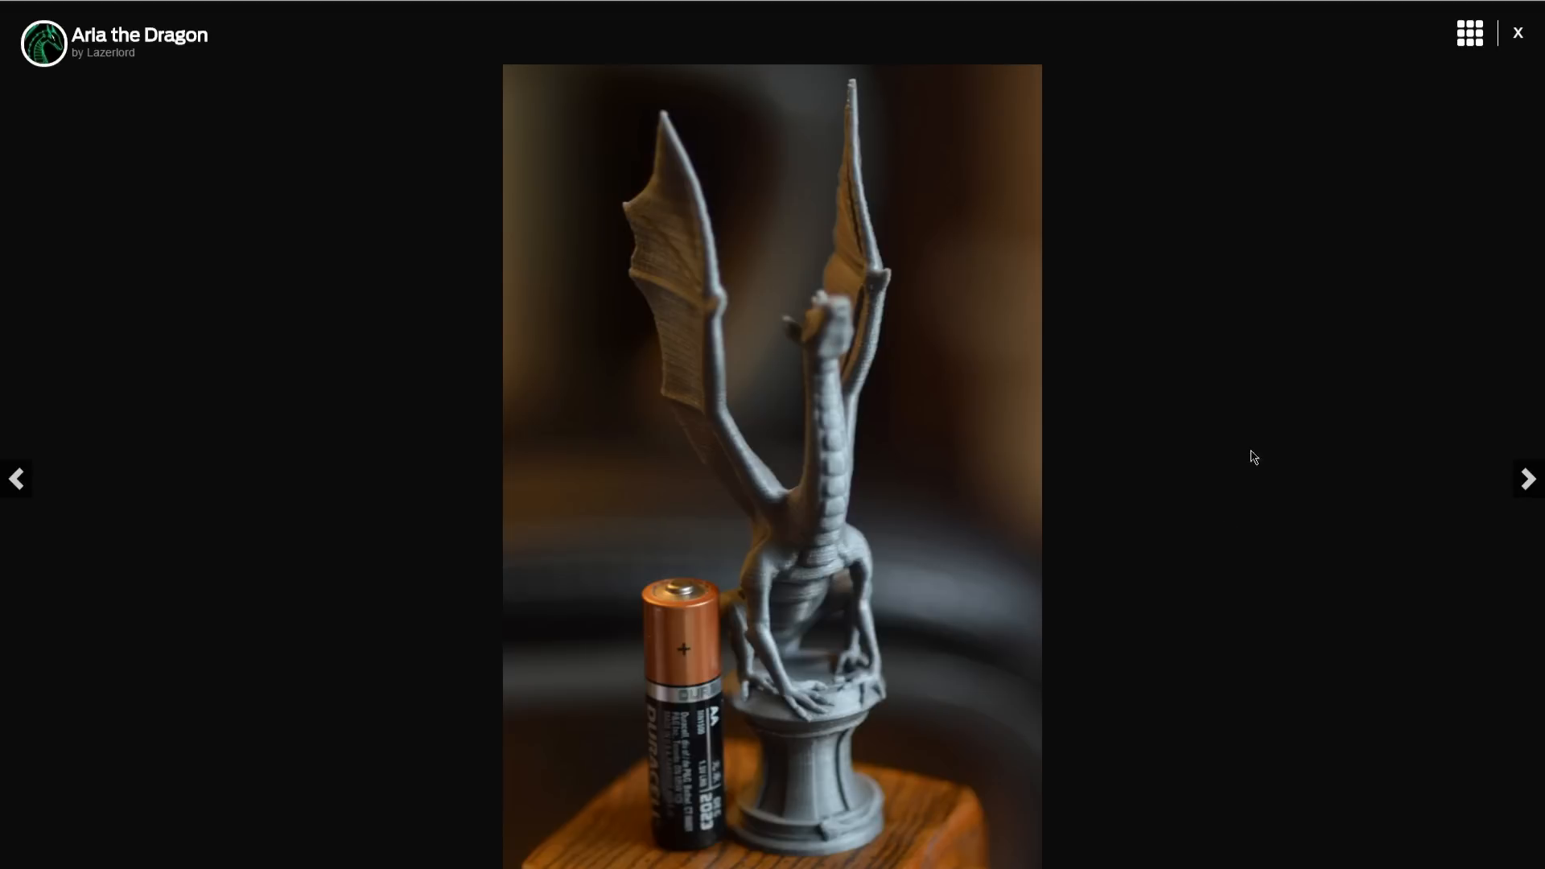
mouse_move(17, 480)
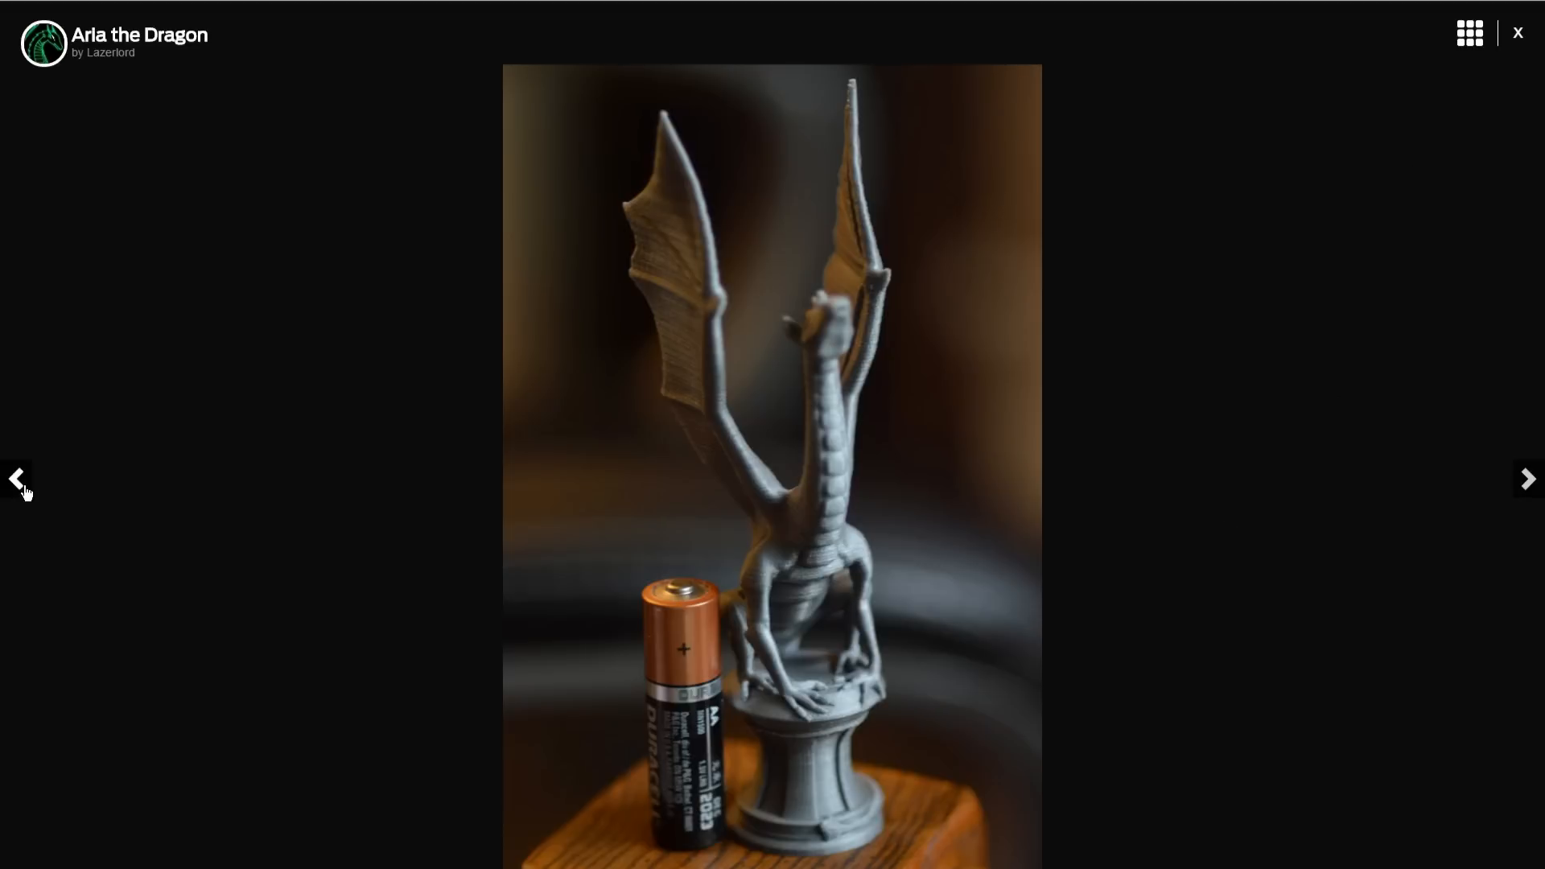
click(1526, 479)
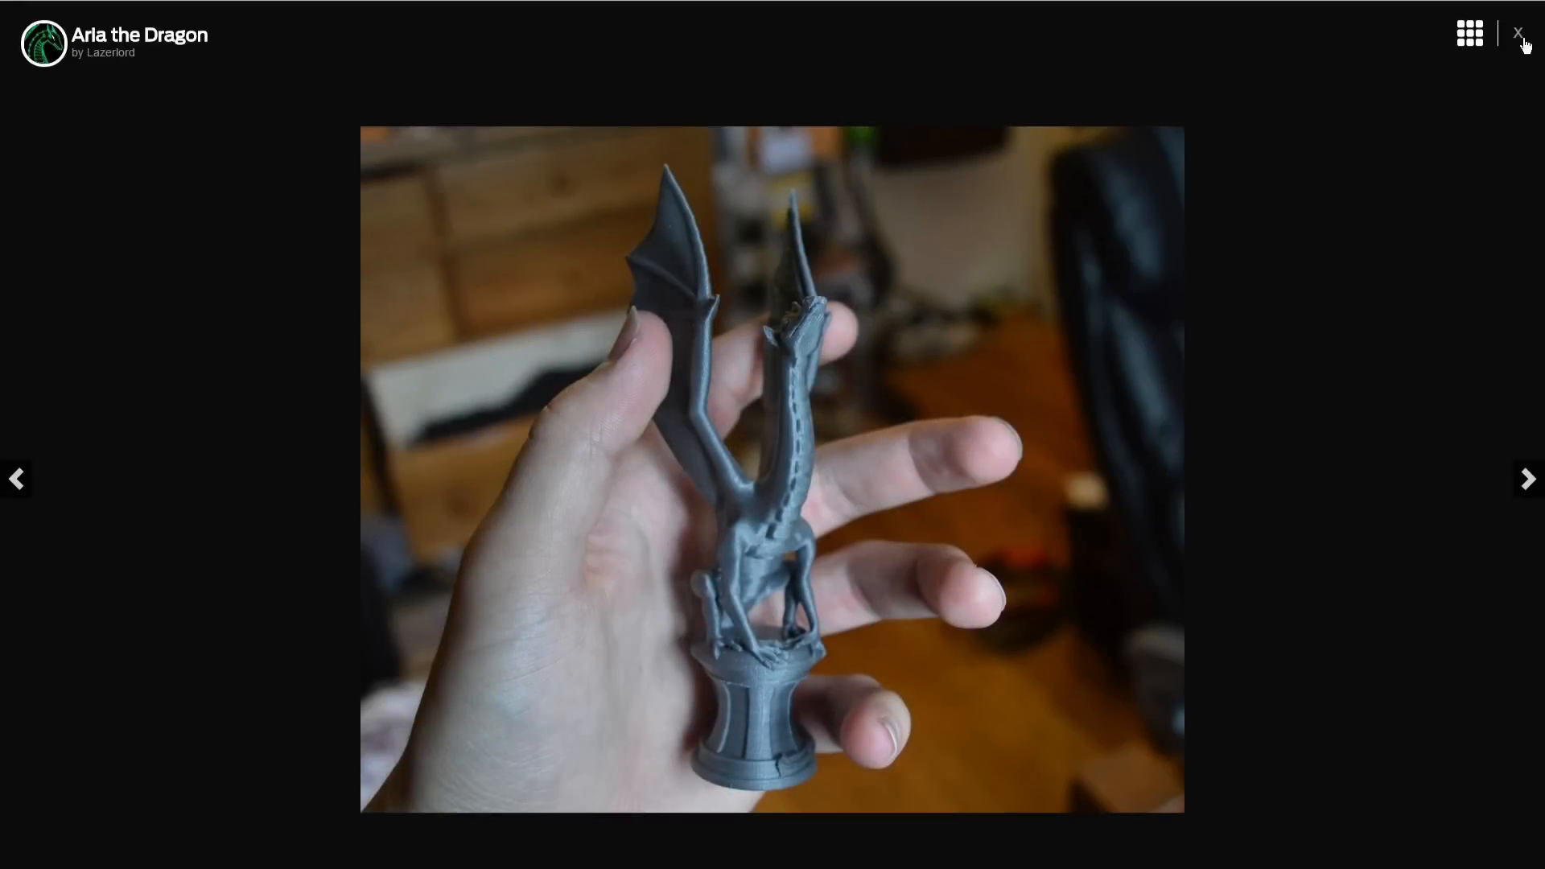
click(1518, 32)
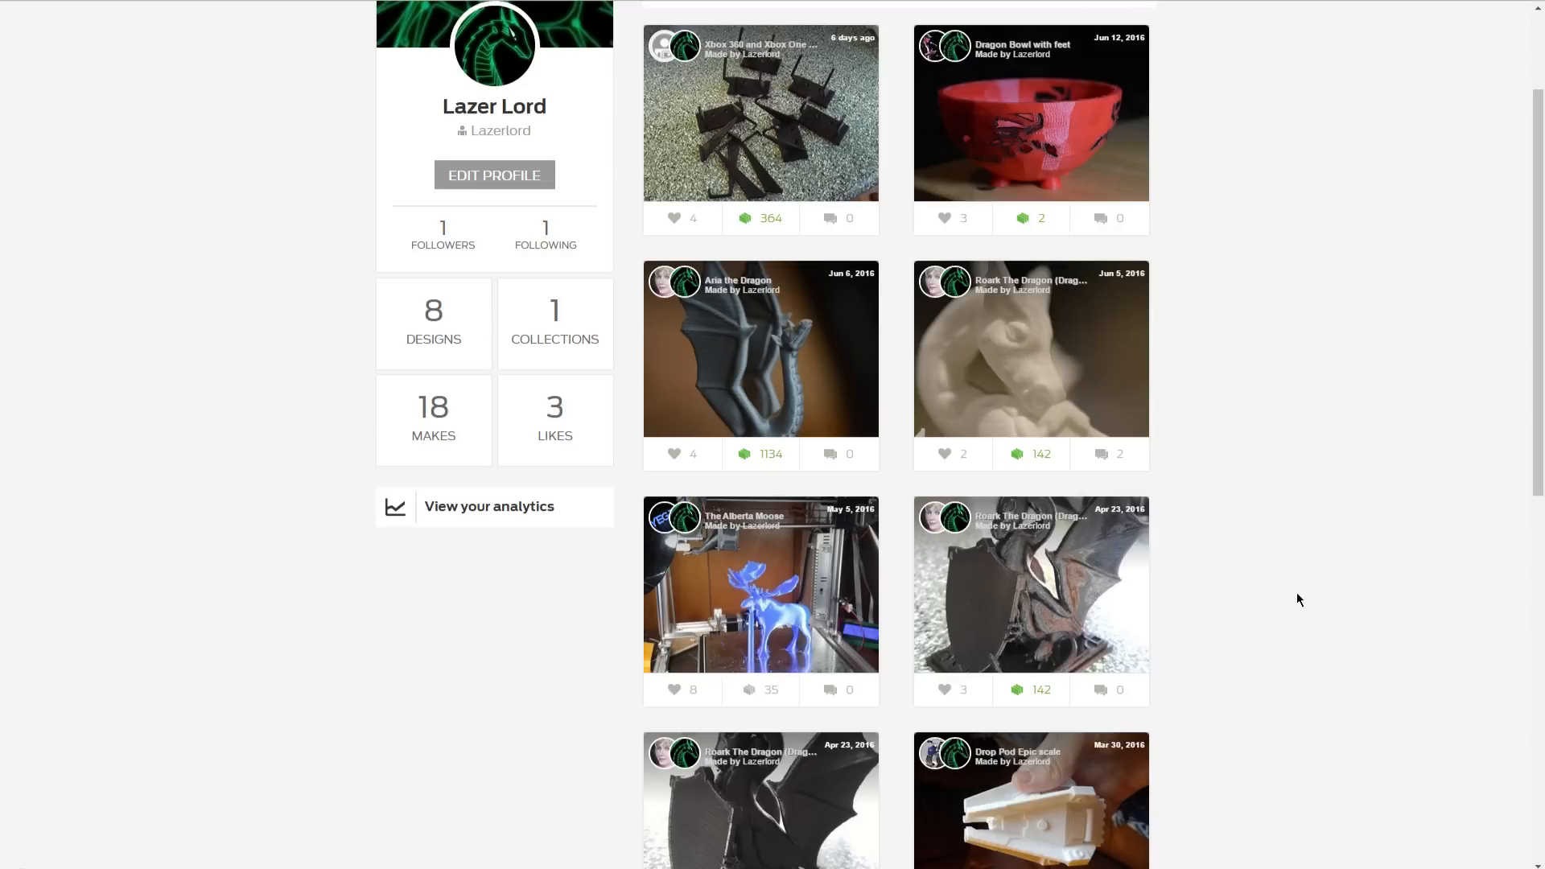
Step: Show page 2 of Lazer Lord's makes with older makes like Cubone Skull and Pokeball
scroll(down, 3)
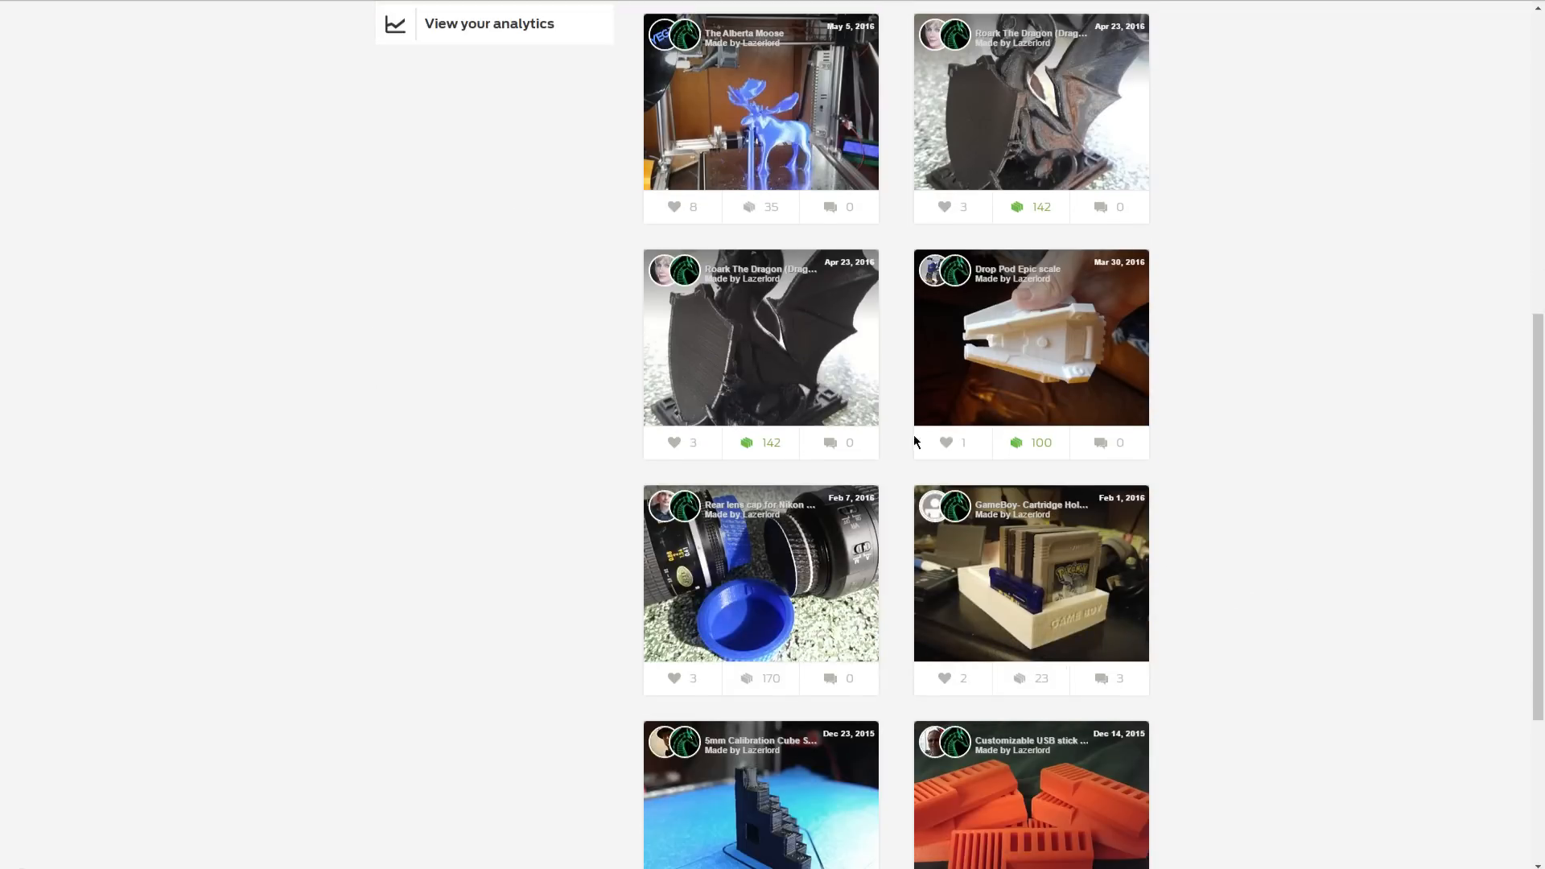
scroll(down, 3)
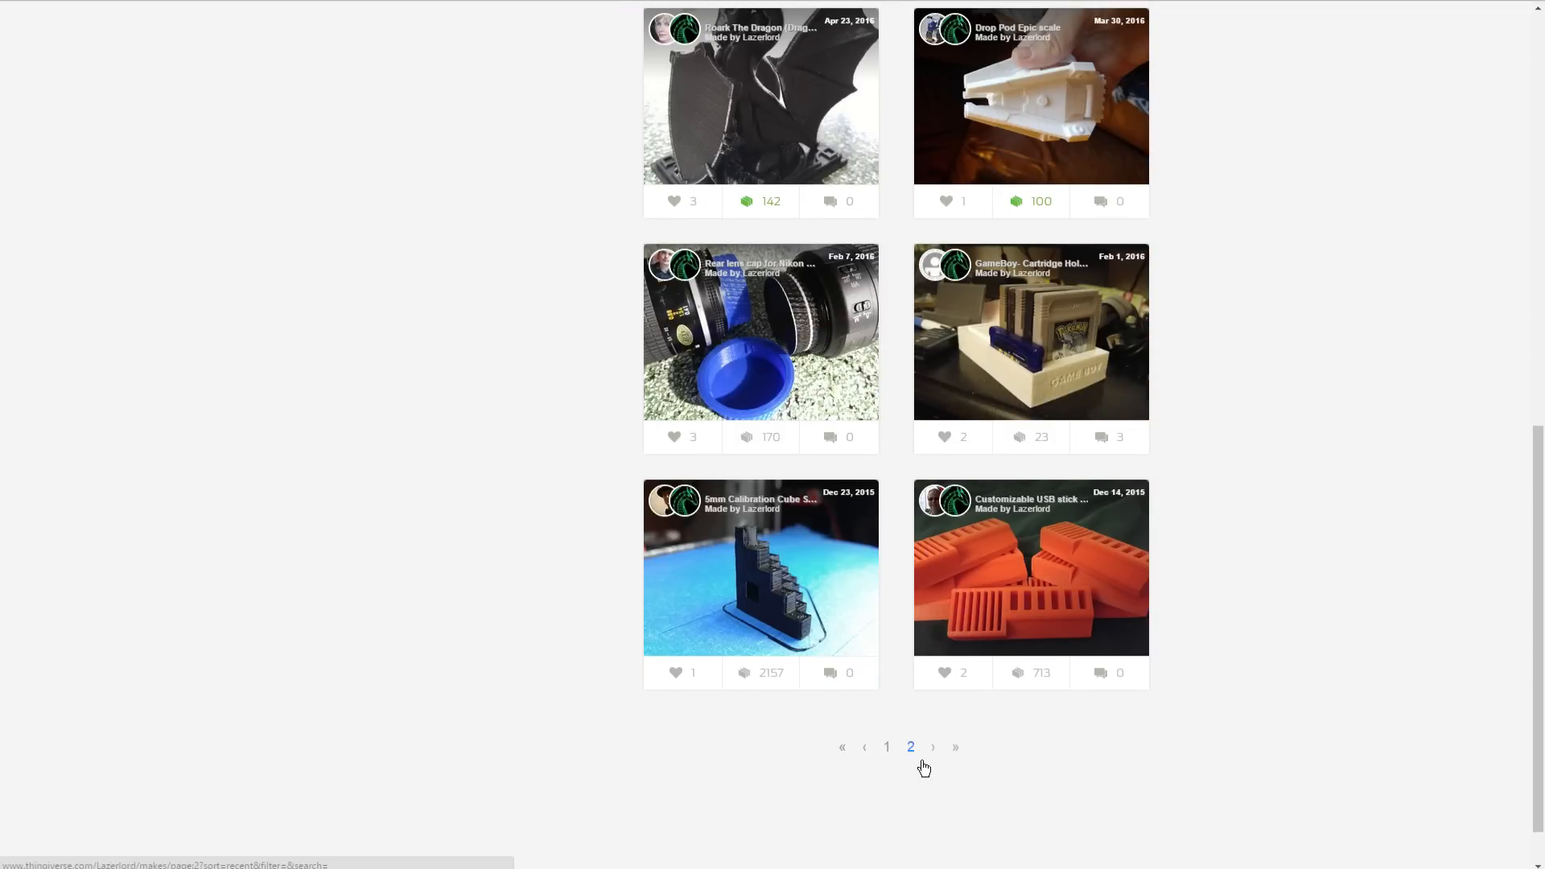
click(886, 745)
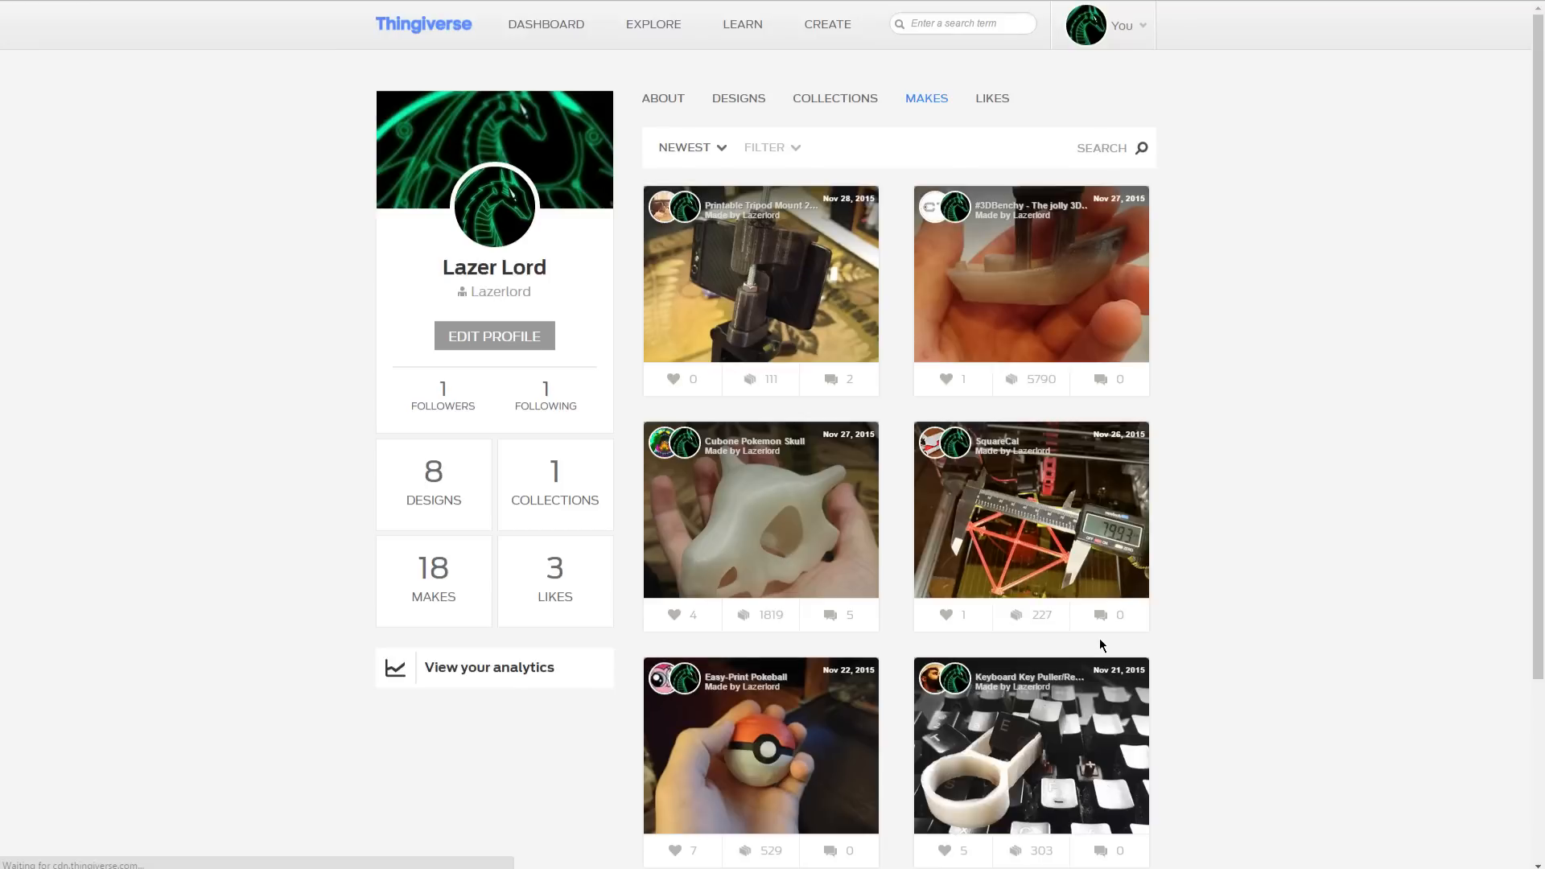
scroll(down, 3)
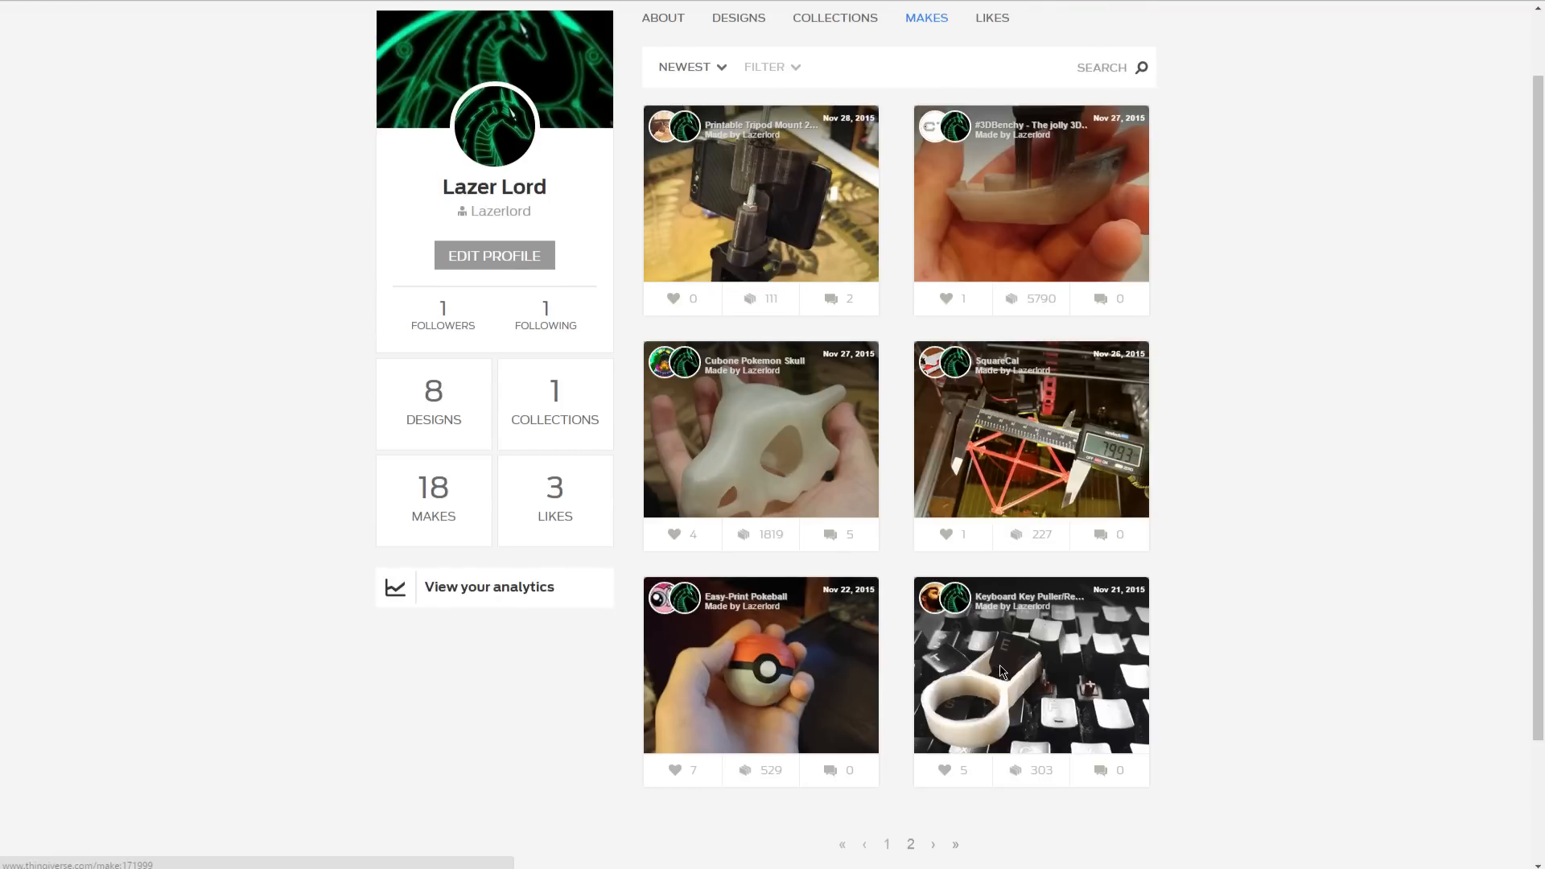
click(1030, 664)
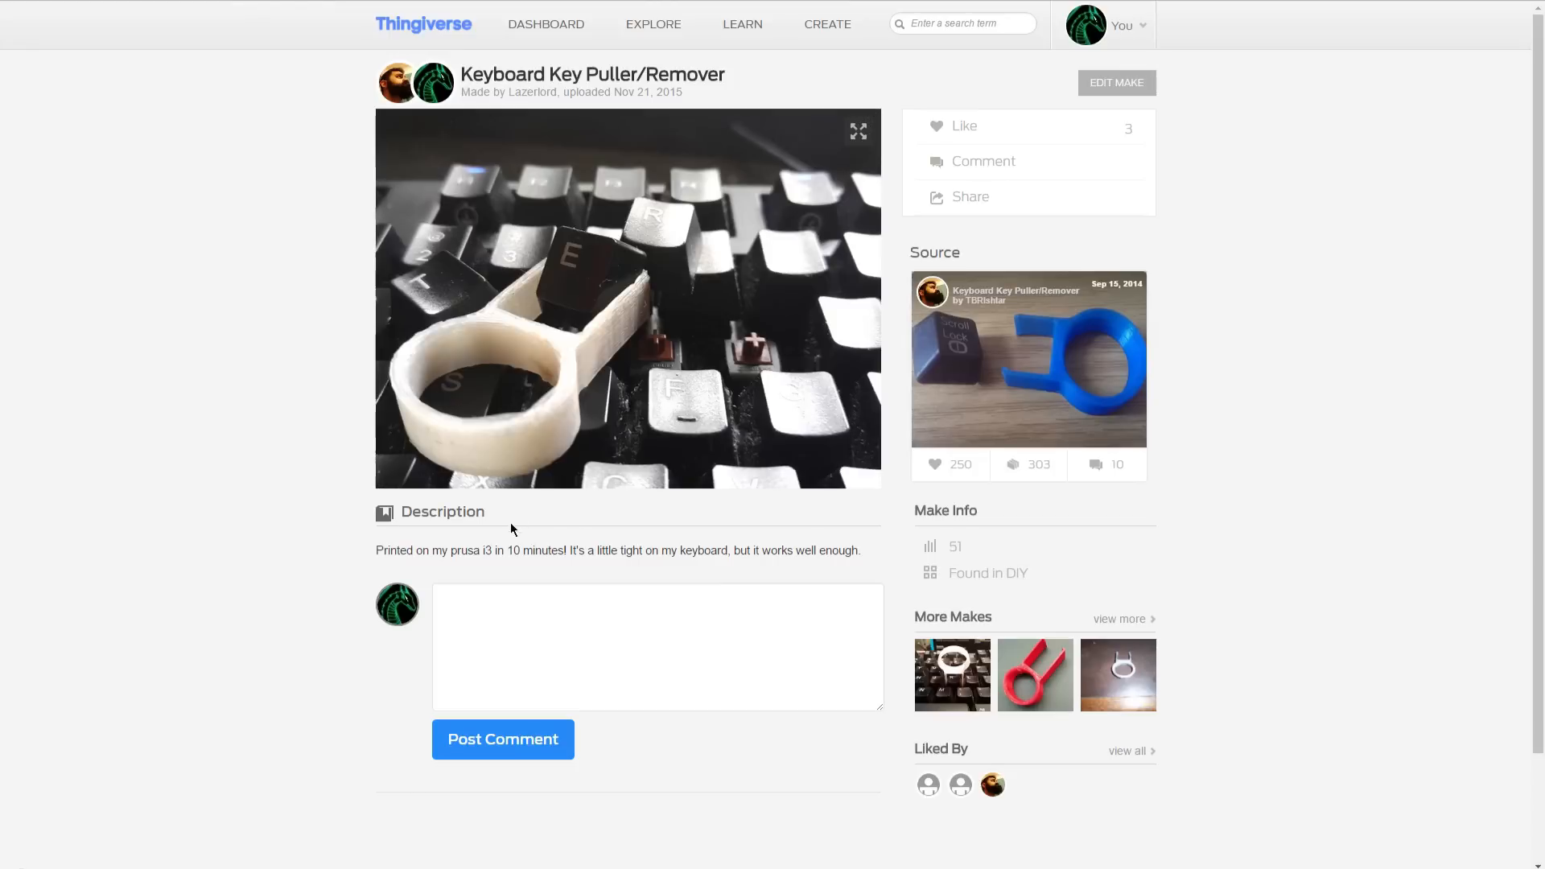
mouse_move(510, 529)
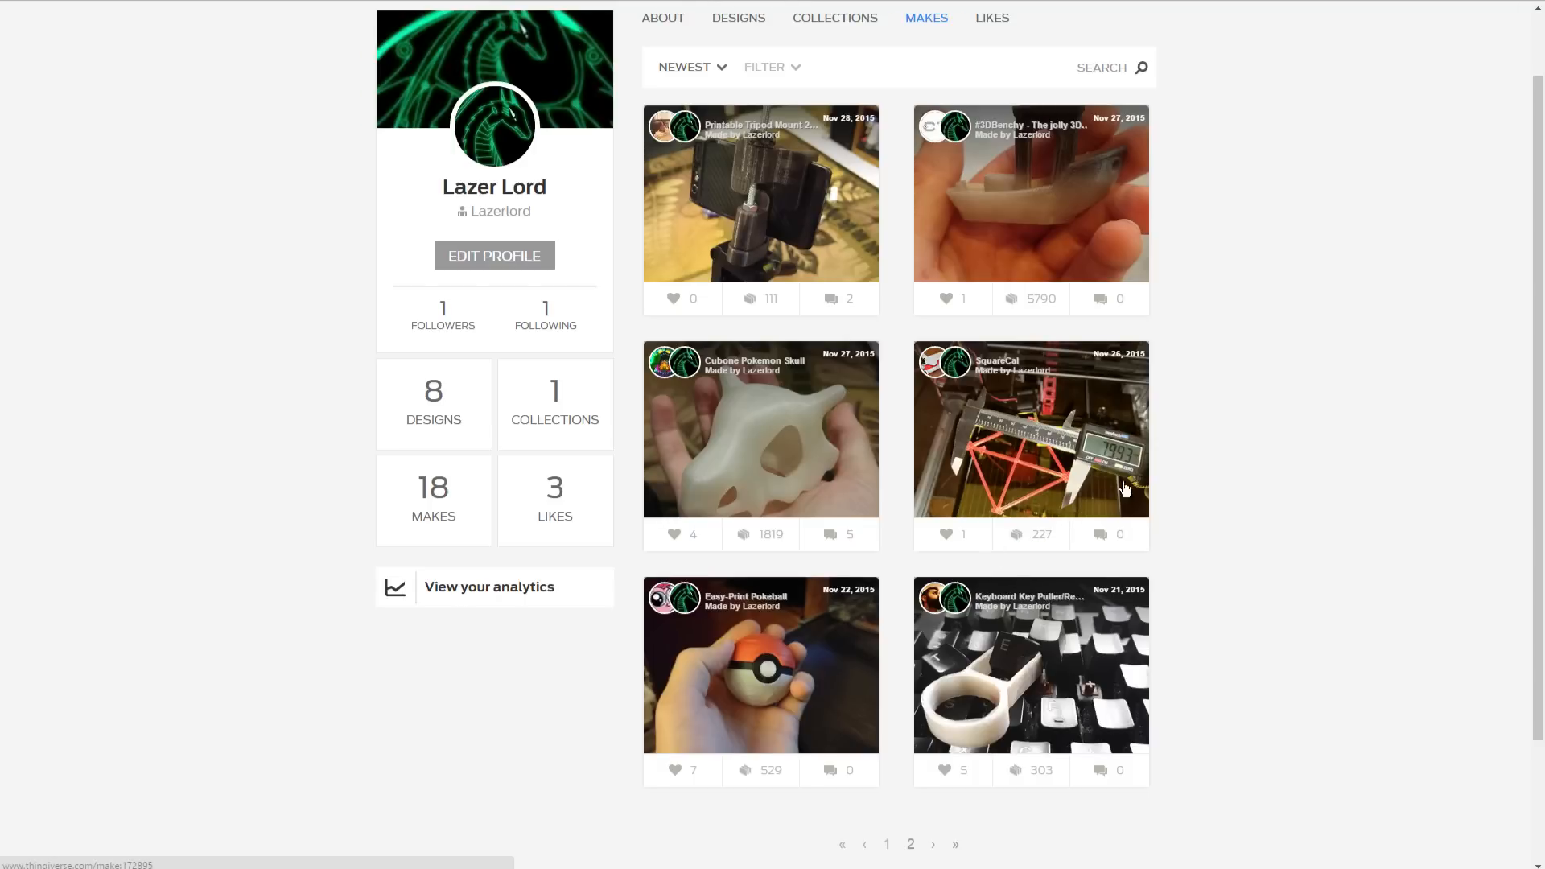
click(761, 192)
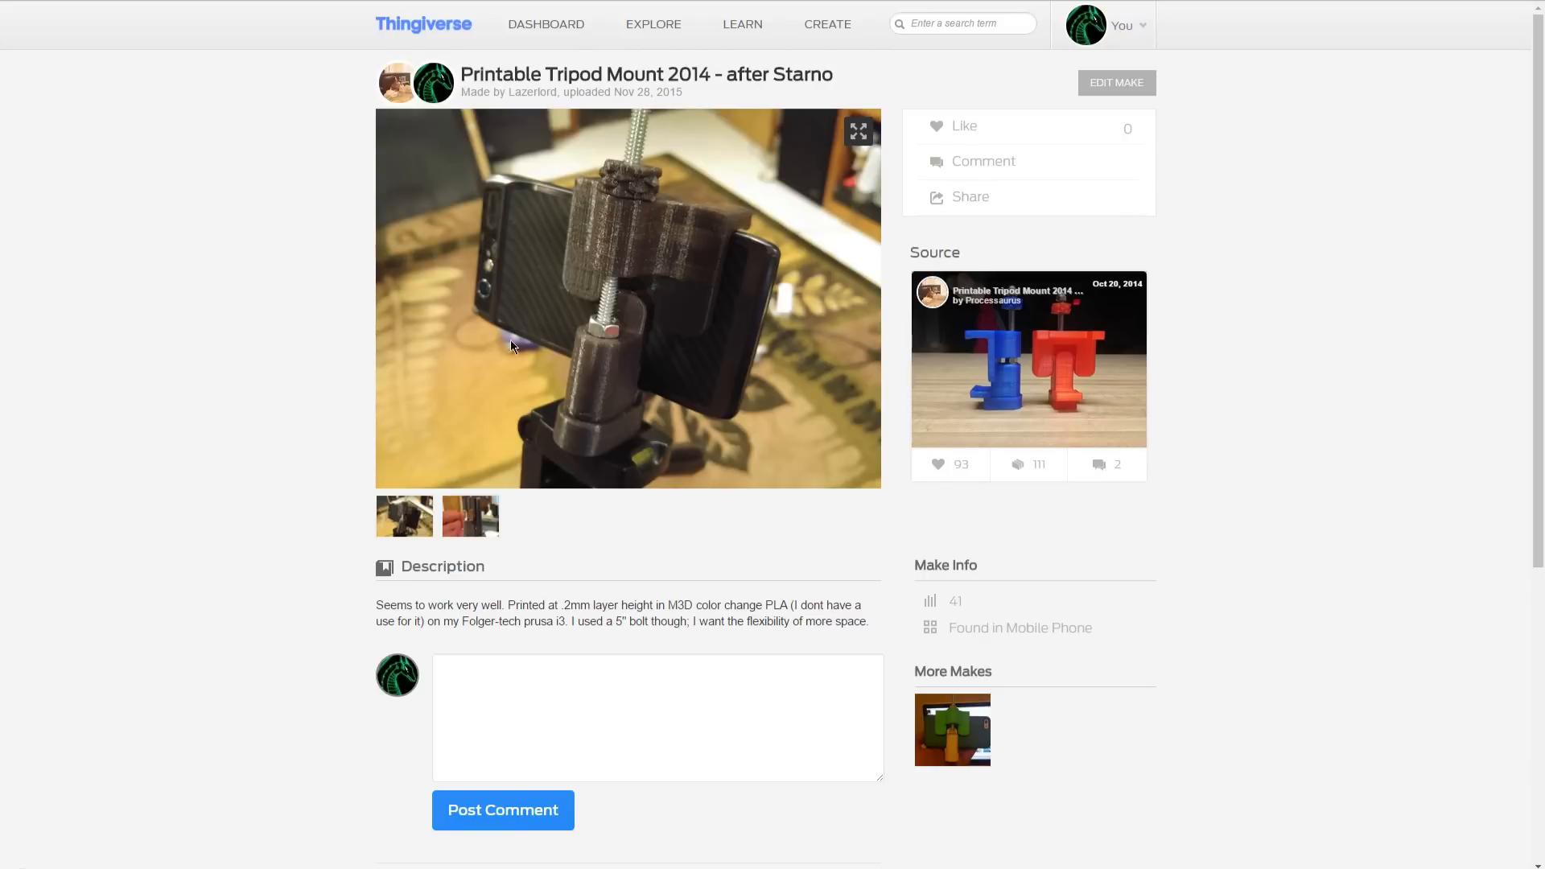
mouse_move(576, 581)
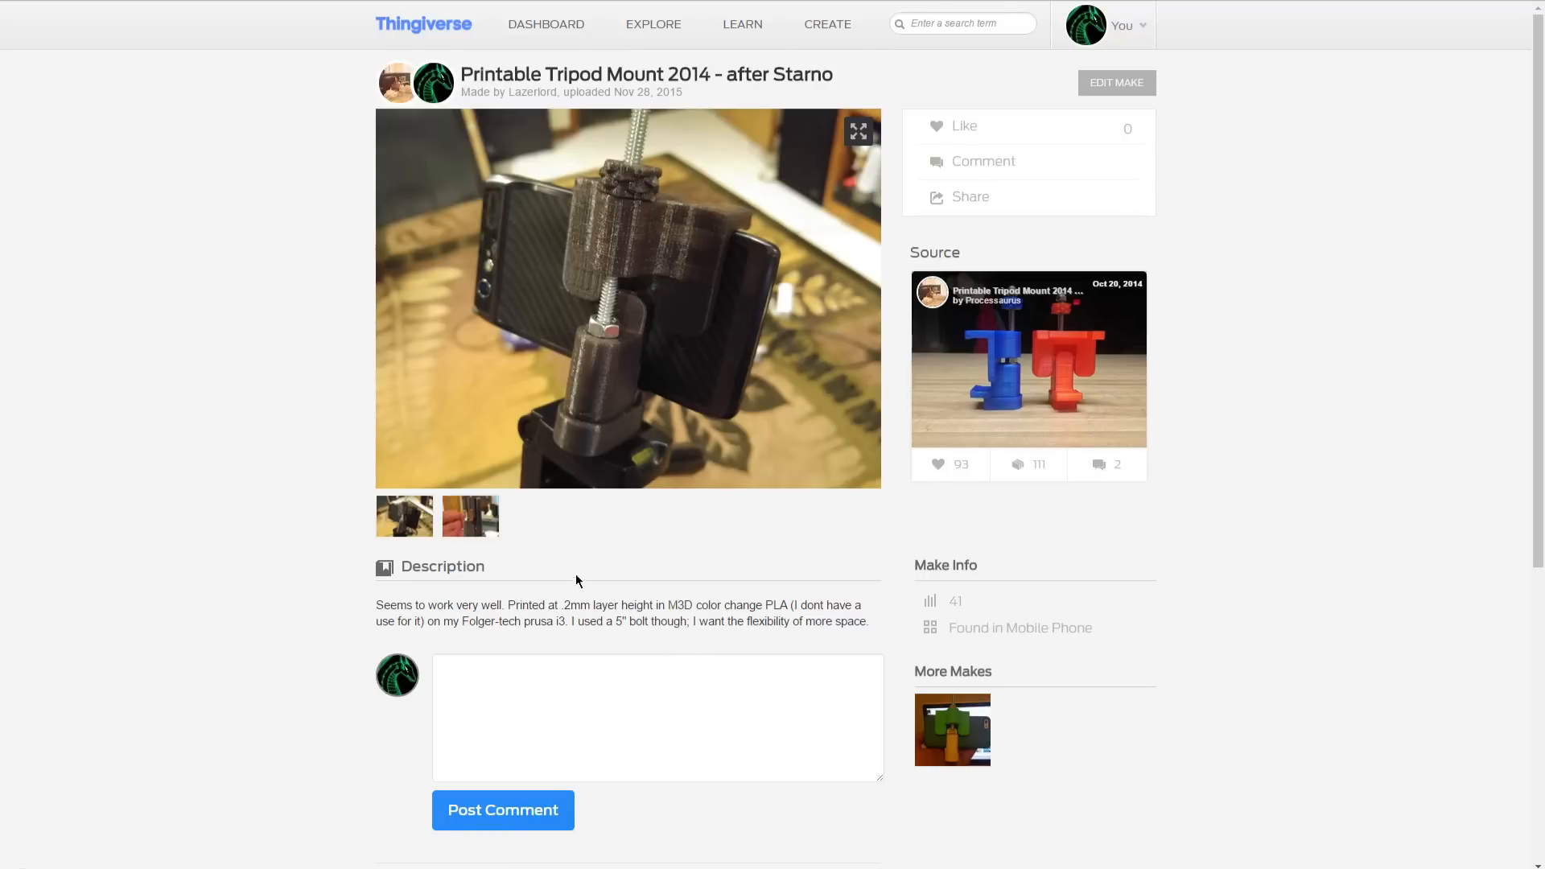
mouse_move(737, 608)
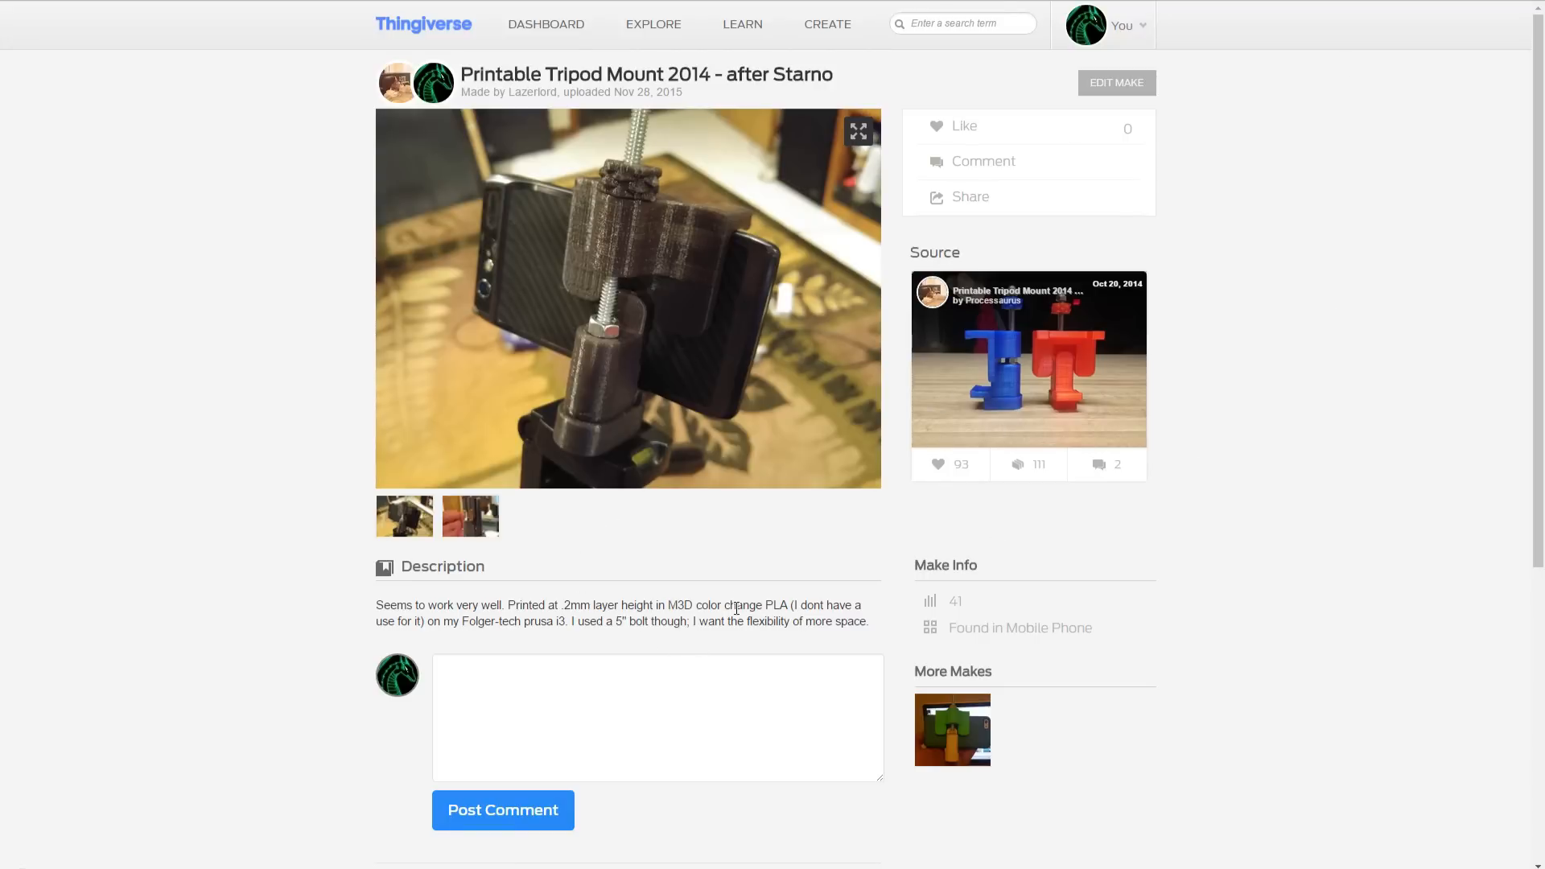
mouse_move(818, 649)
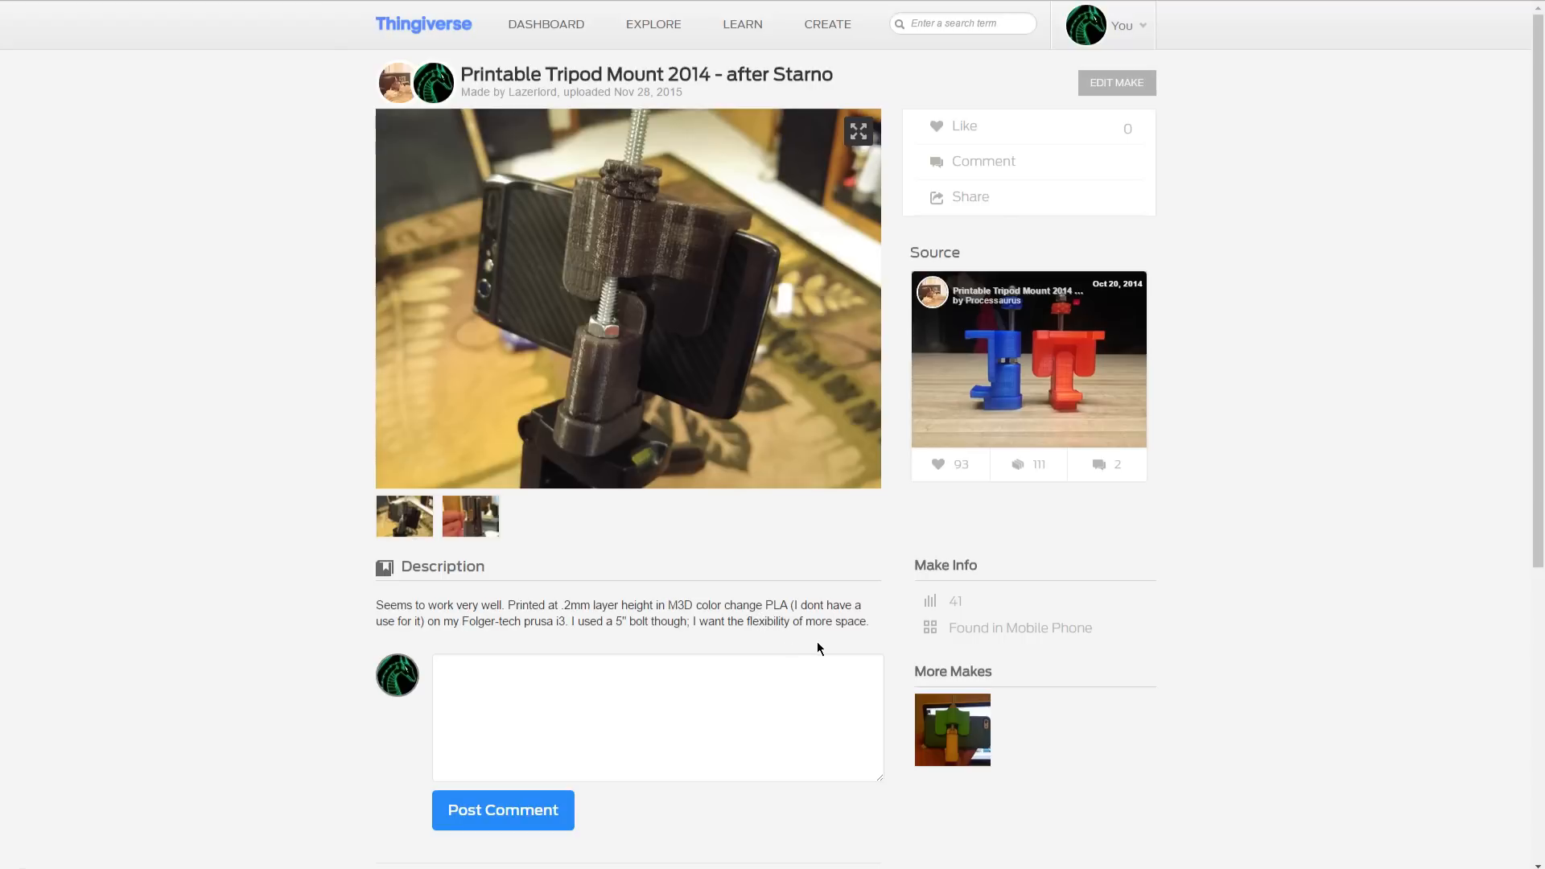
mouse_move(824, 647)
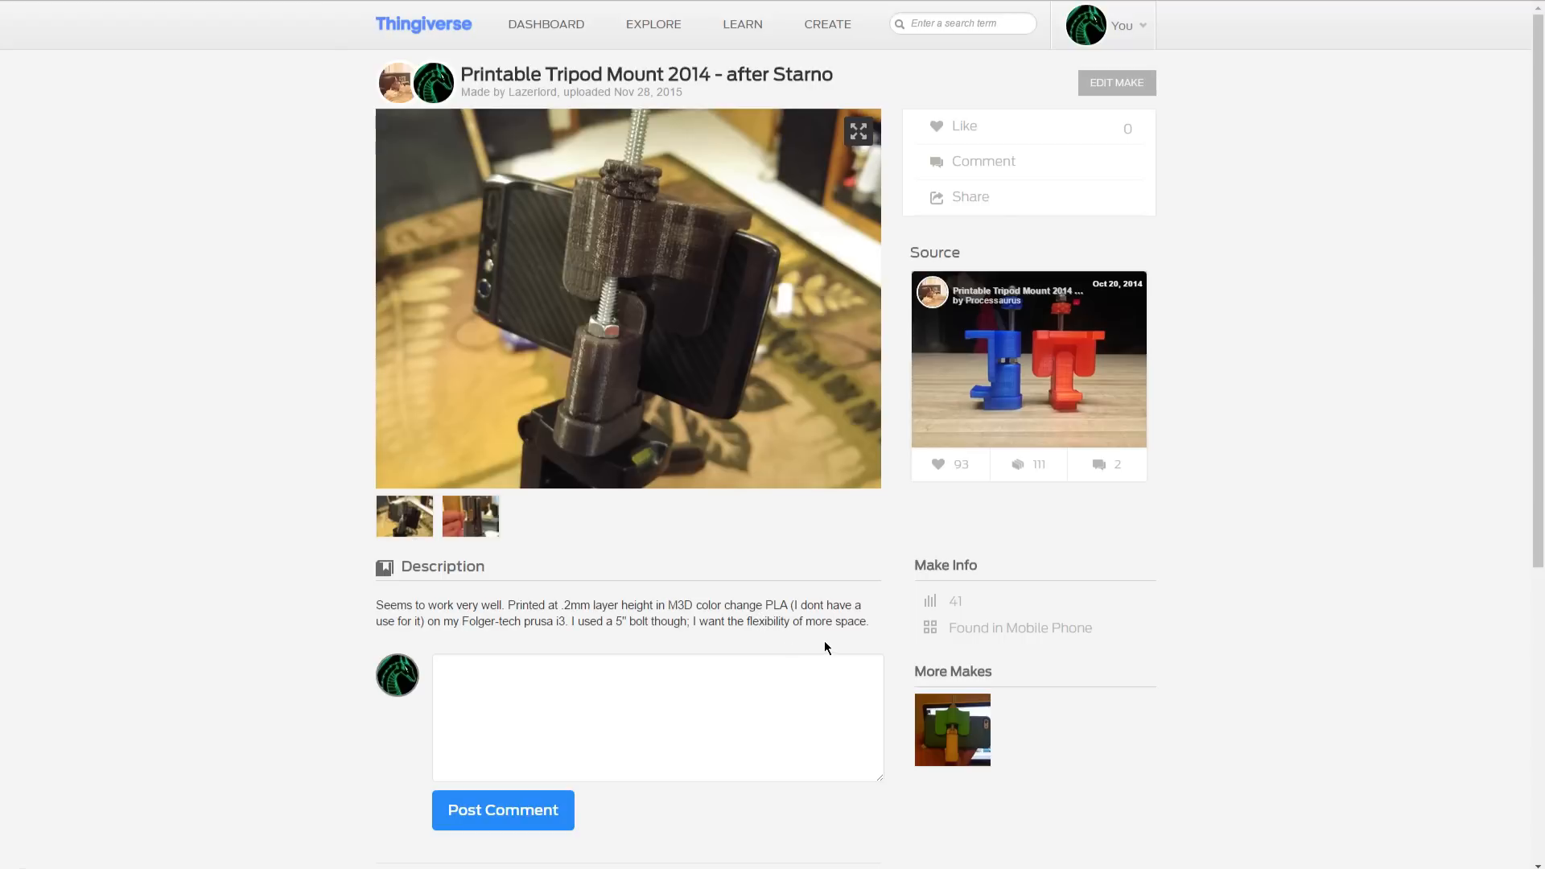
mouse_move(506, 270)
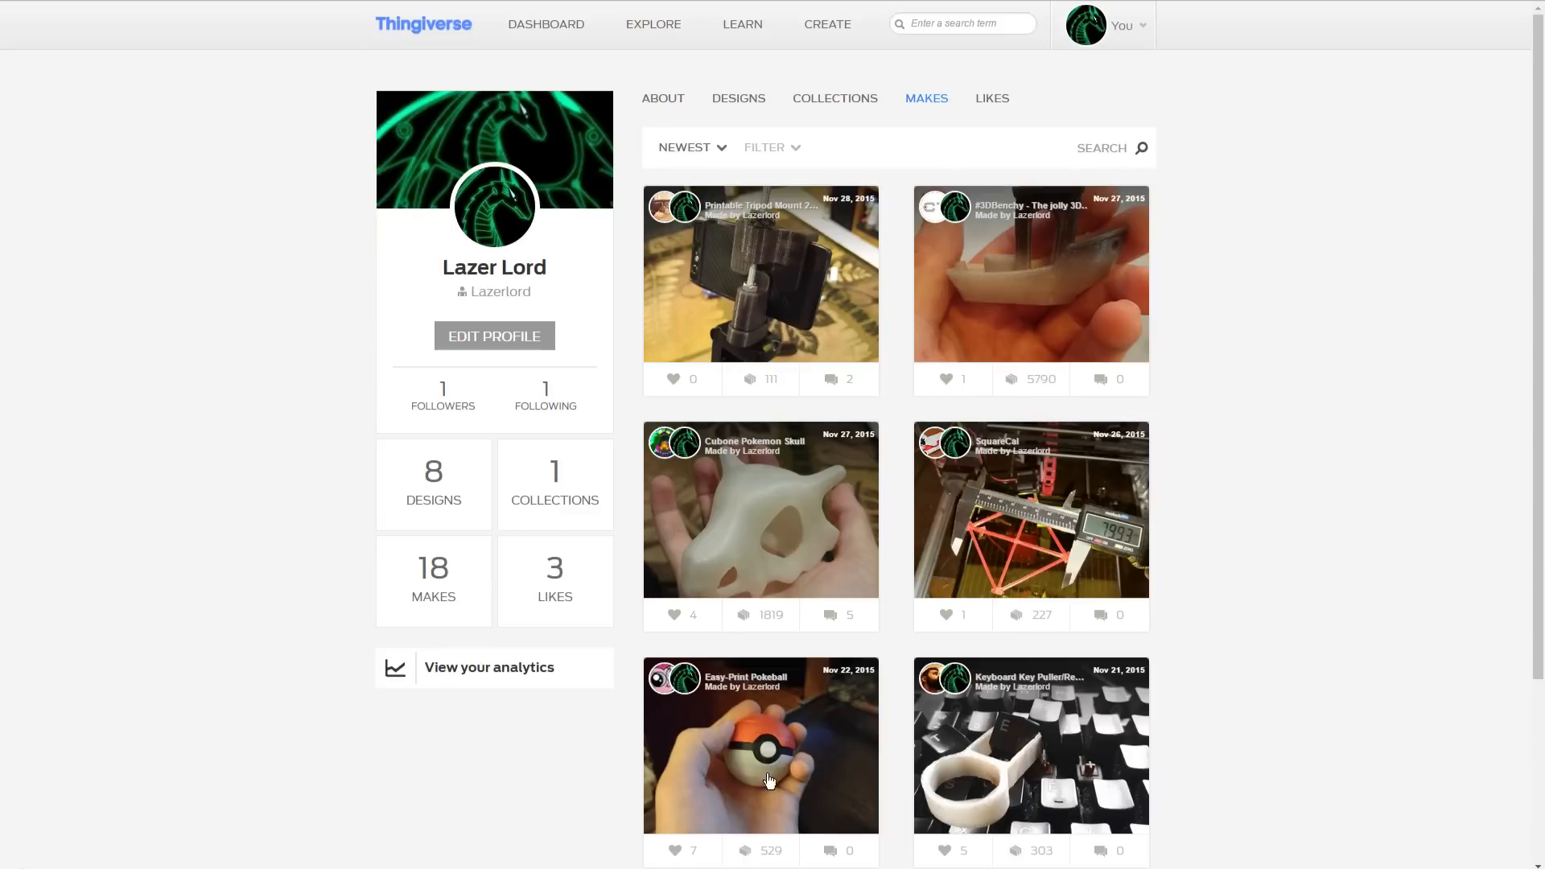
Step: Scroll down the first page of the Makes grid showing the newest makes
scroll(down, 3)
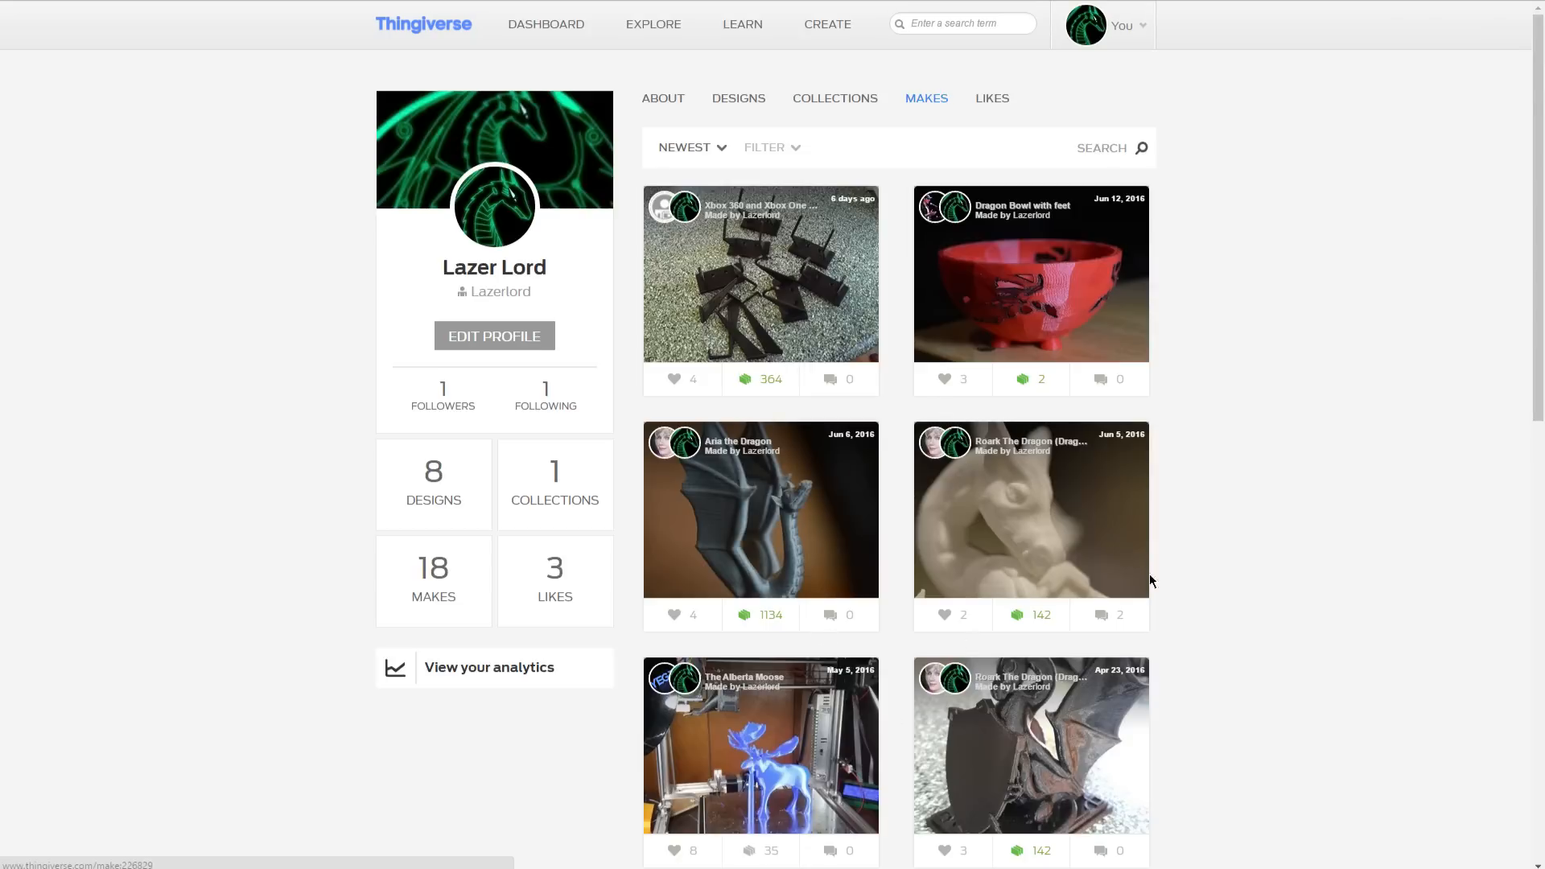
mouse_move(1200, 623)
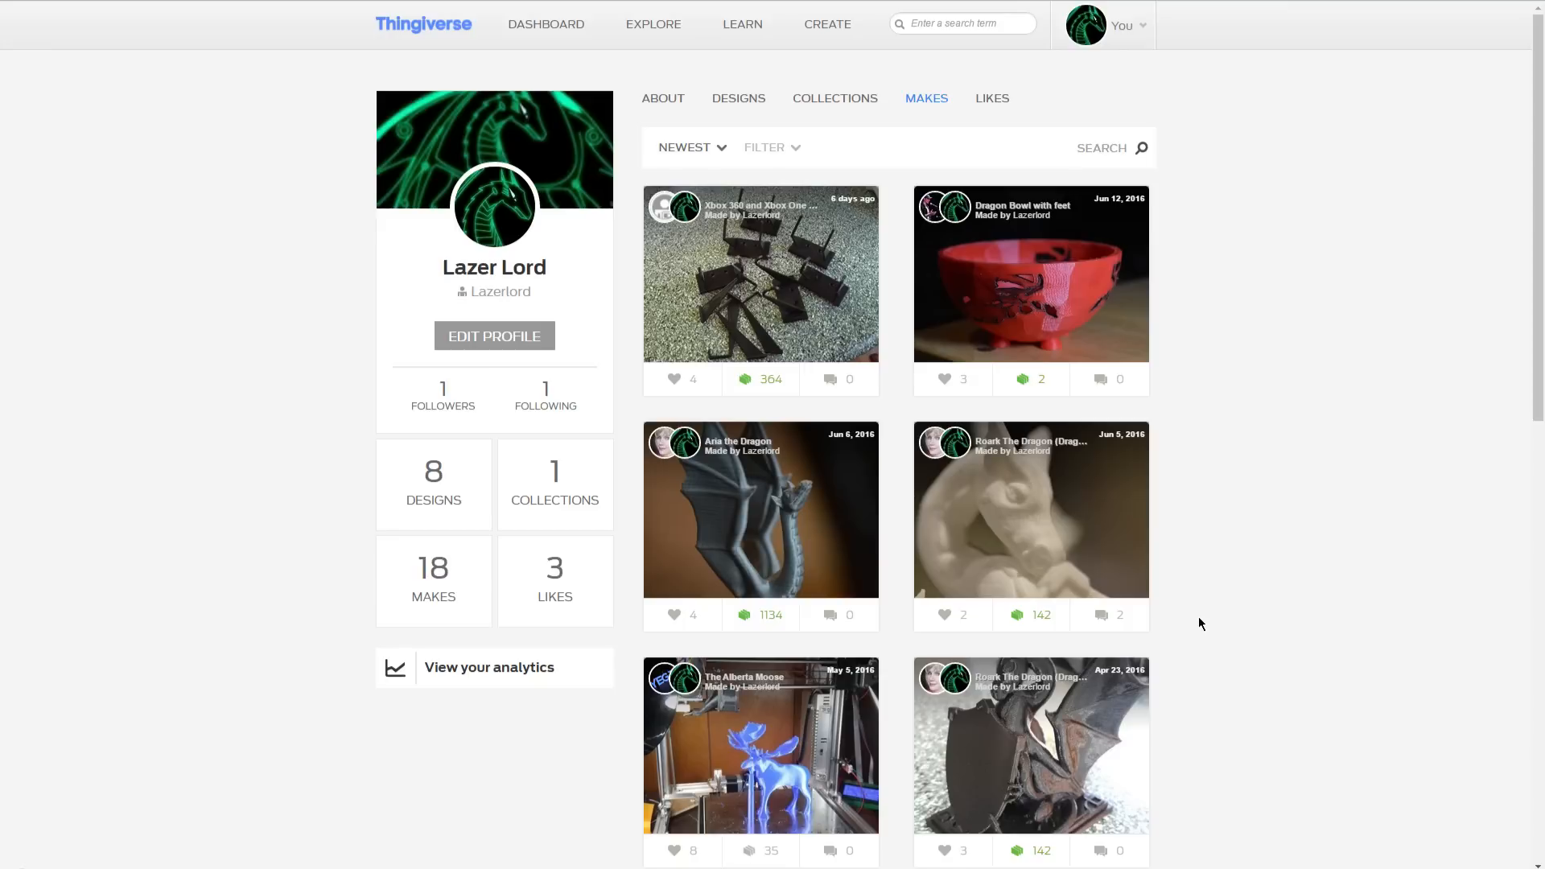
mouse_move(1208, 655)
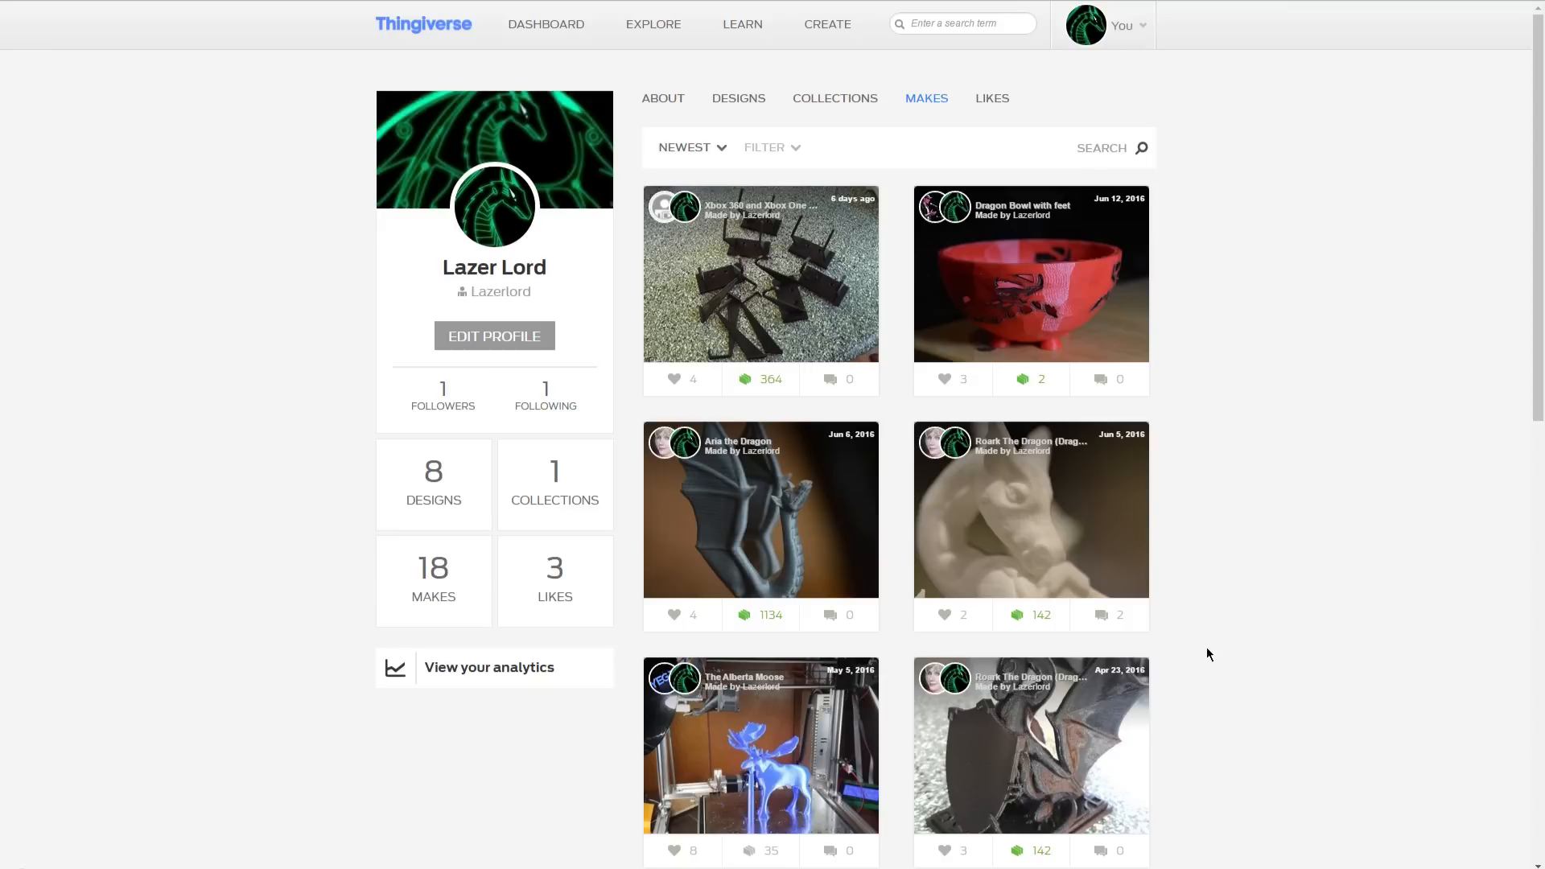
mouse_move(1186, 631)
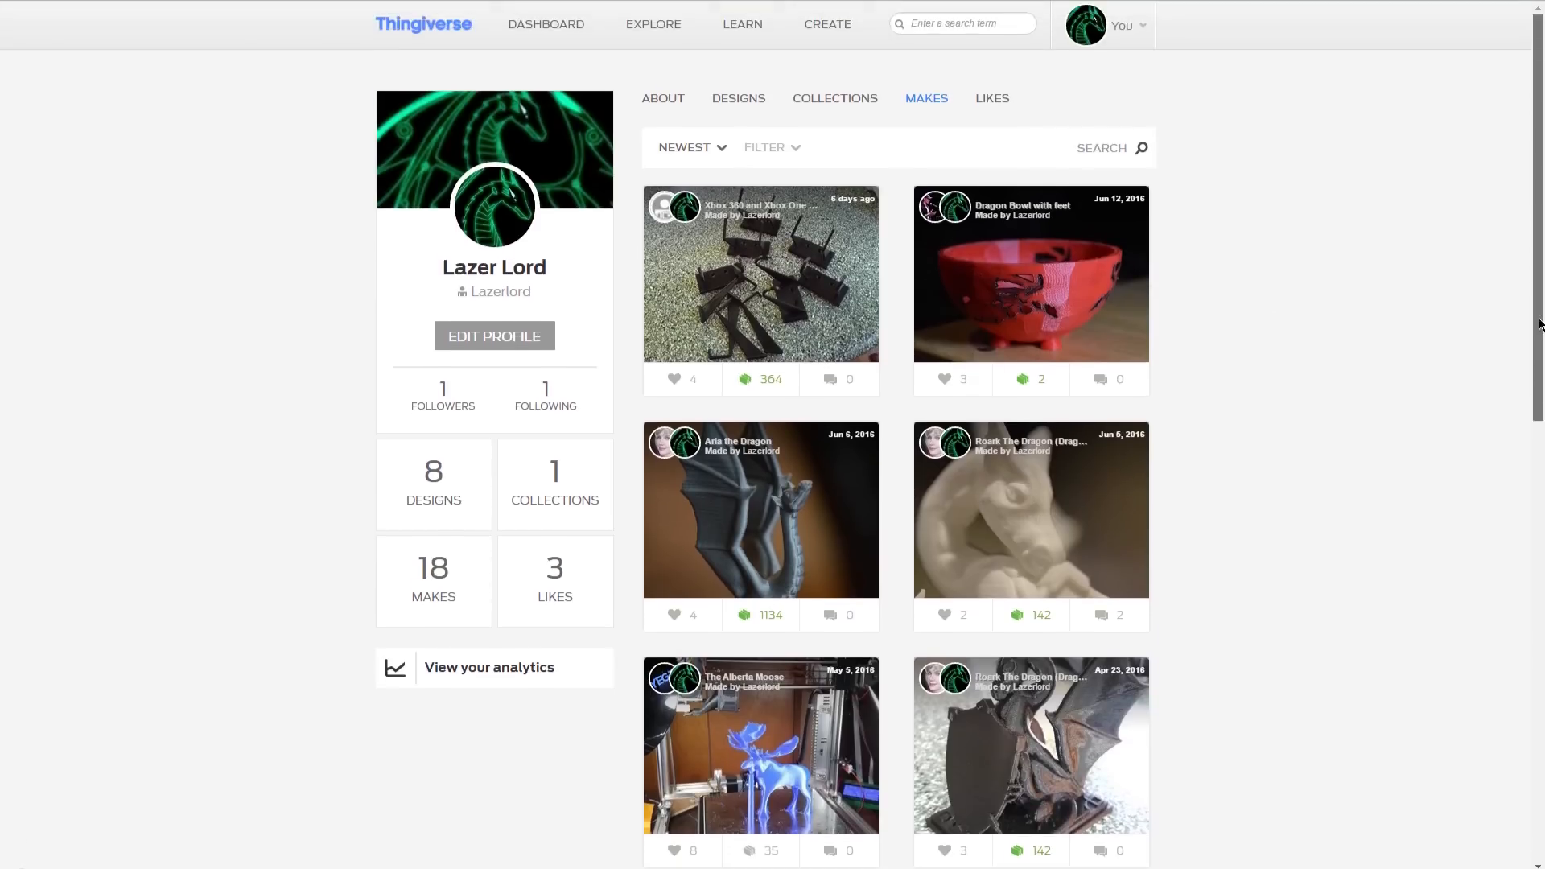
mouse_move(1175, 460)
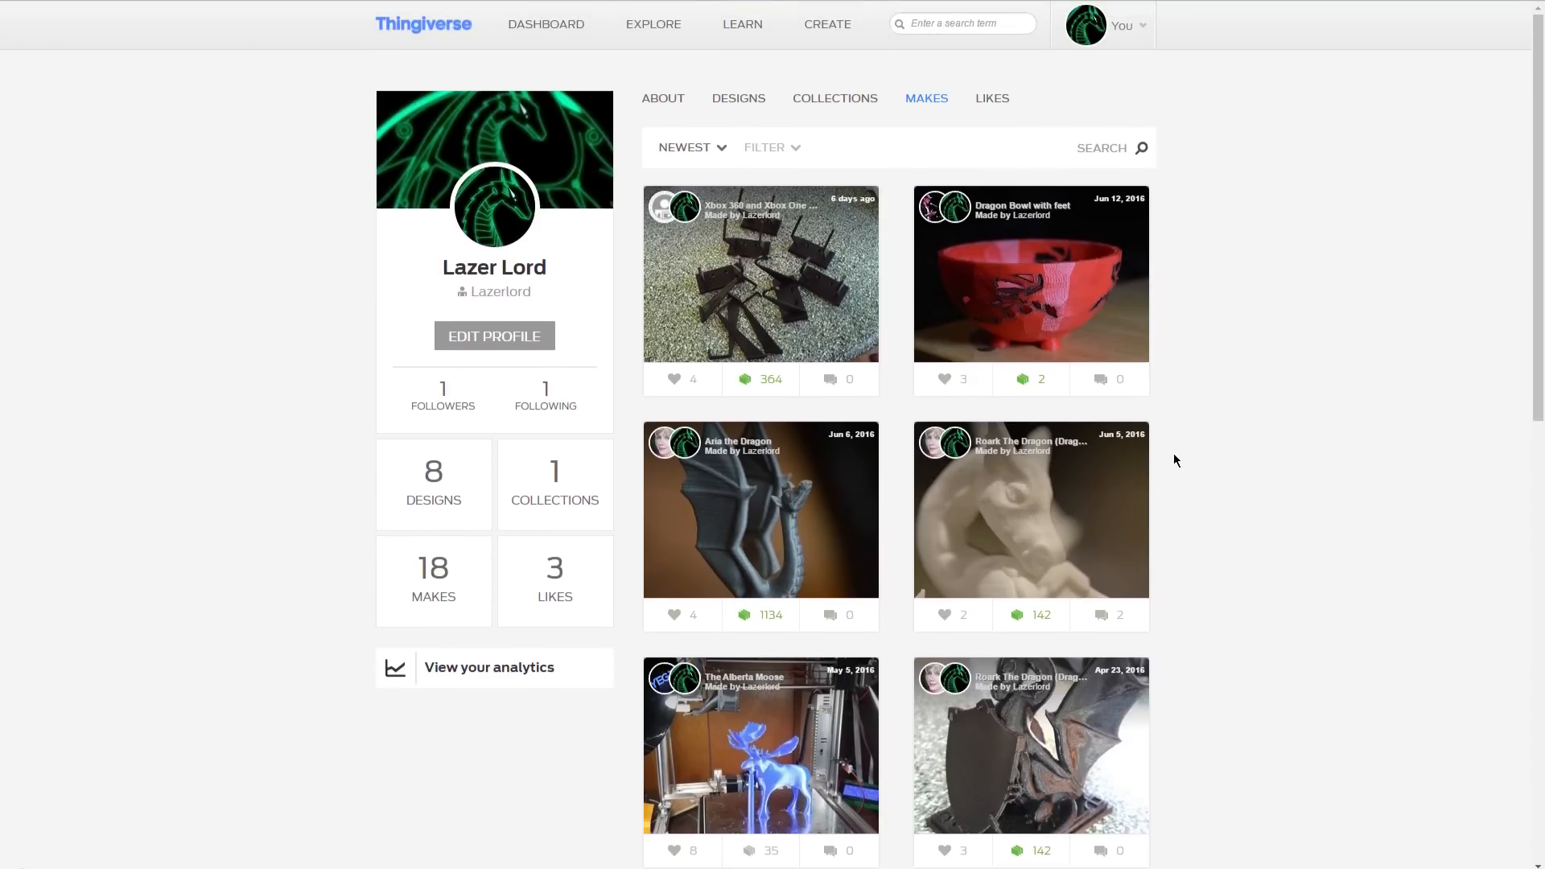
mouse_move(923, 557)
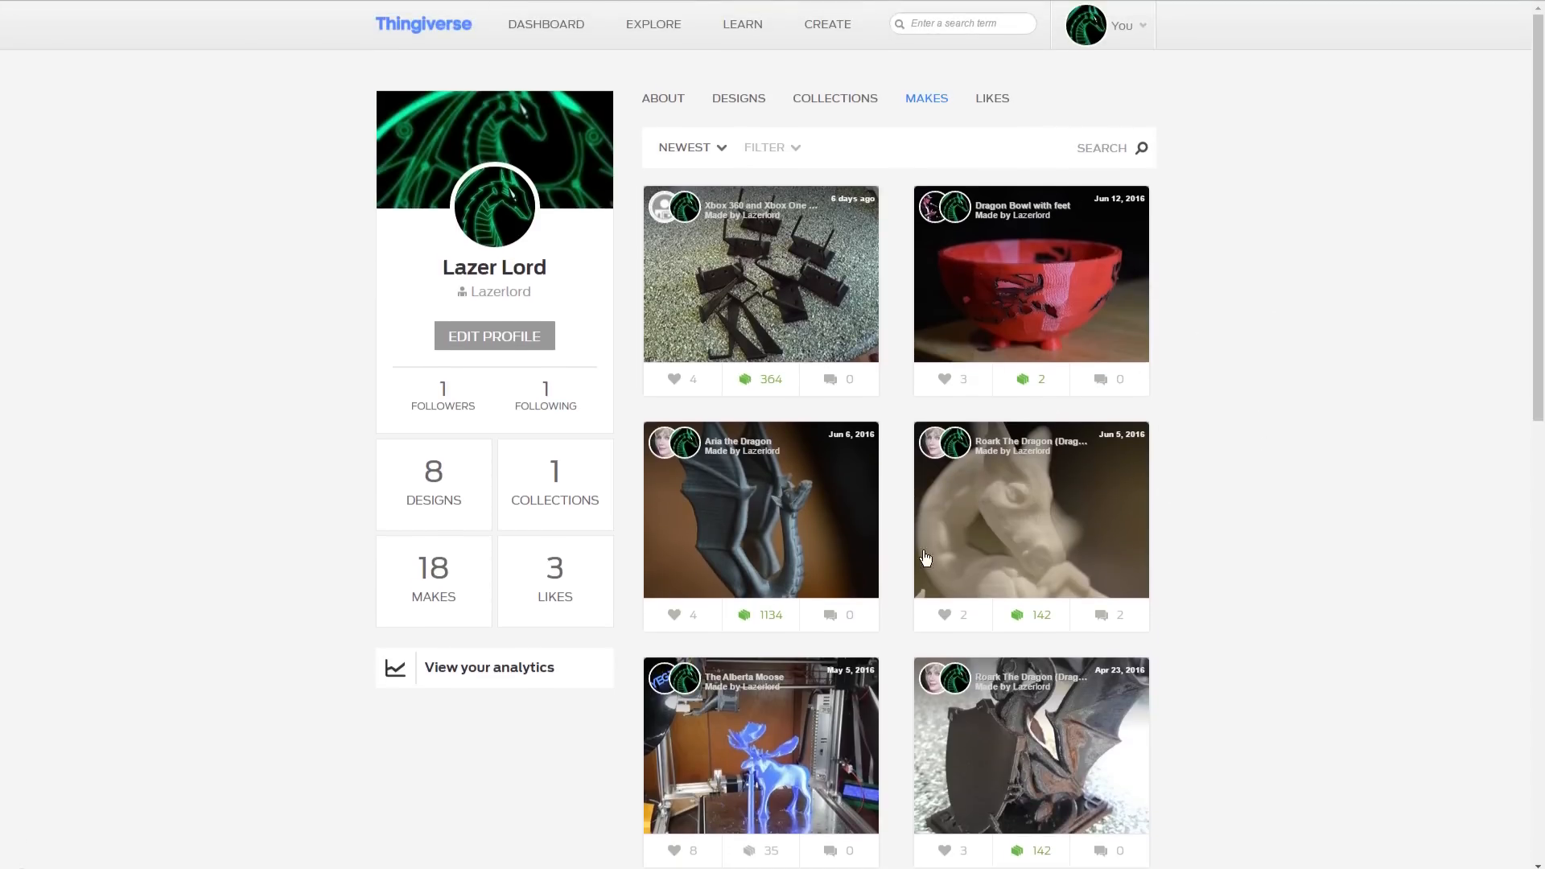
mouse_move(981, 431)
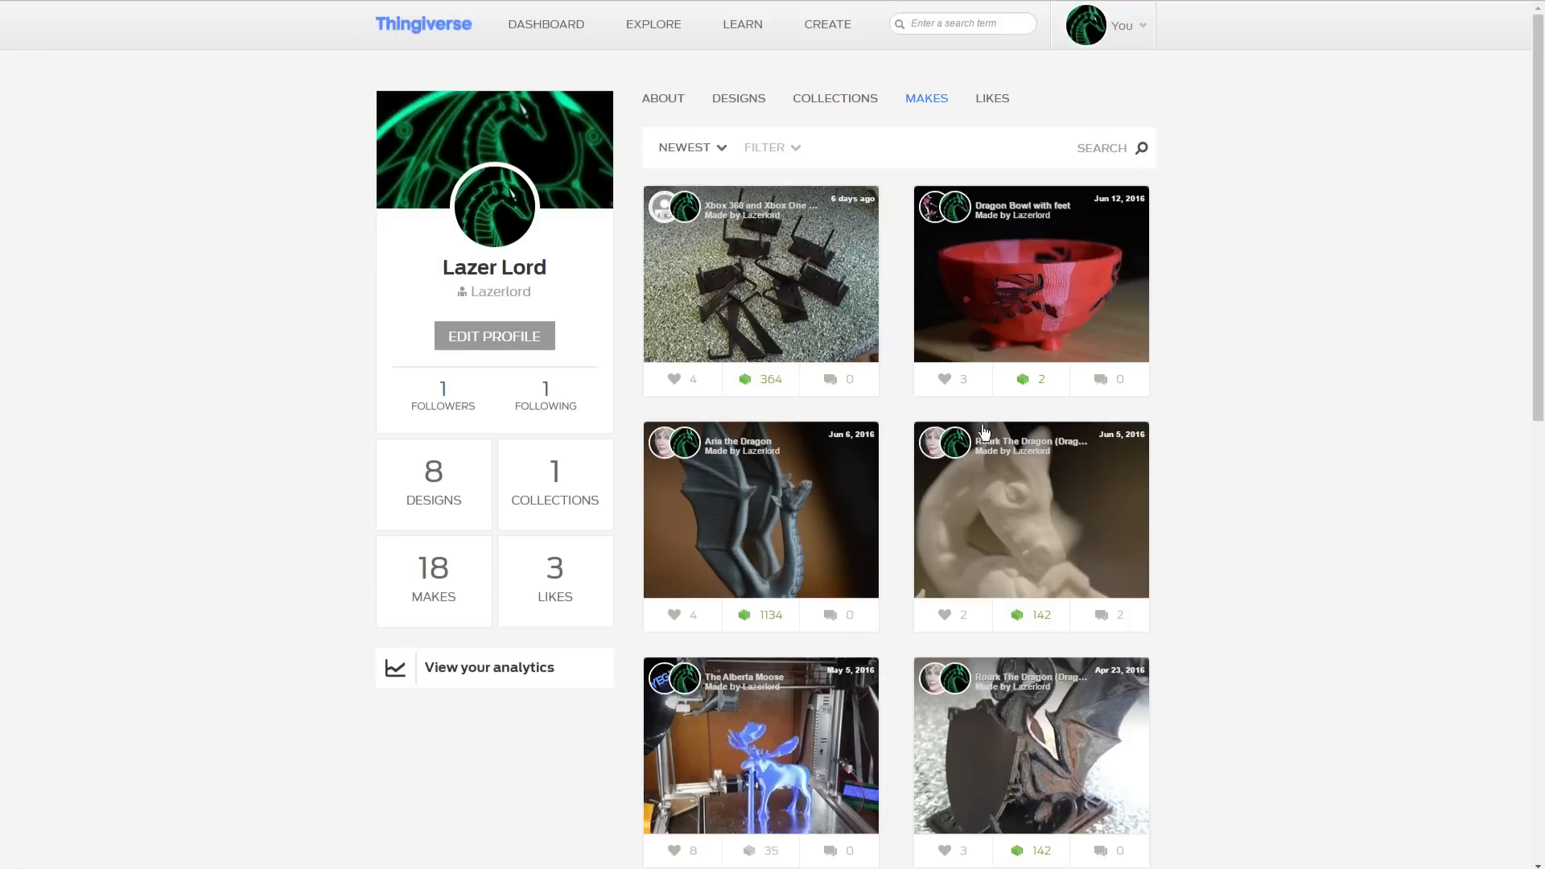
mouse_move(784, 175)
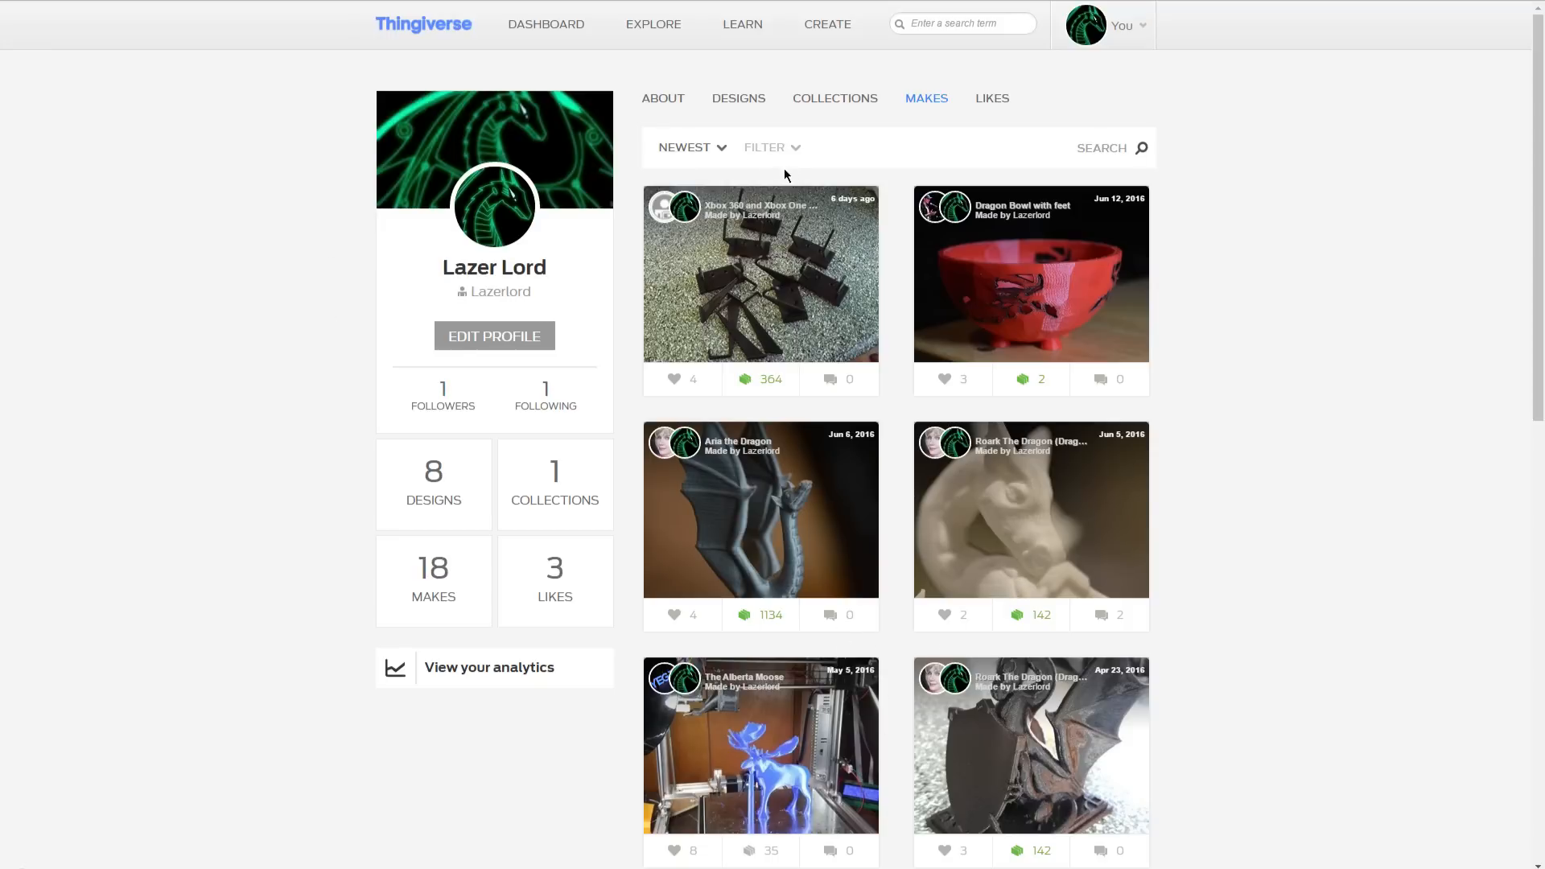